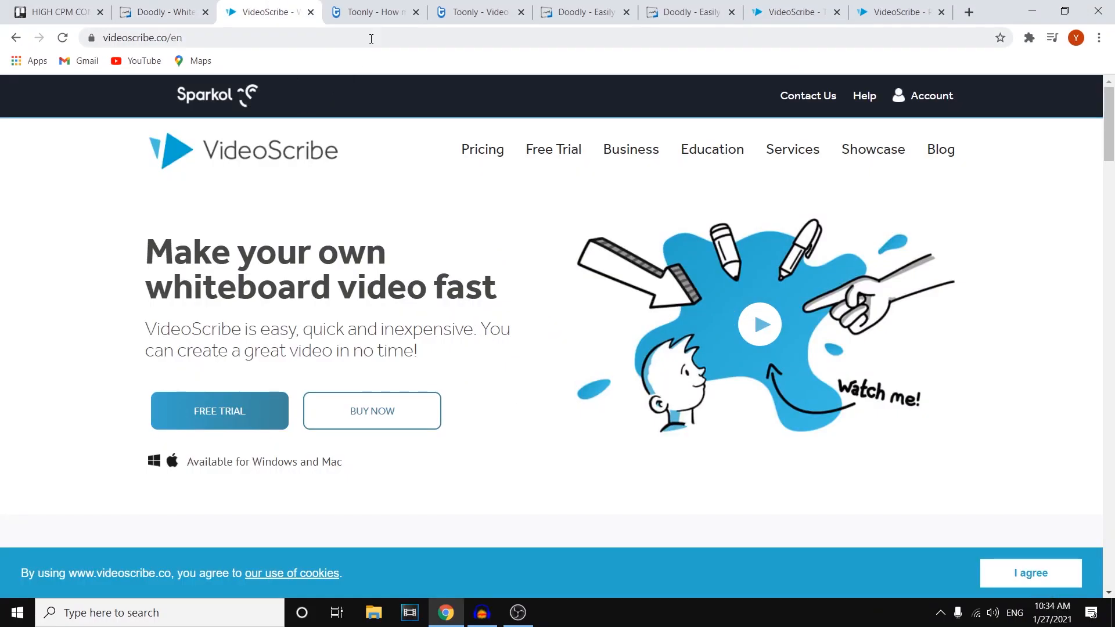
Cycle through the Toonly pricing and VideoScribe tabs, ending on the Doodly homepage
left_click(370, 12)
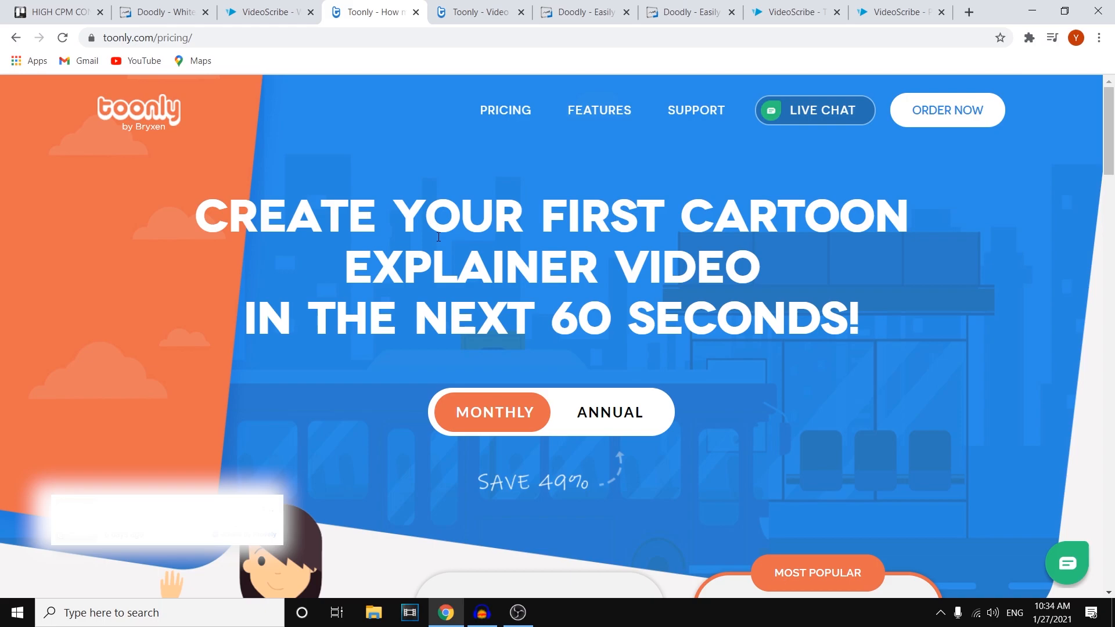
mouse_move(435, 236)
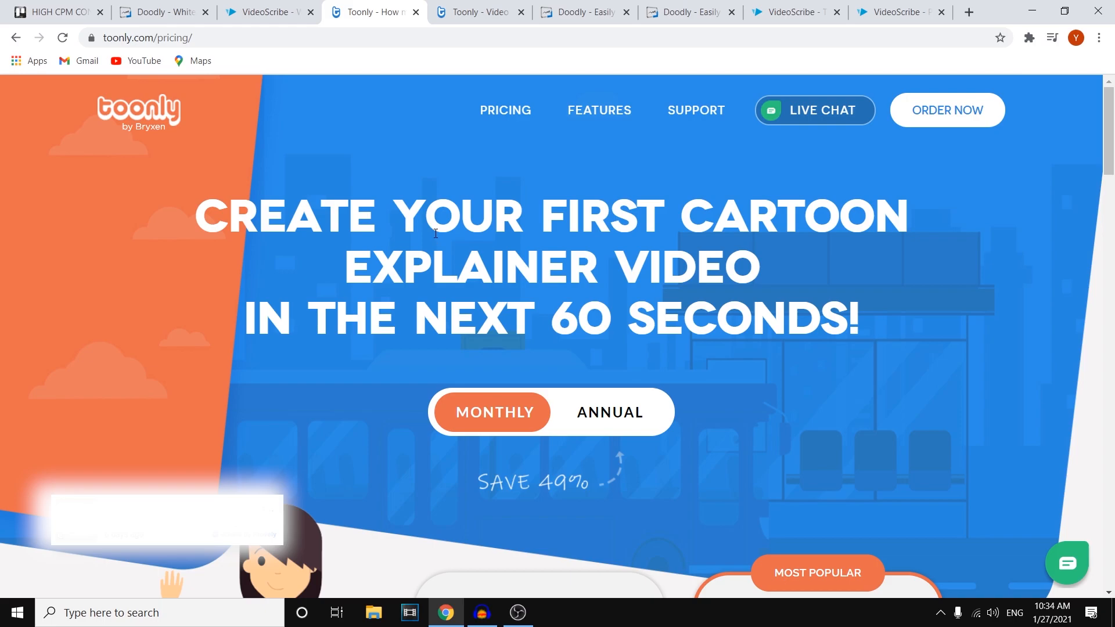
left_click(267, 12)
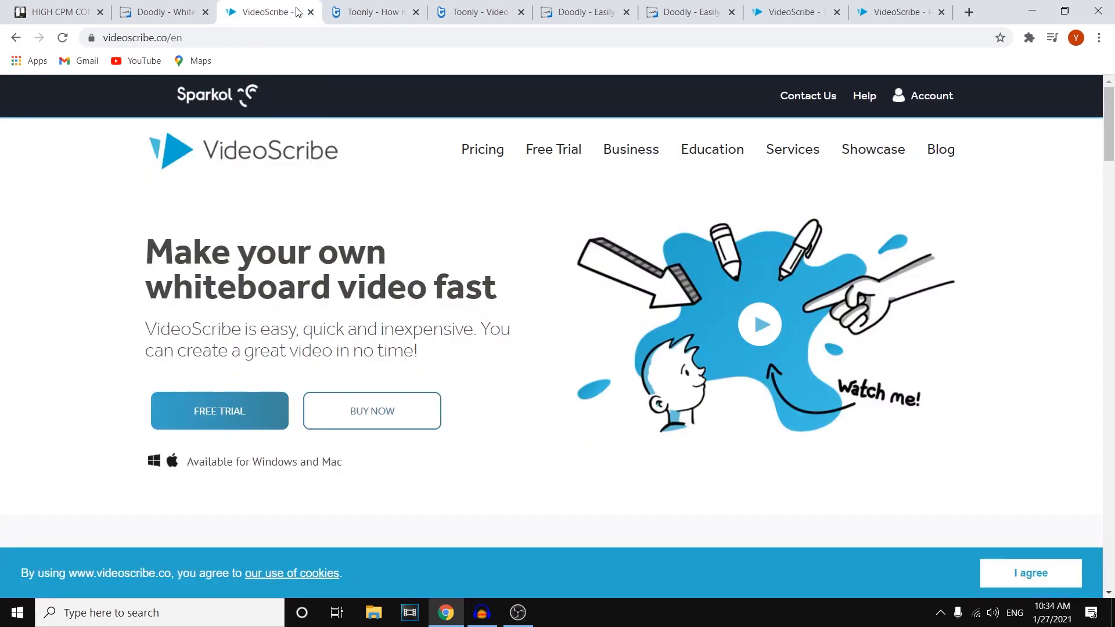
left_click(162, 12)
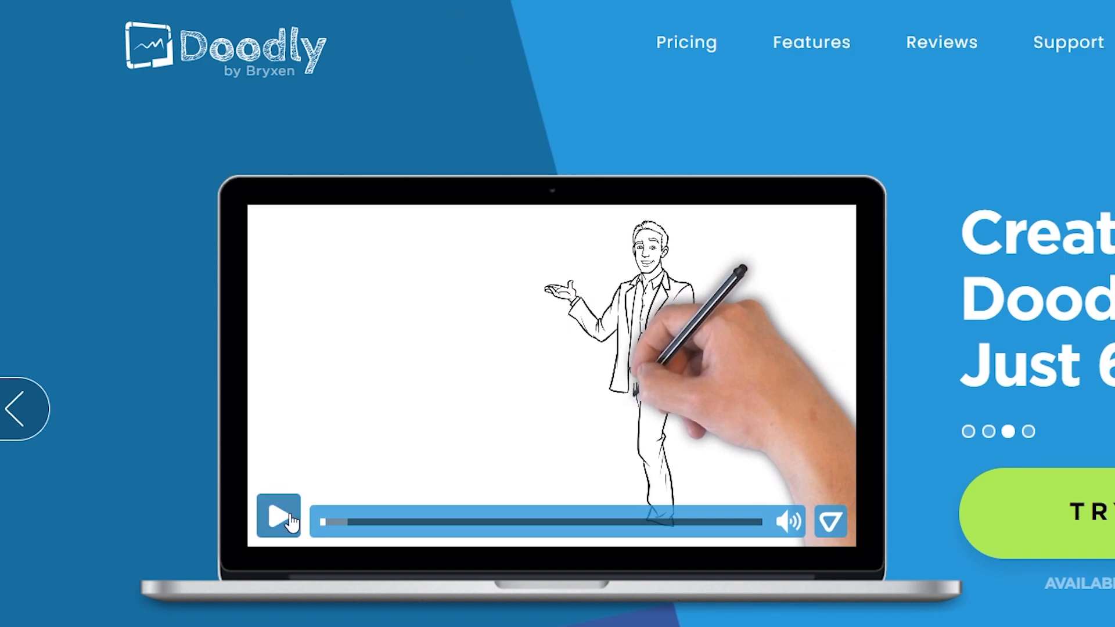
Start Doodly's intro demo video and scroll down to the customer sample videos gallery
left_click(278, 515)
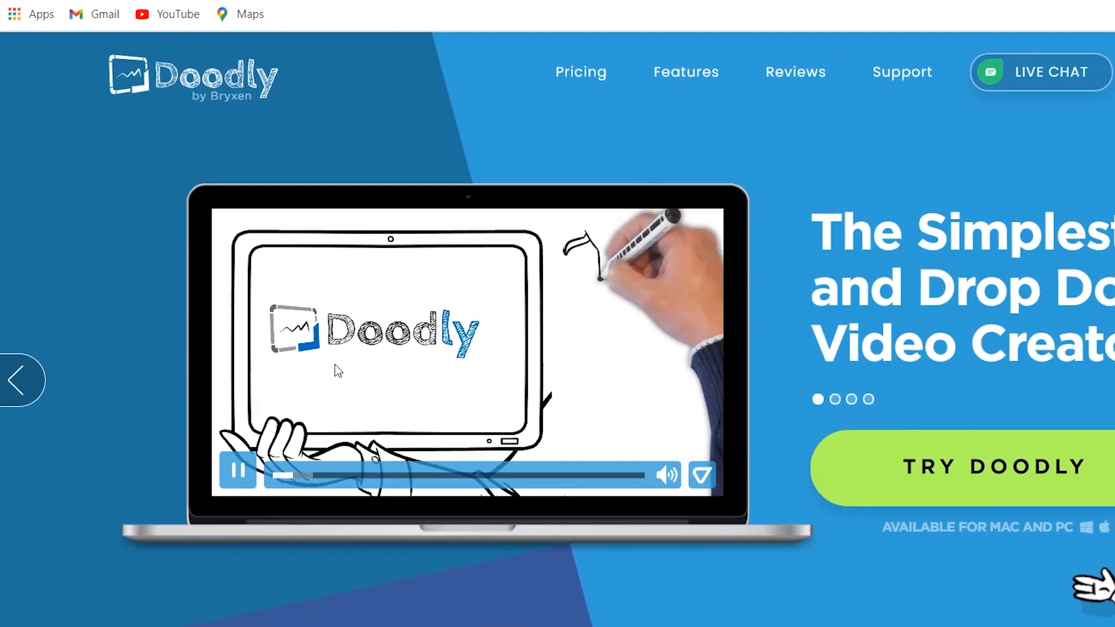
scroll("down", 3)
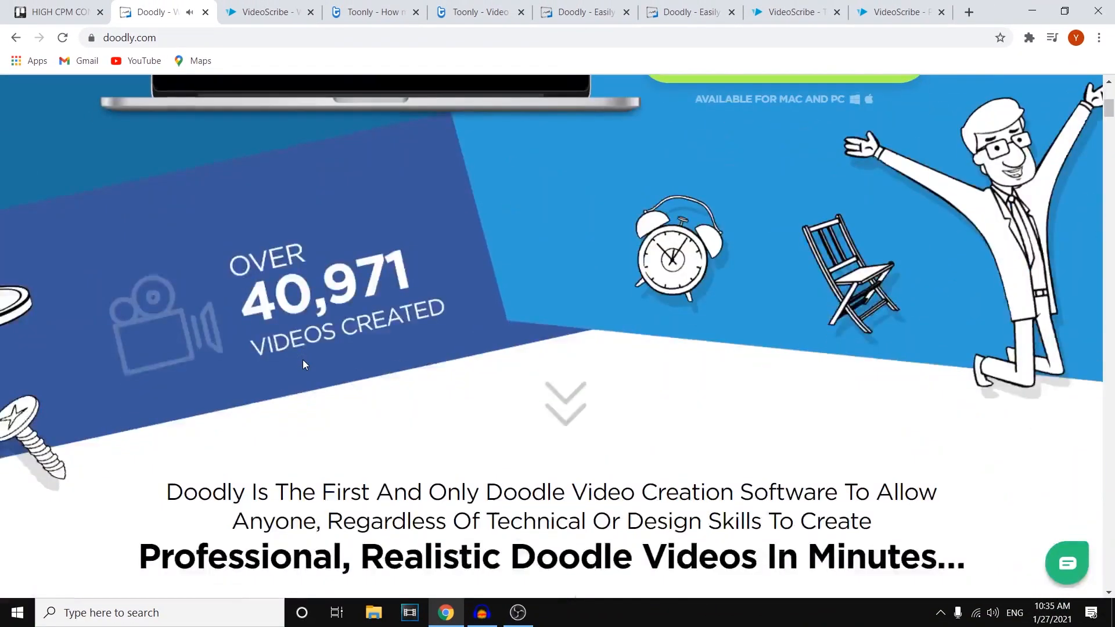
scroll("down", 3)
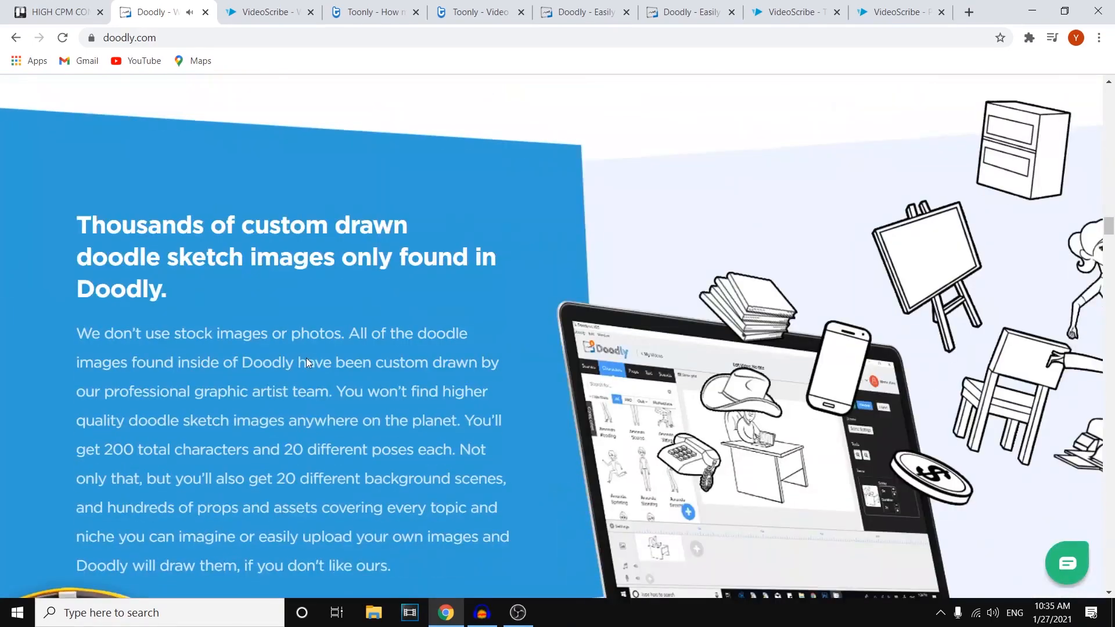
scroll("down", 3)
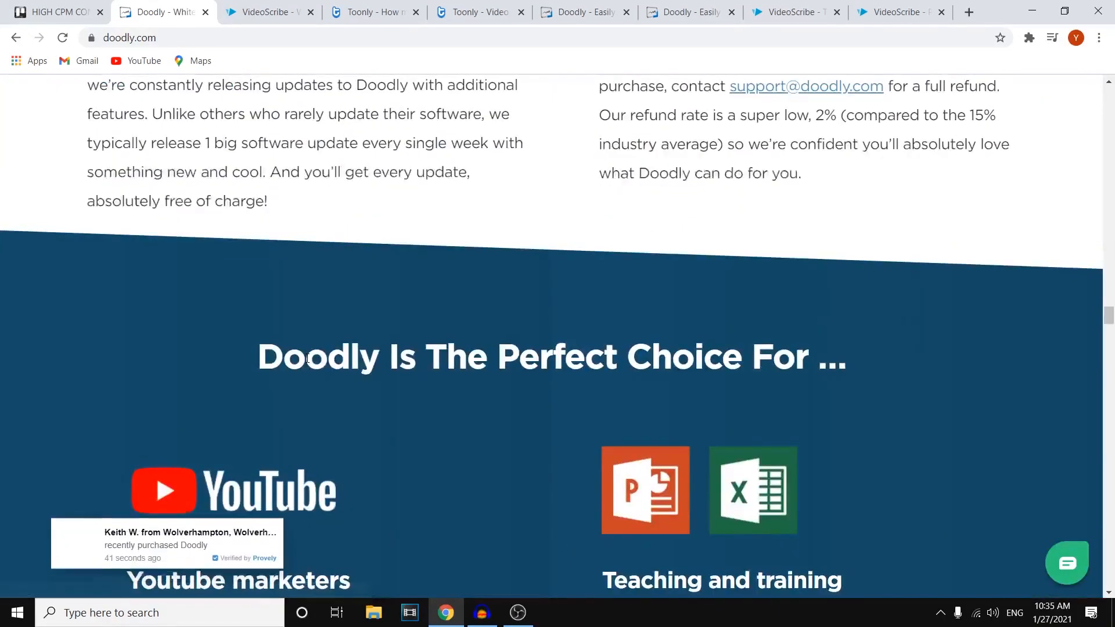
scroll("down", 3)
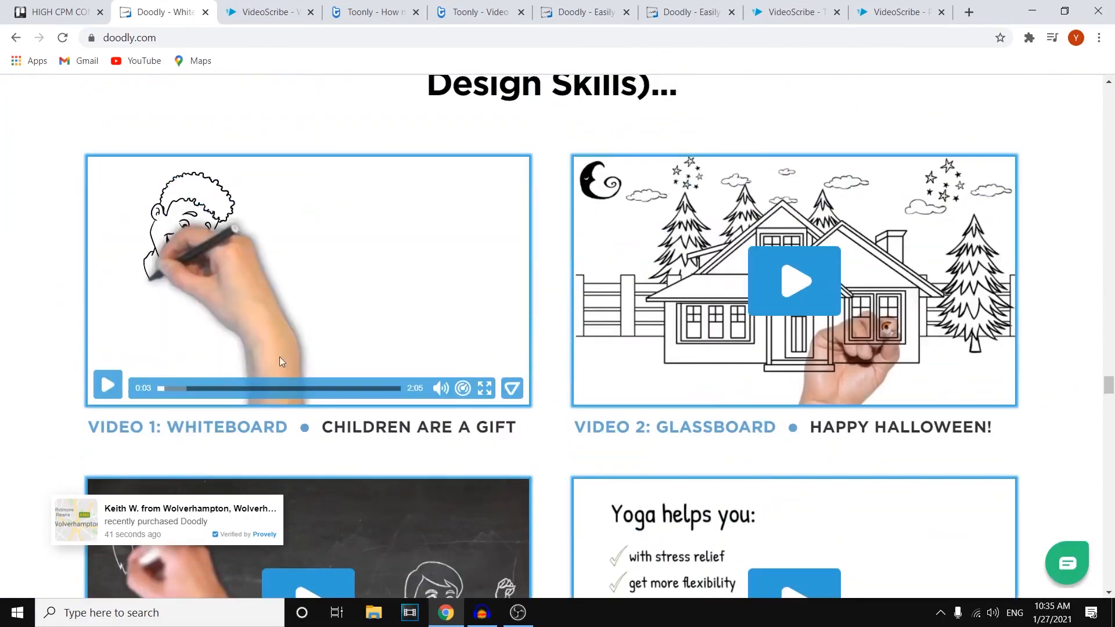
scroll("up", 3)
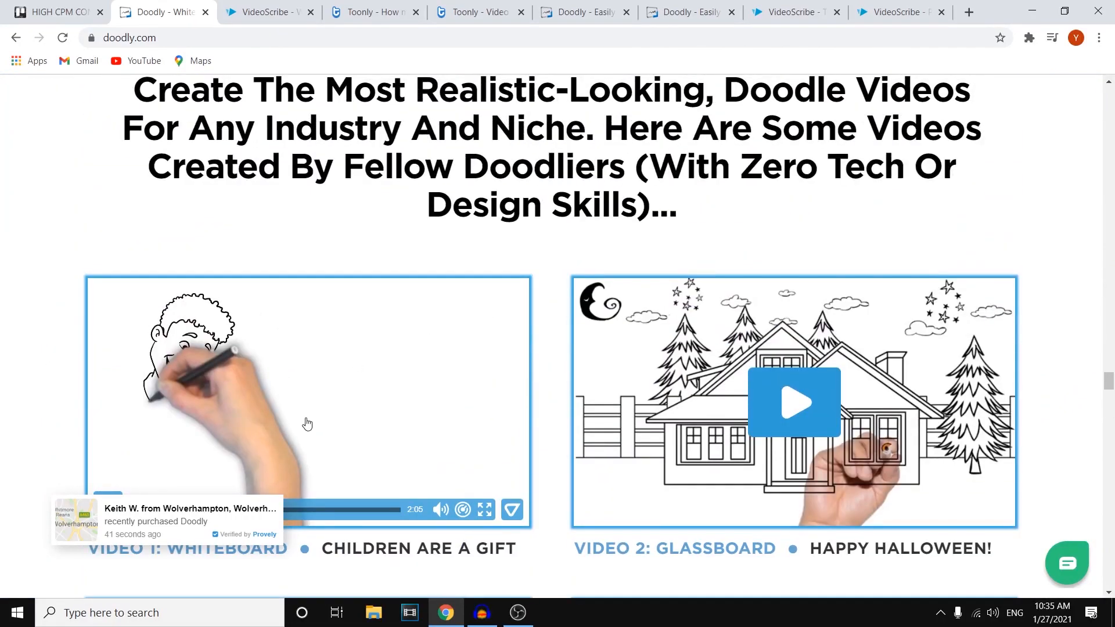
Play the Children Are a Gift and other sample videos partway
left_click(793, 403)
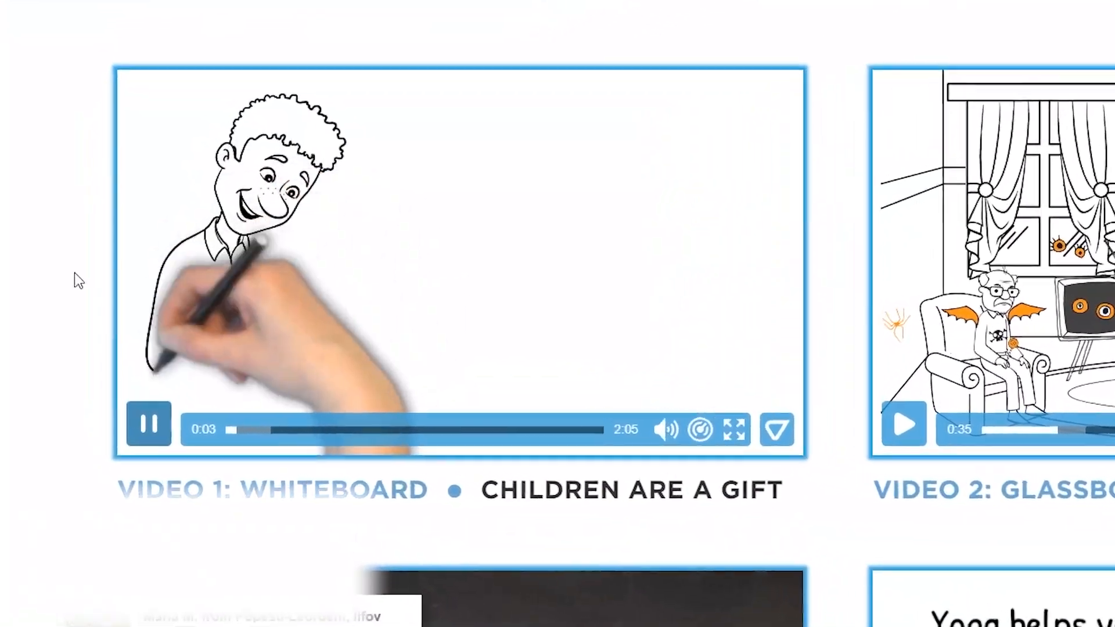
scroll("down", 3)
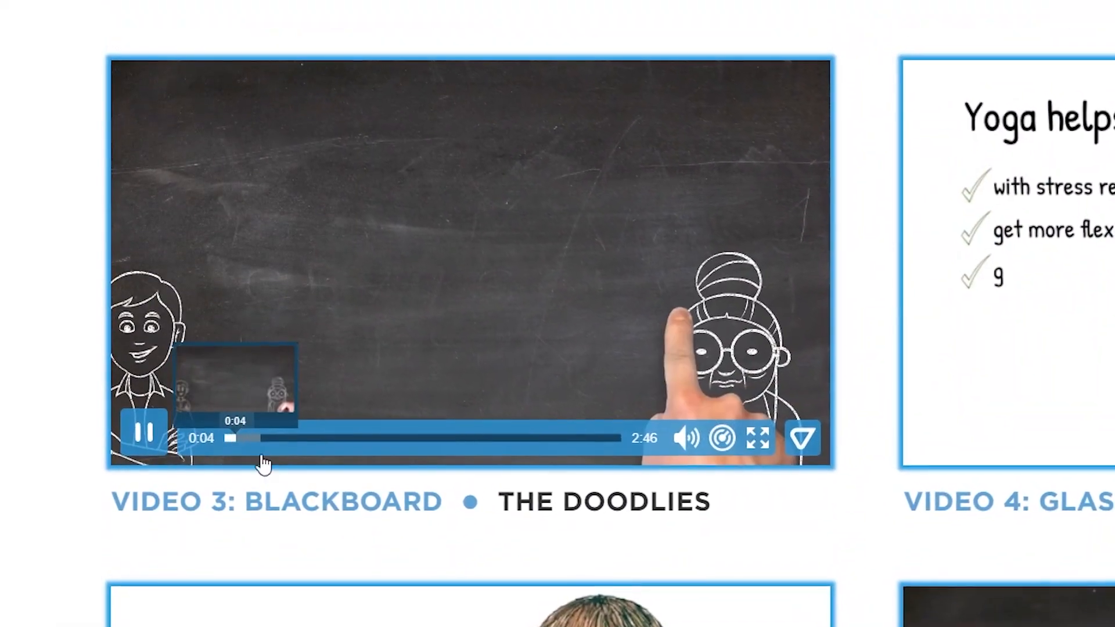
mouse_move(309, 425)
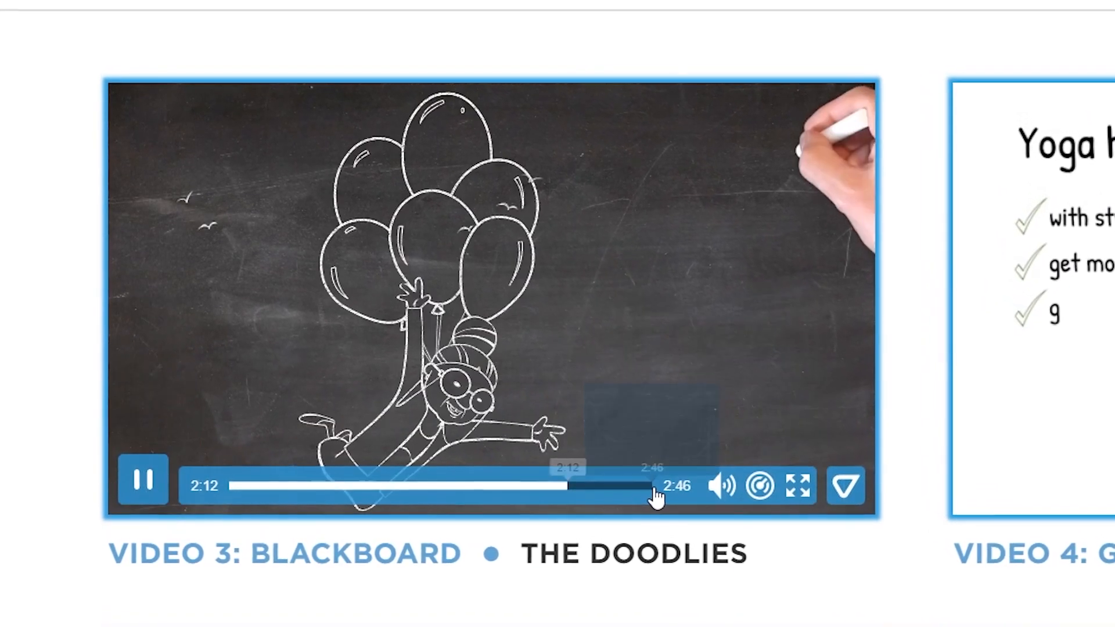
left_click(462, 490)
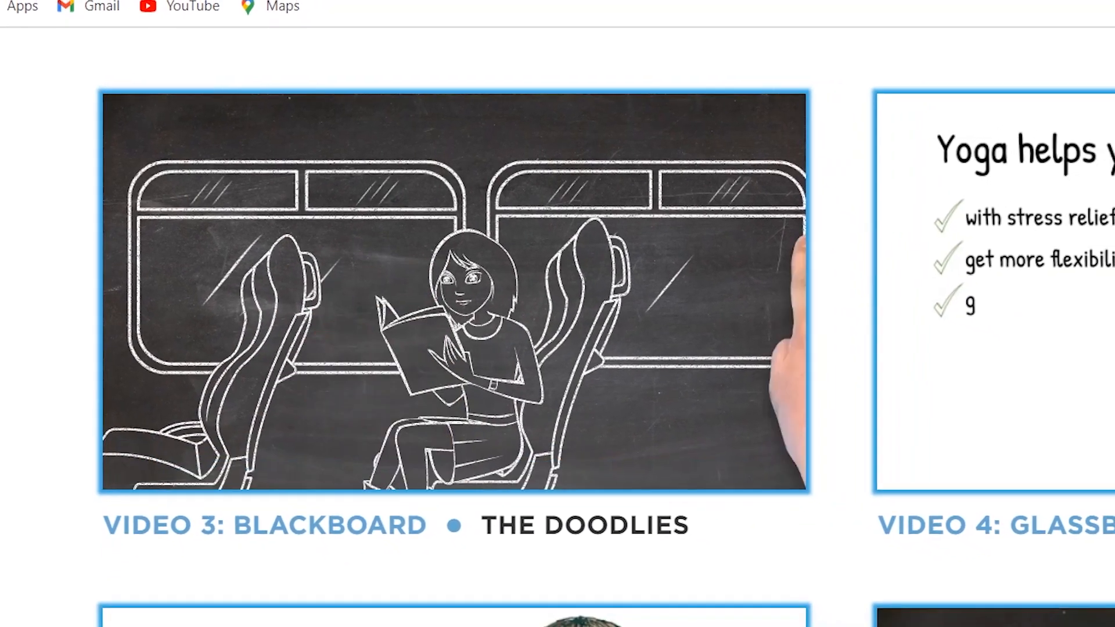
Scroll through the Doodly features section below the sample videos
scroll("down", 3)
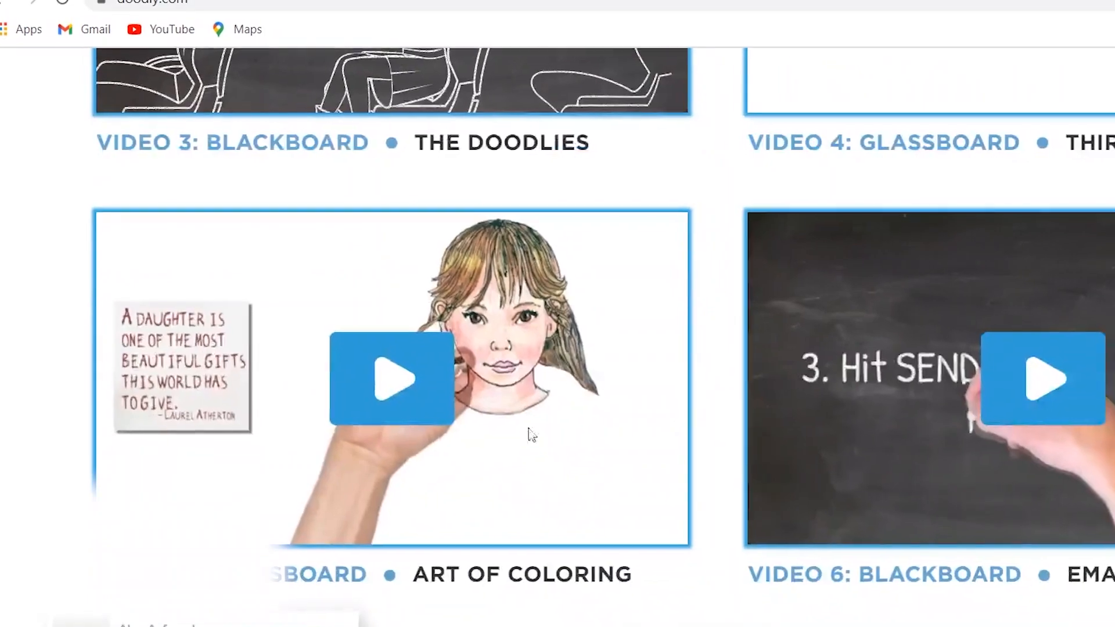
scroll("down", 3)
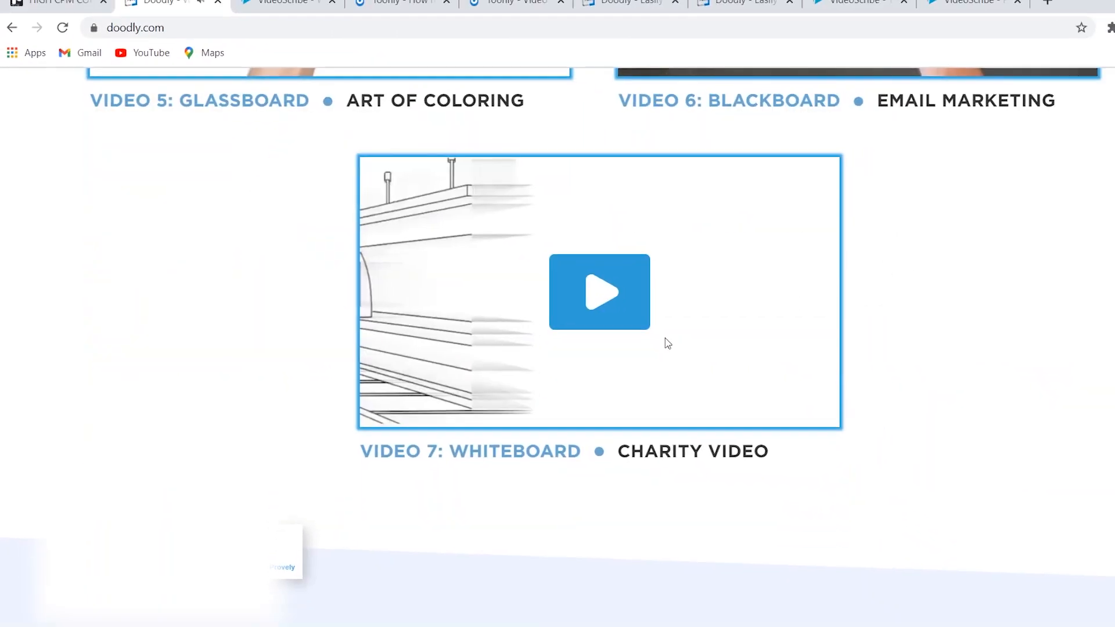
scroll("up", 3)
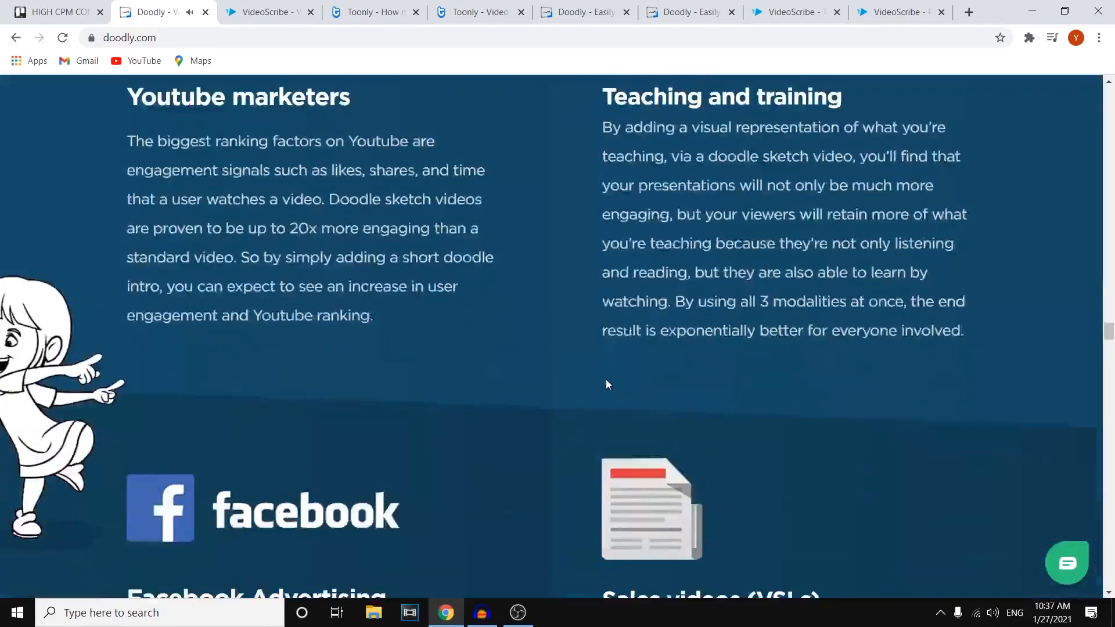
scroll("down", 3)
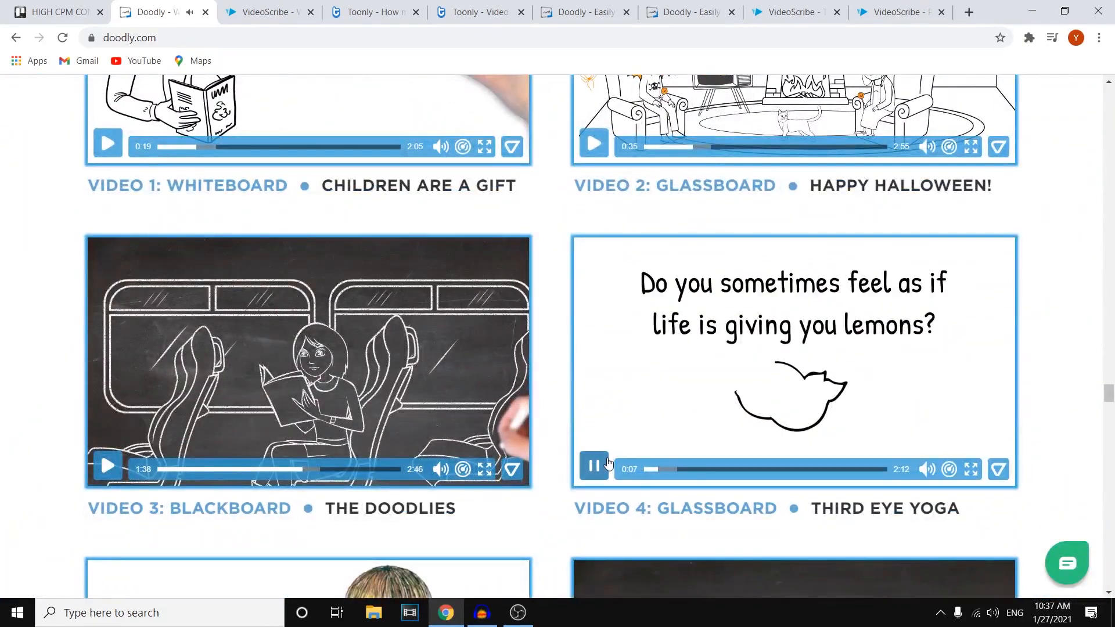
scroll("down", 3)
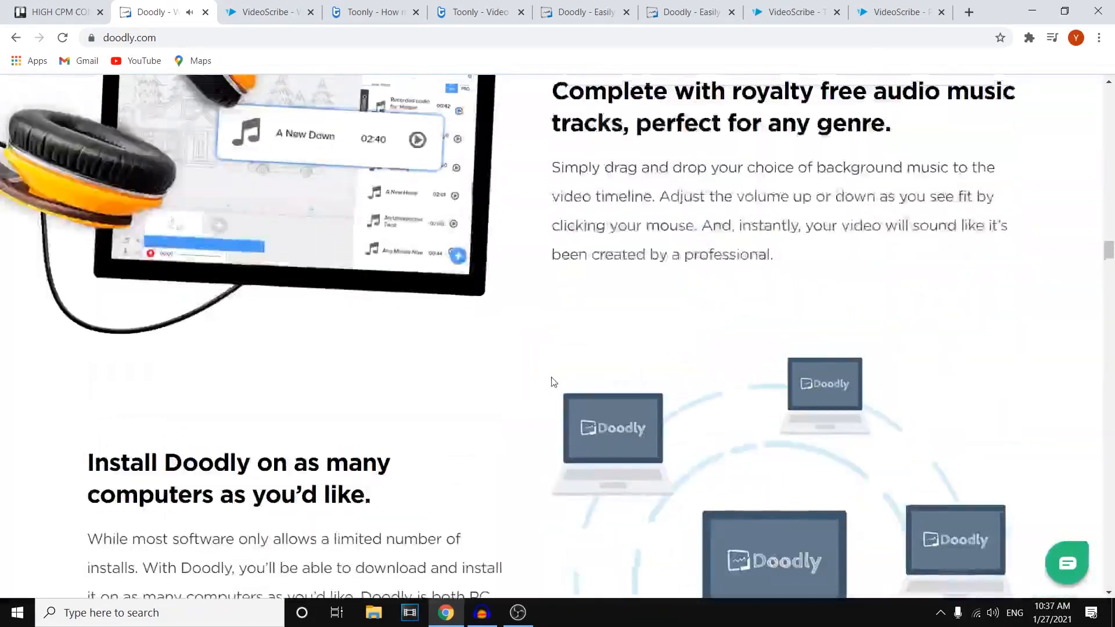
scroll("up", 3)
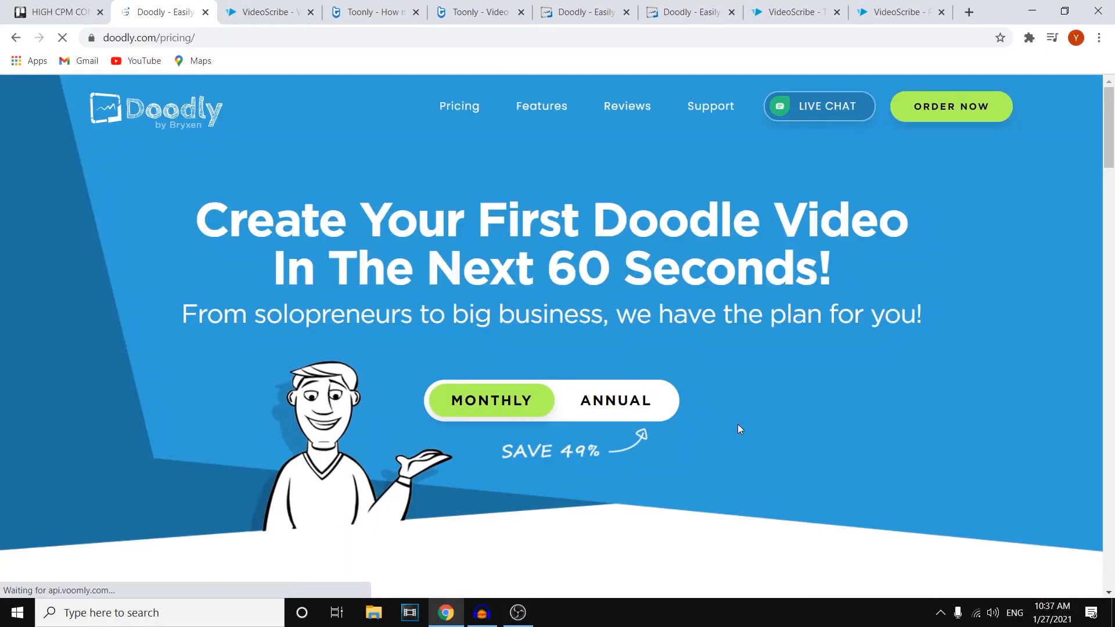
Review the $39 Standard and $69 Enterprise plans and FAQ, returning to the top
scroll("down", 3)
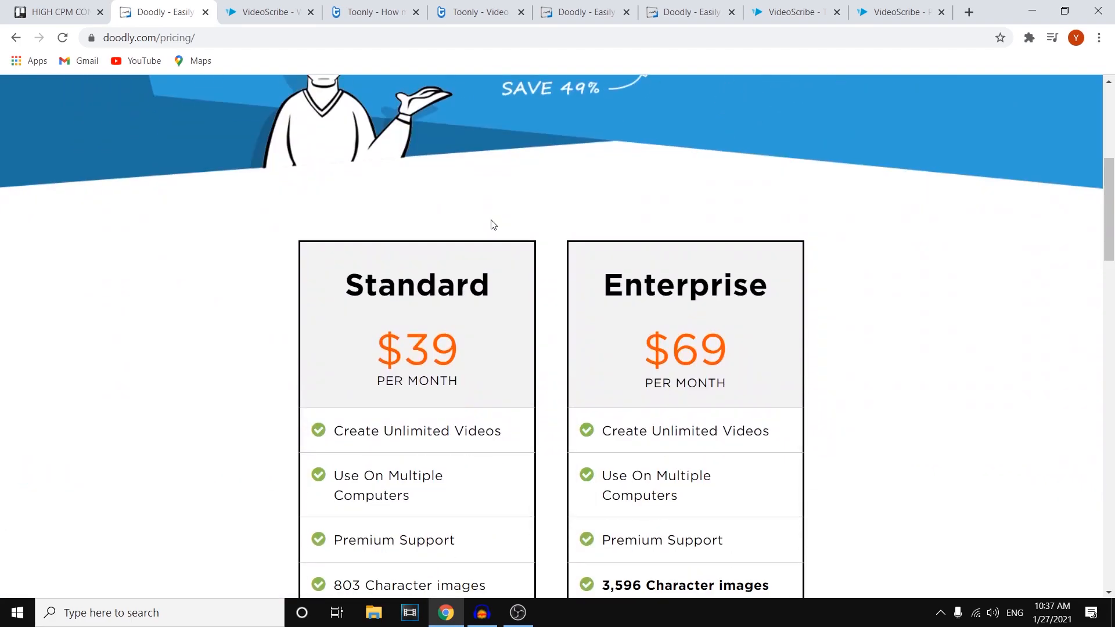
scroll("down", 3)
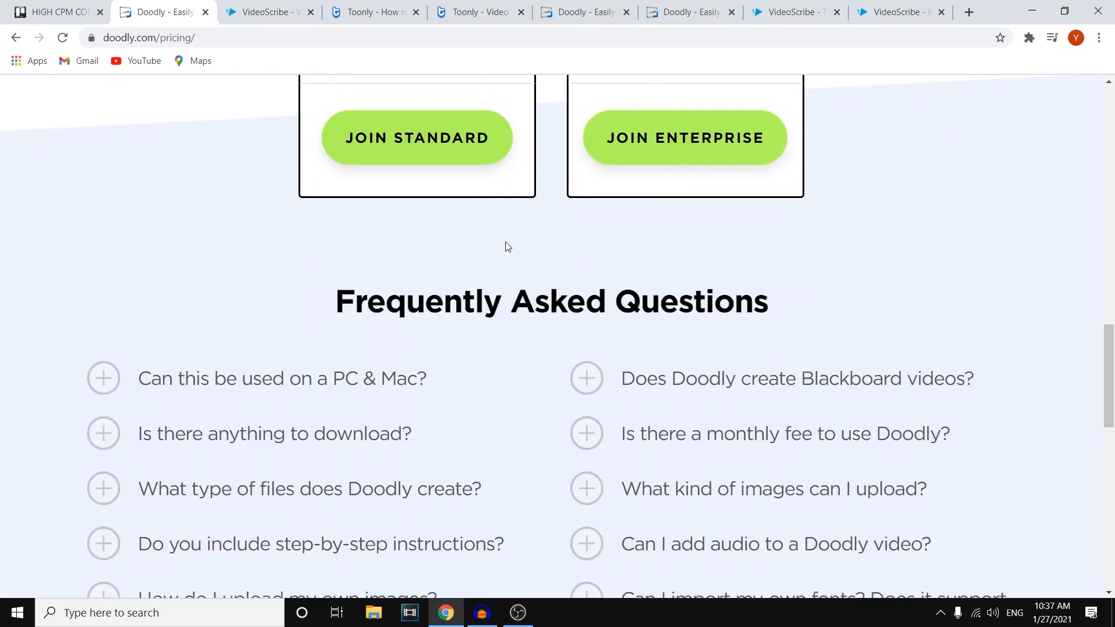
scroll("down", 3)
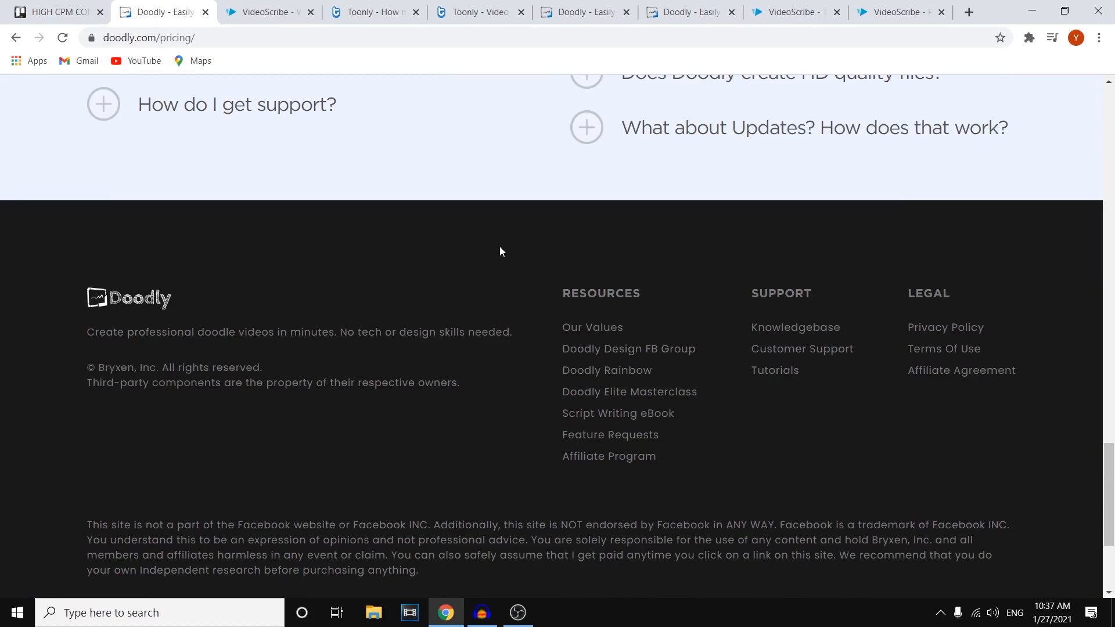
scroll("up", 3)
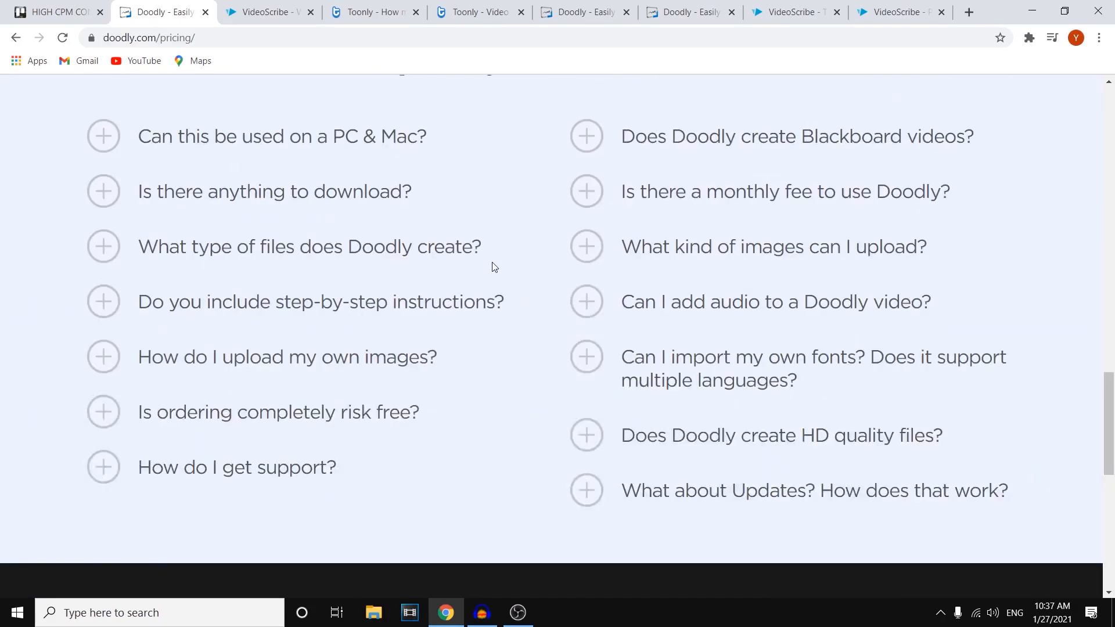
scroll("up", 3)
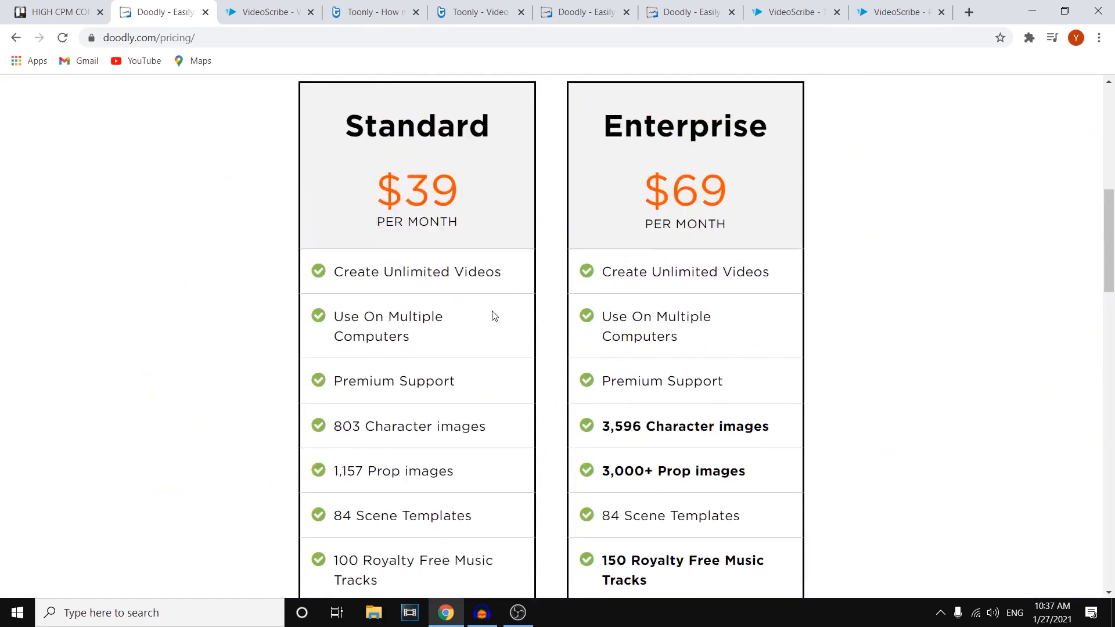
scroll("up", 3)
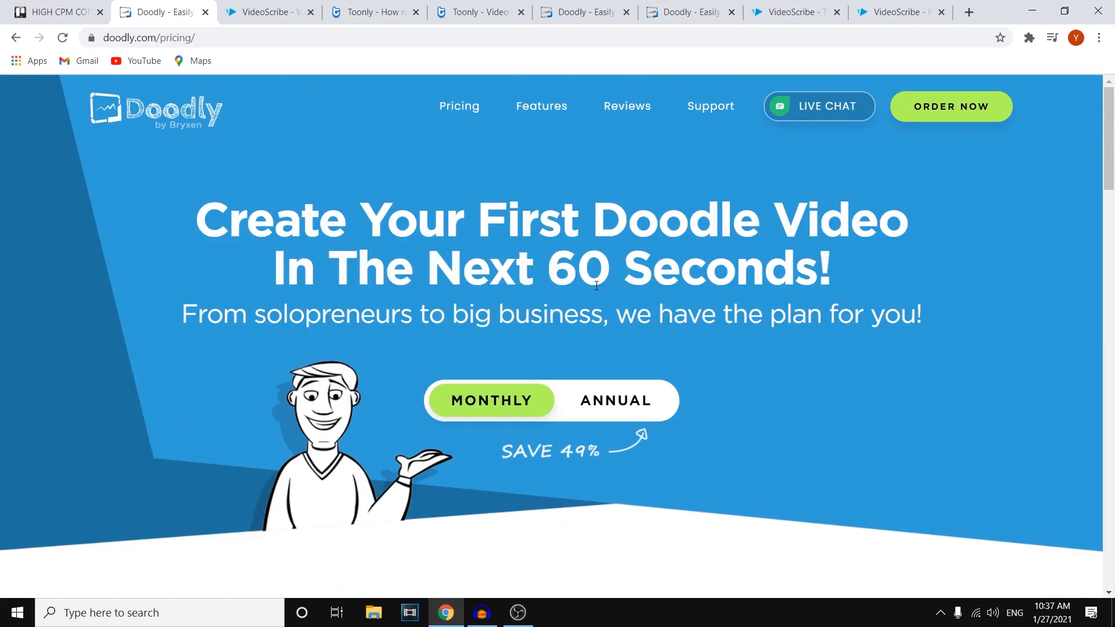
scroll("down", 3)
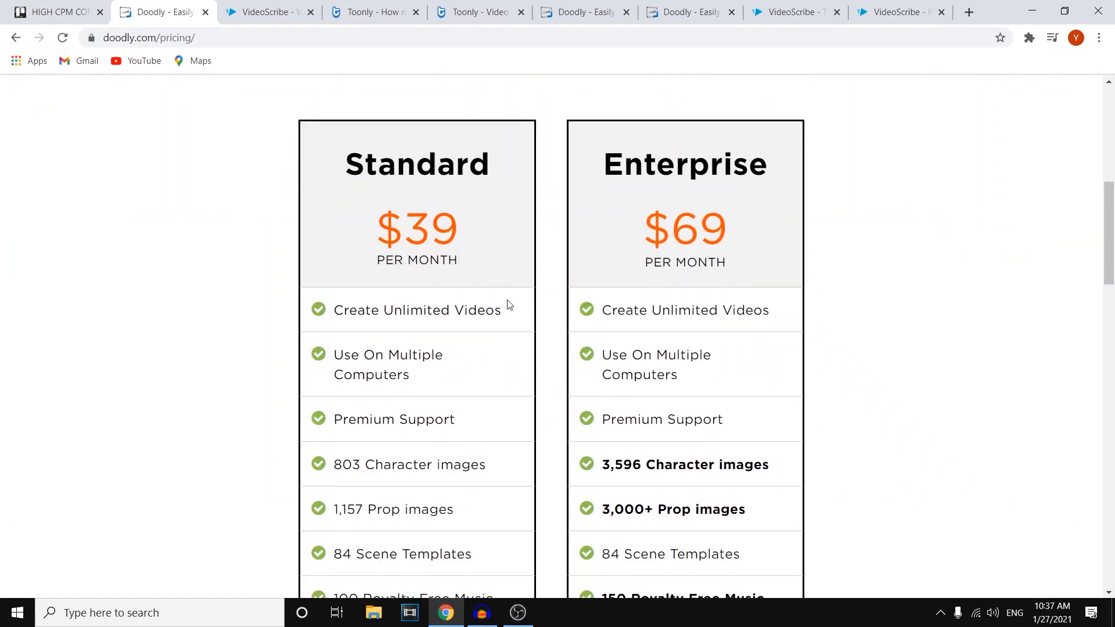
scroll("up", 3)
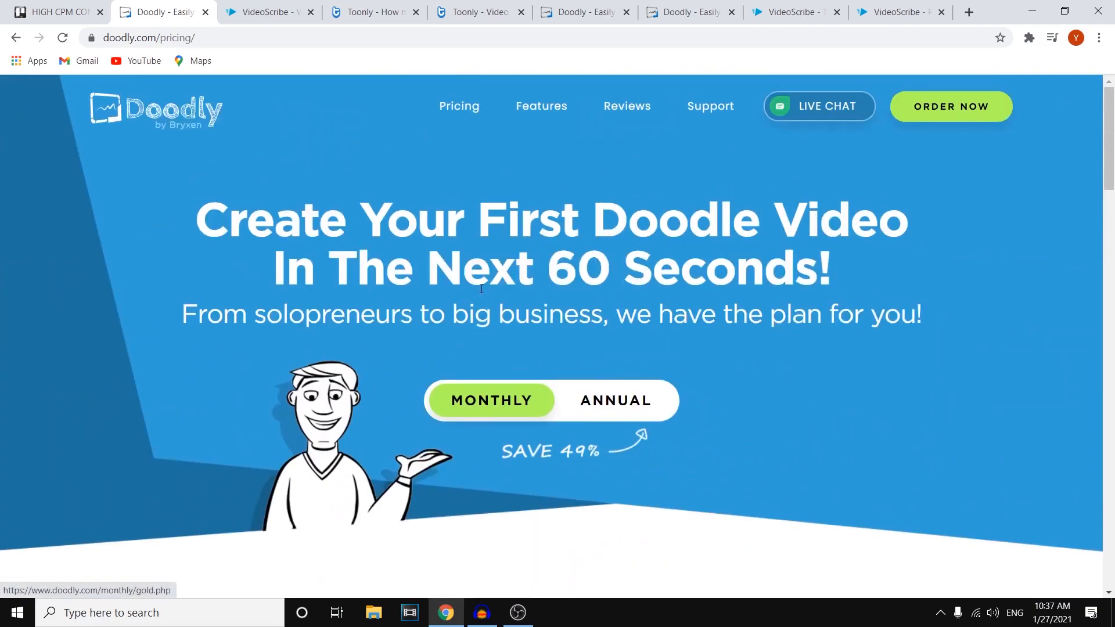
Start a VideoScribe free trial and reach the Windows 64-bit download page
left_click(269, 12)
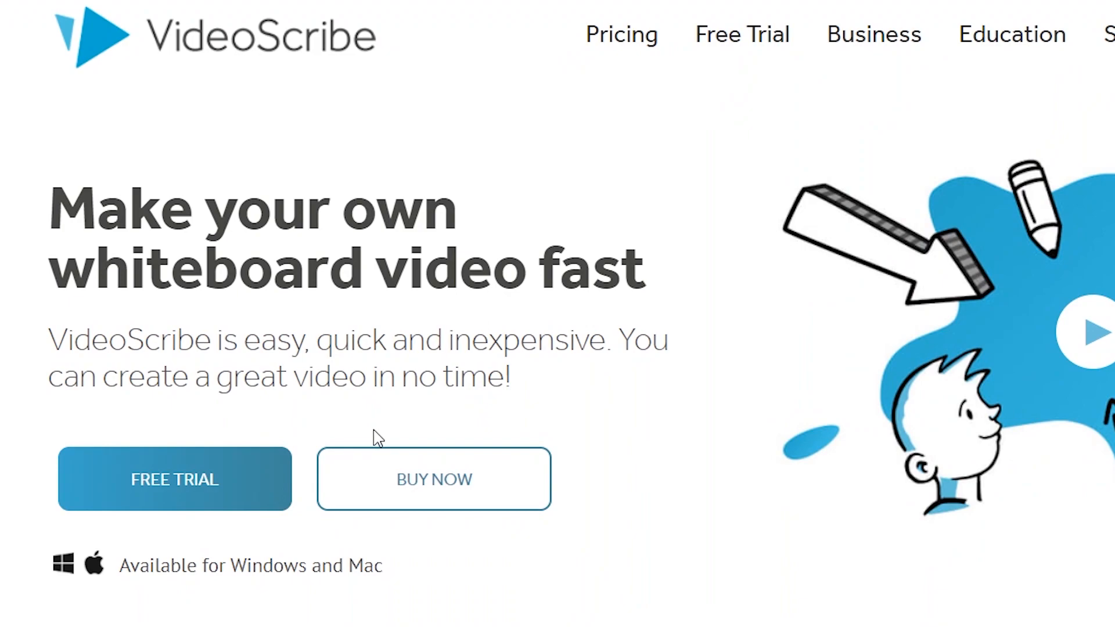
mouse_move(123, 339)
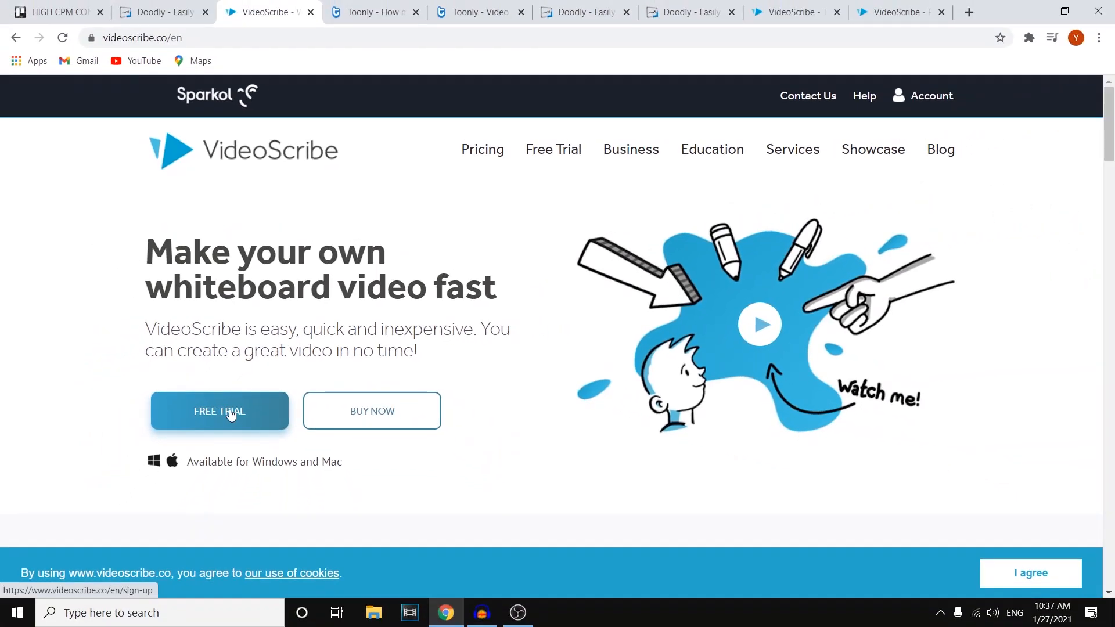
left_click(219, 411)
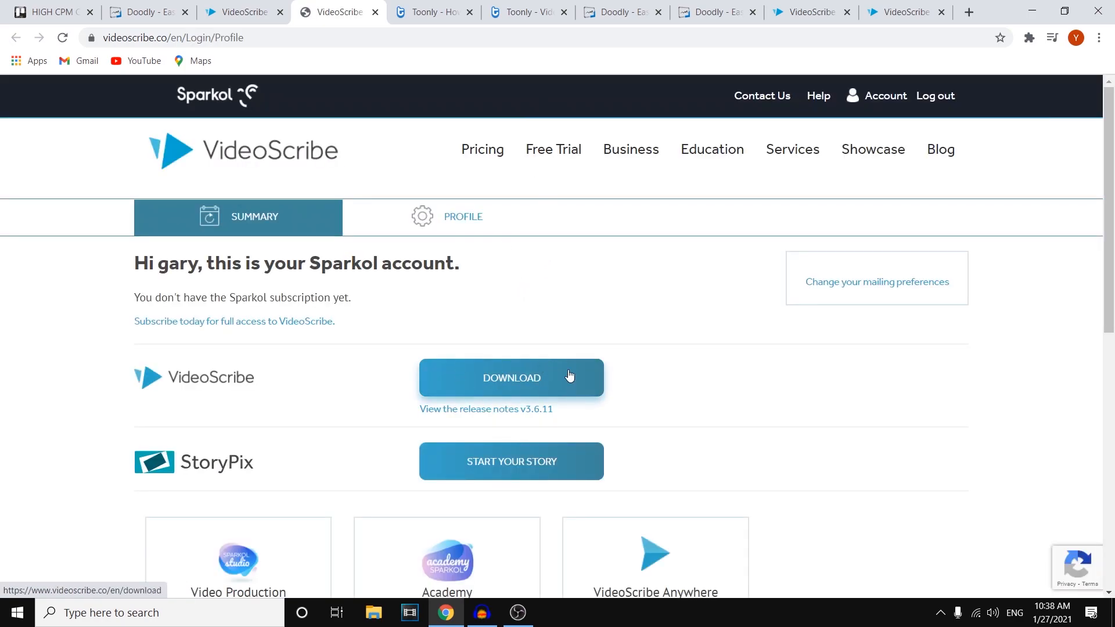
left_click(510, 461)
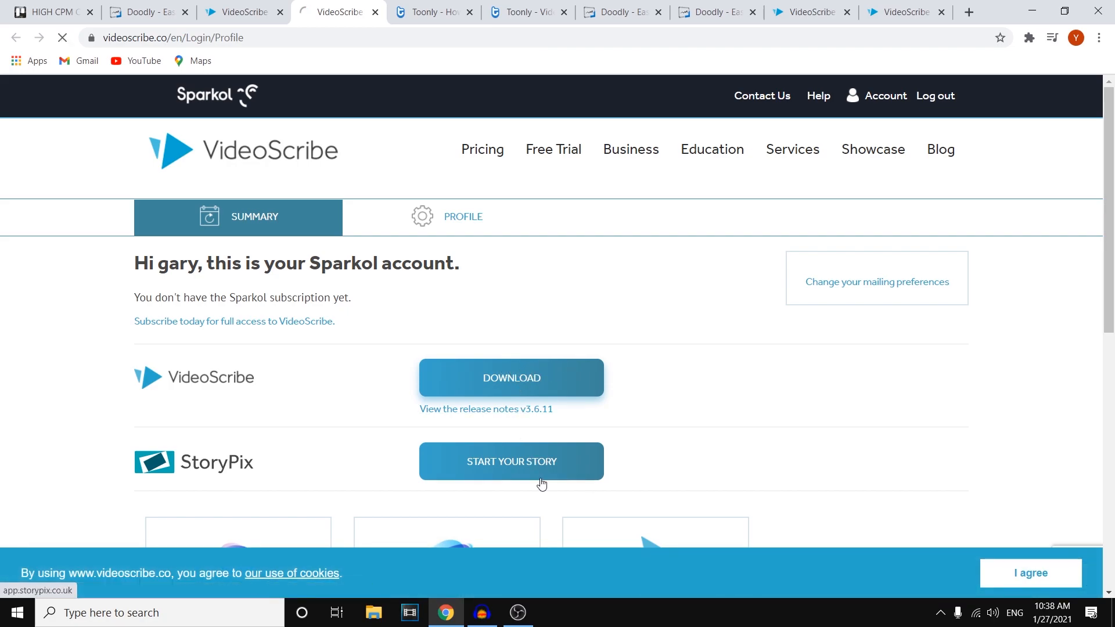
left_click(510, 378)
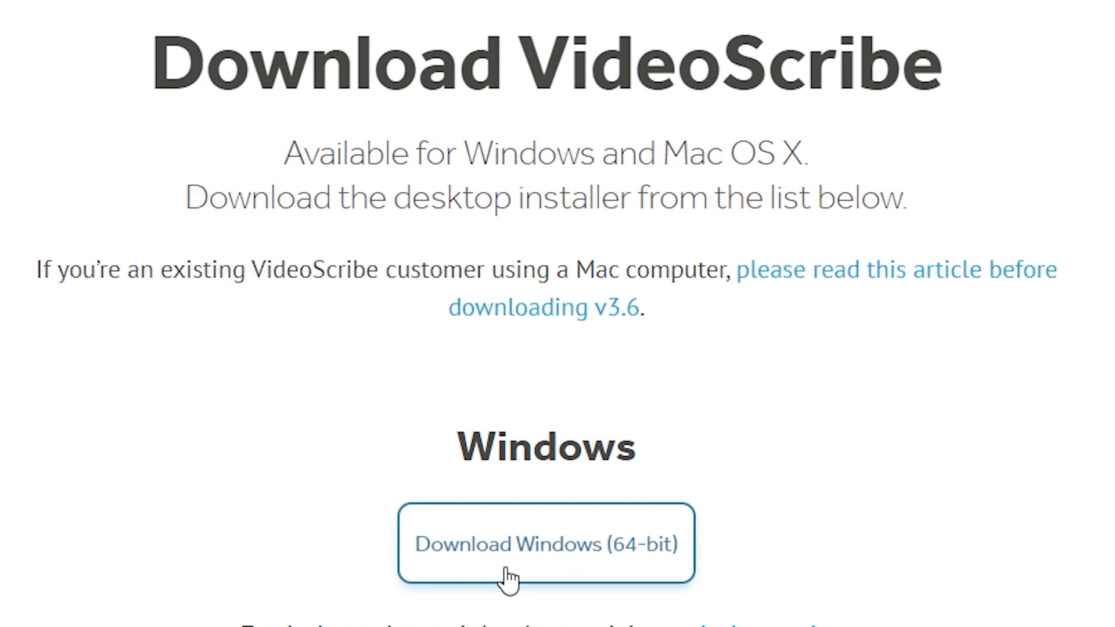
scroll("up", 3)
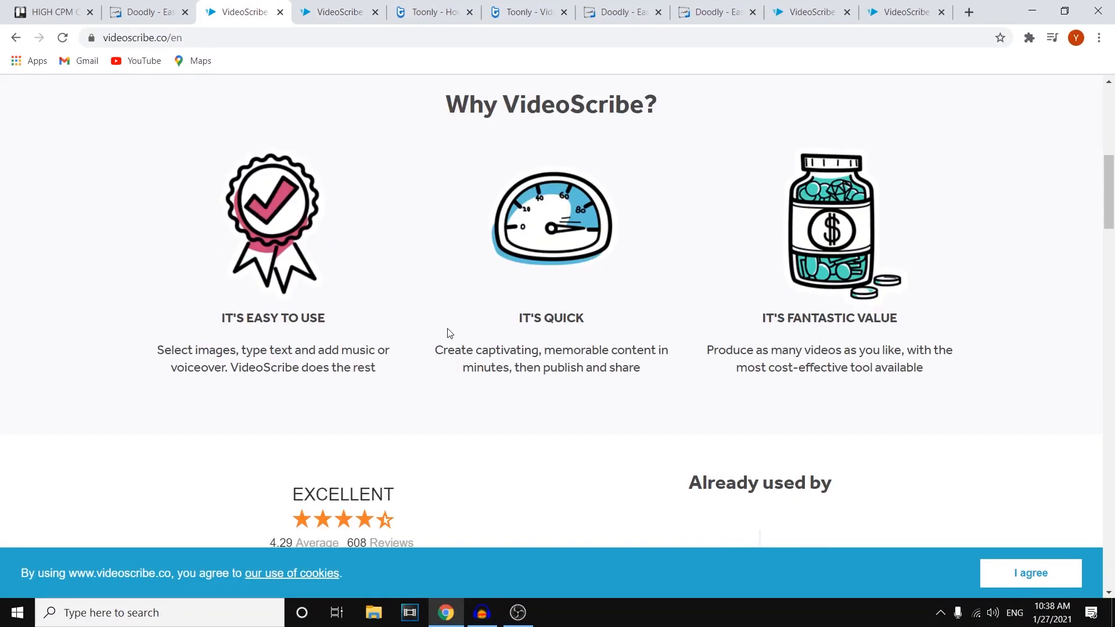
scroll("down", 3)
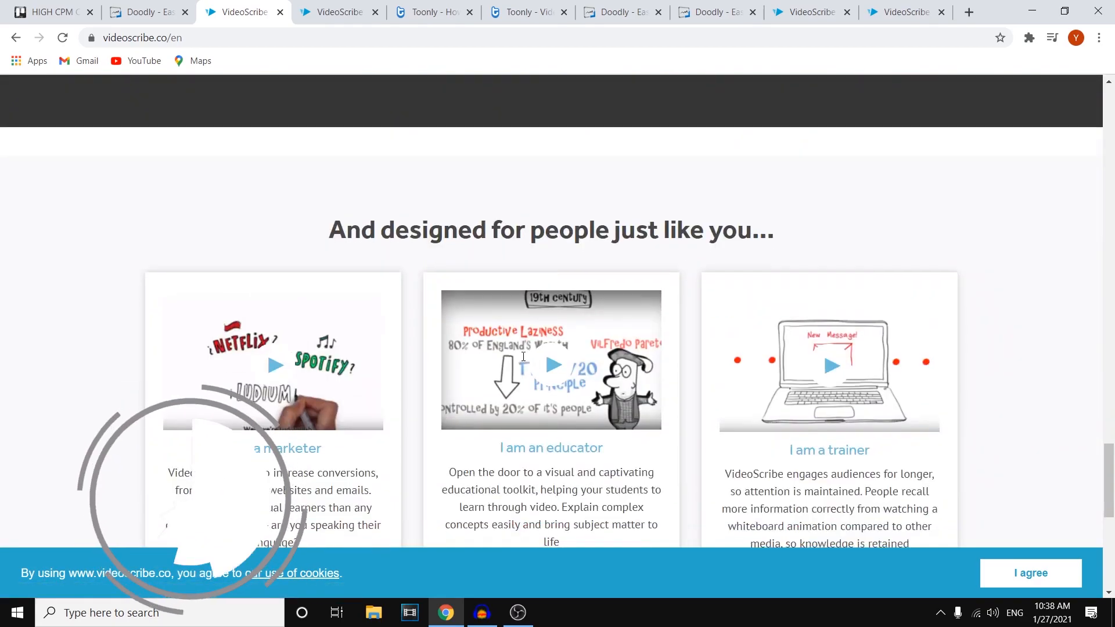
scroll("up", 3)
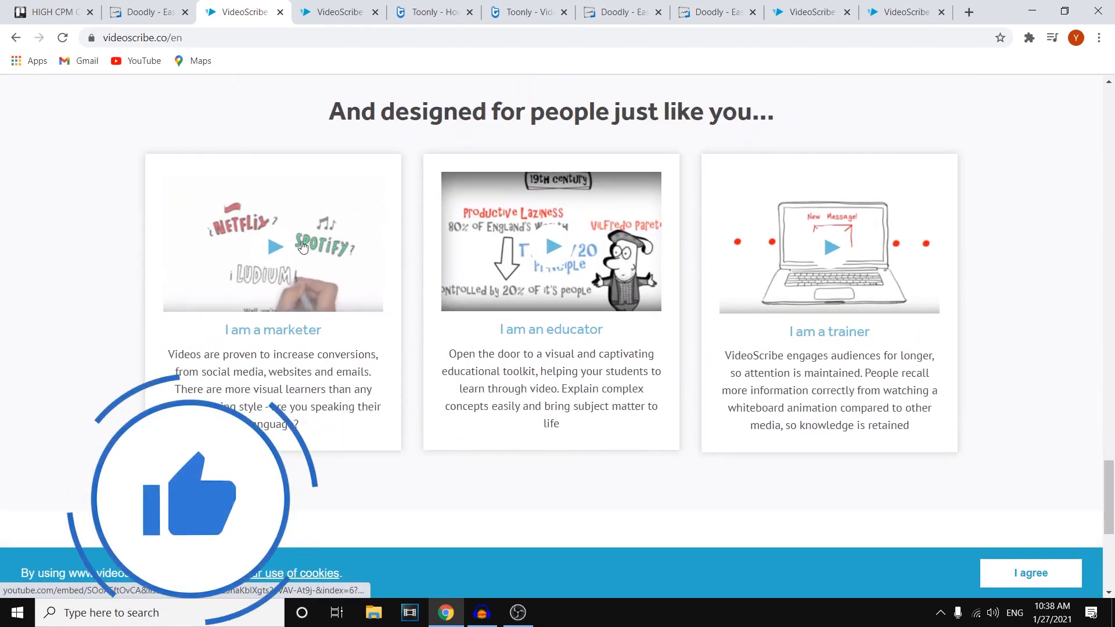
left_click(272, 248)
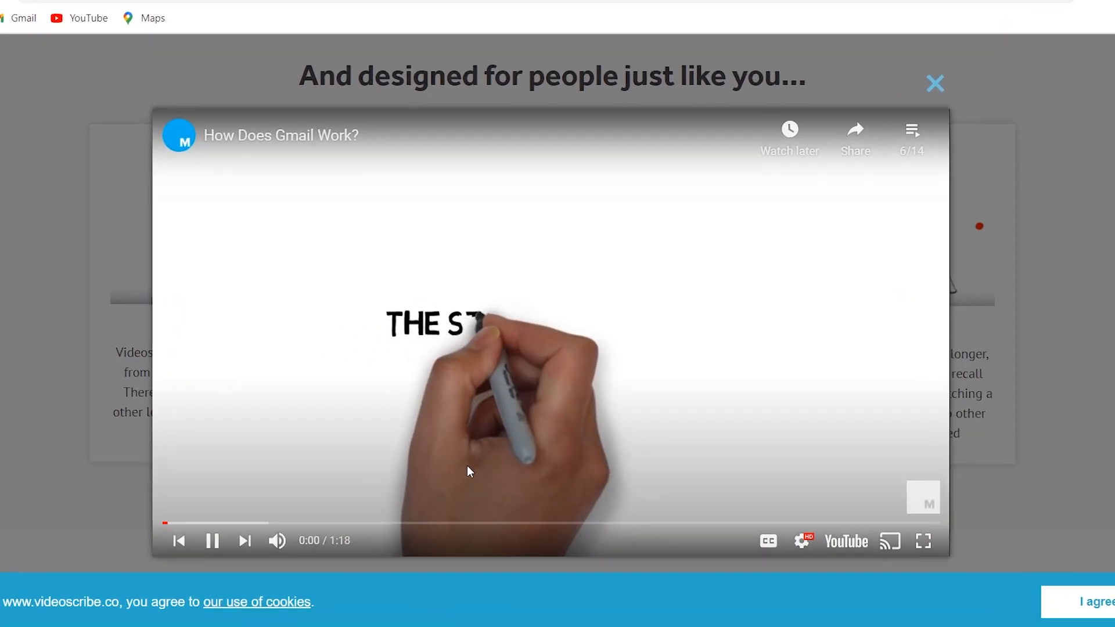
left_click(922, 540)
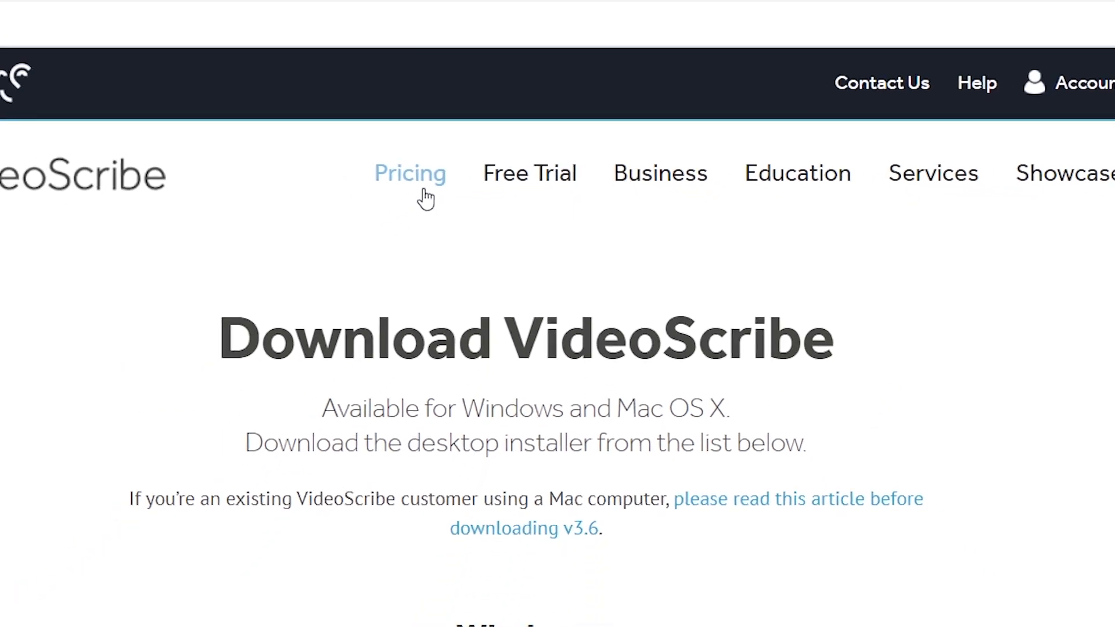
Scroll through Toonly's Standard ($39) and Enterprise ($69) plan table
left_click(432, 12)
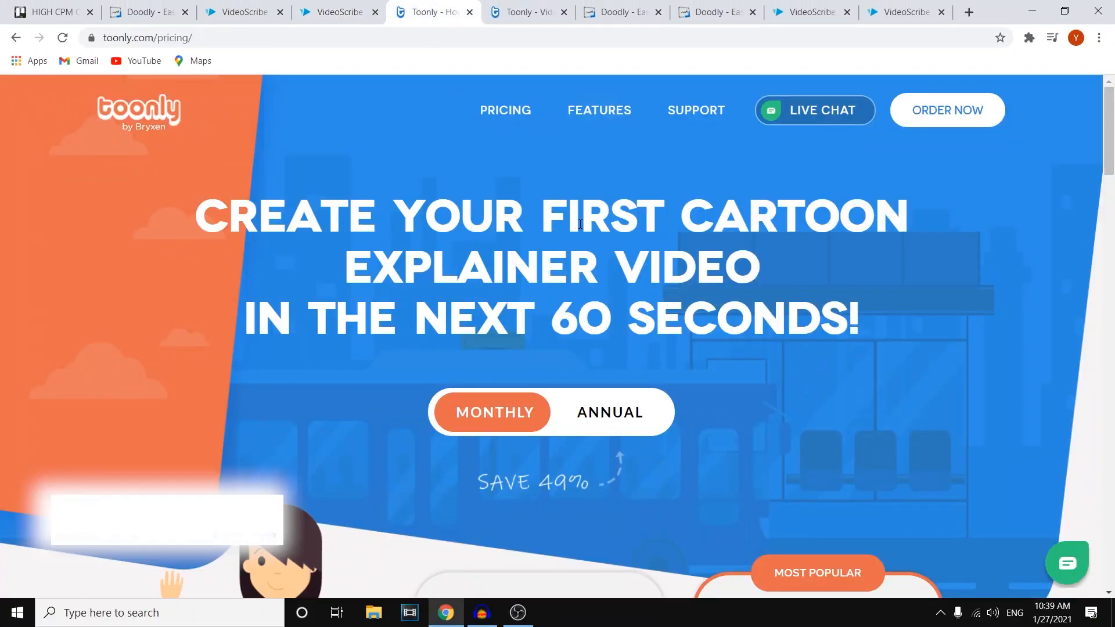
scroll("down", 3)
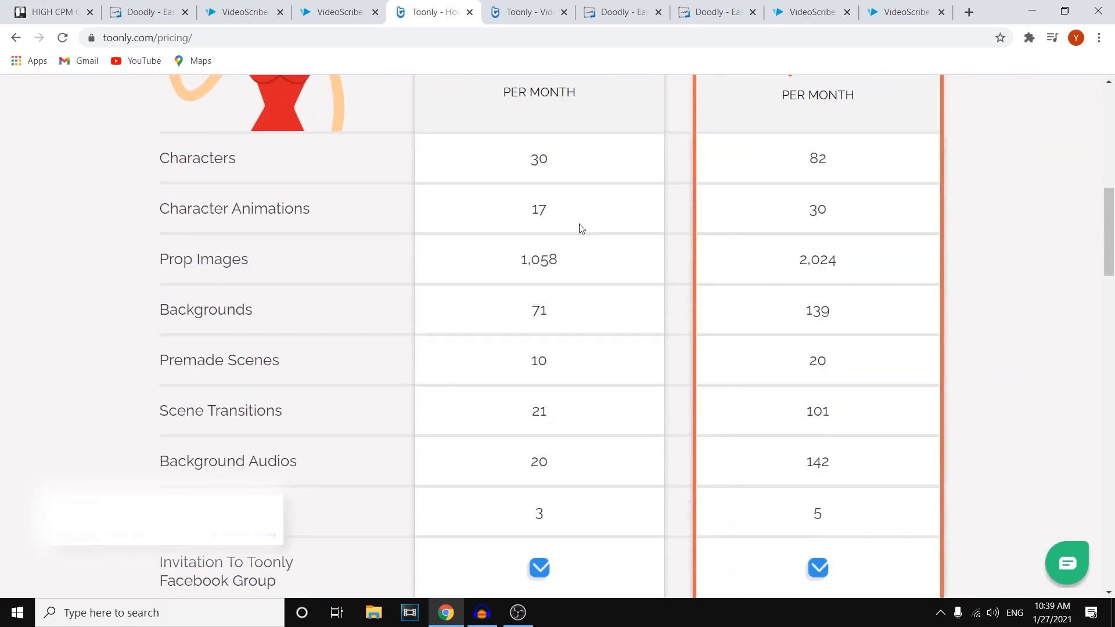
scroll("down", 3)
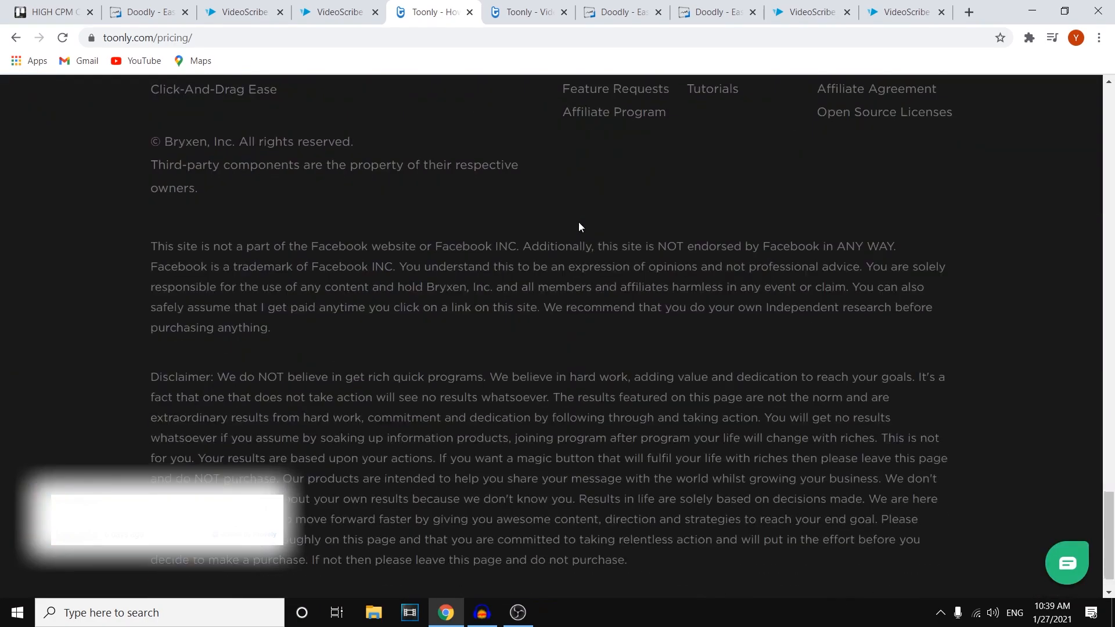
scroll("up", 3)
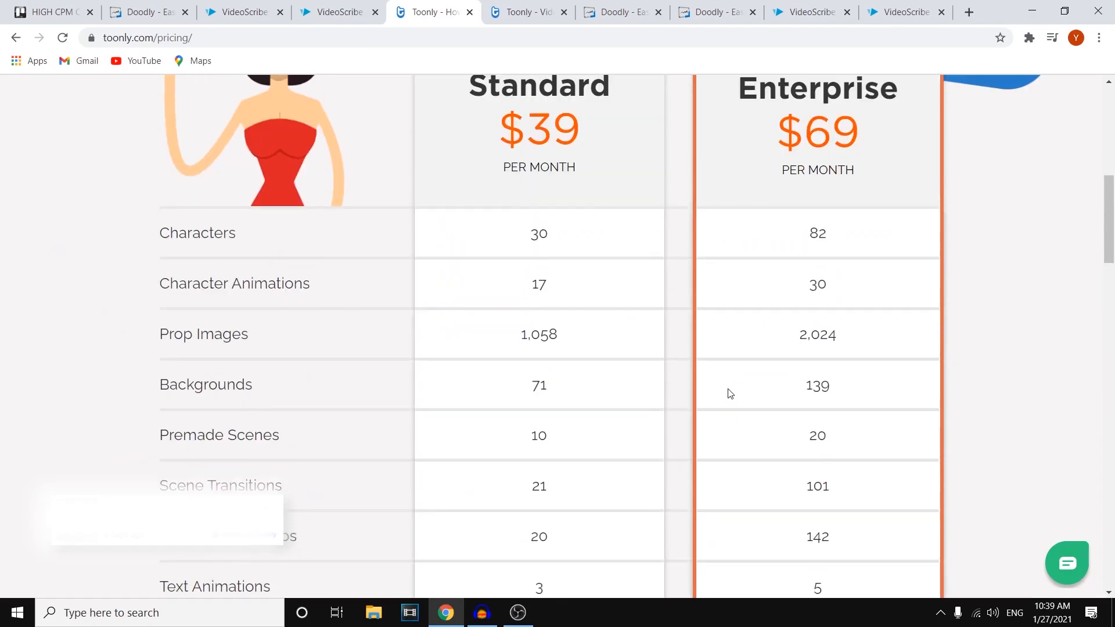
scroll("up", 3)
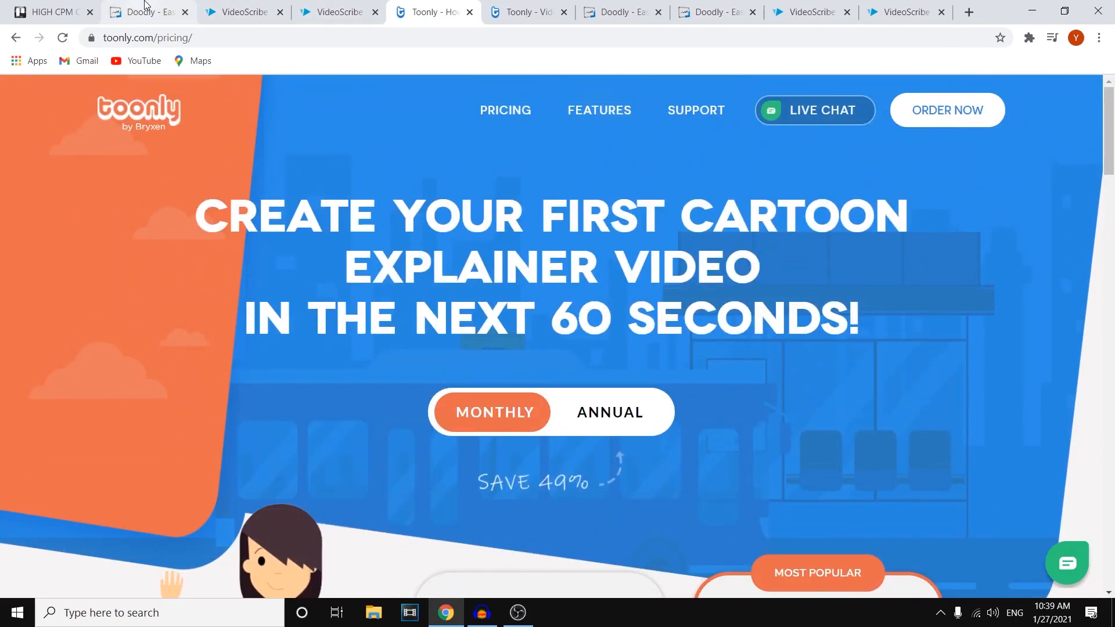
Compare against the Doodly pricing tab, then return to review Toonly's plans again
left_click(146, 13)
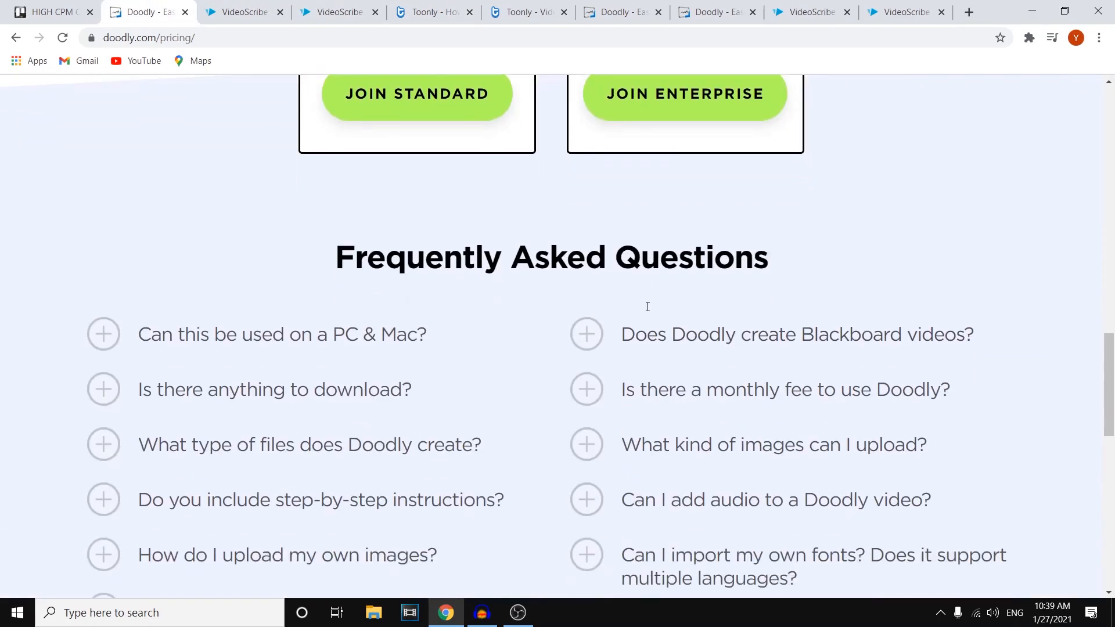
scroll("up", 3)
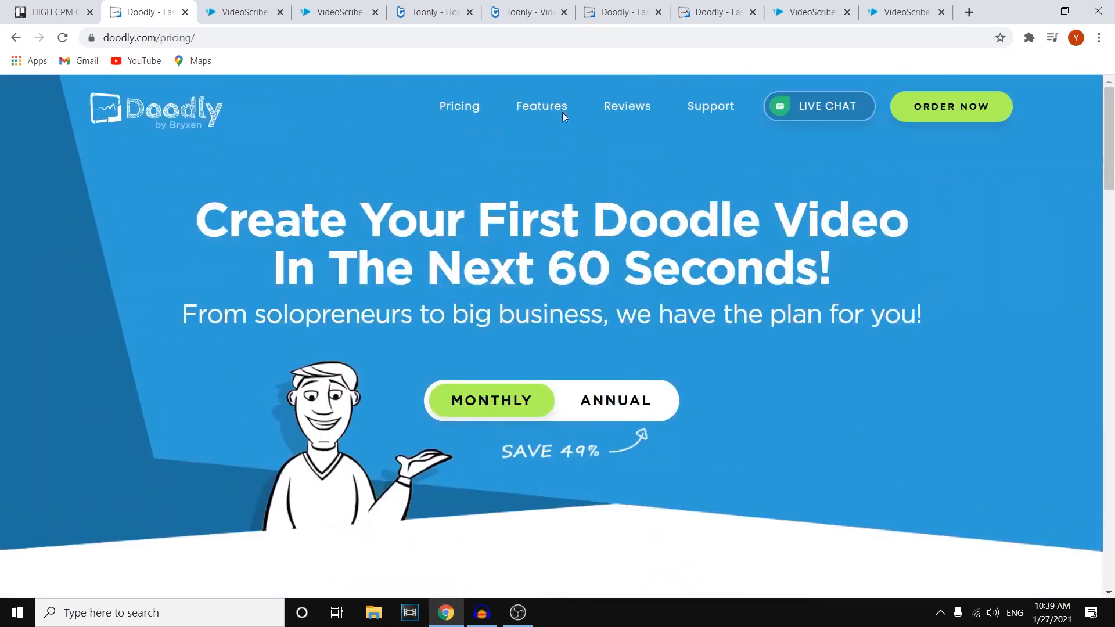
left_click(432, 12)
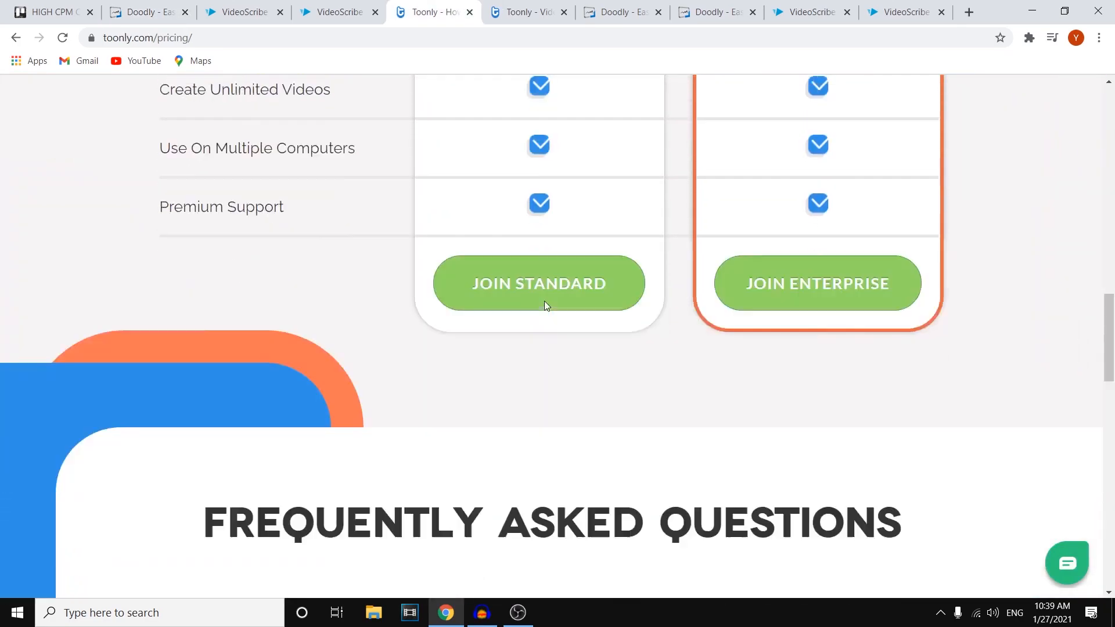
scroll("down", 3)
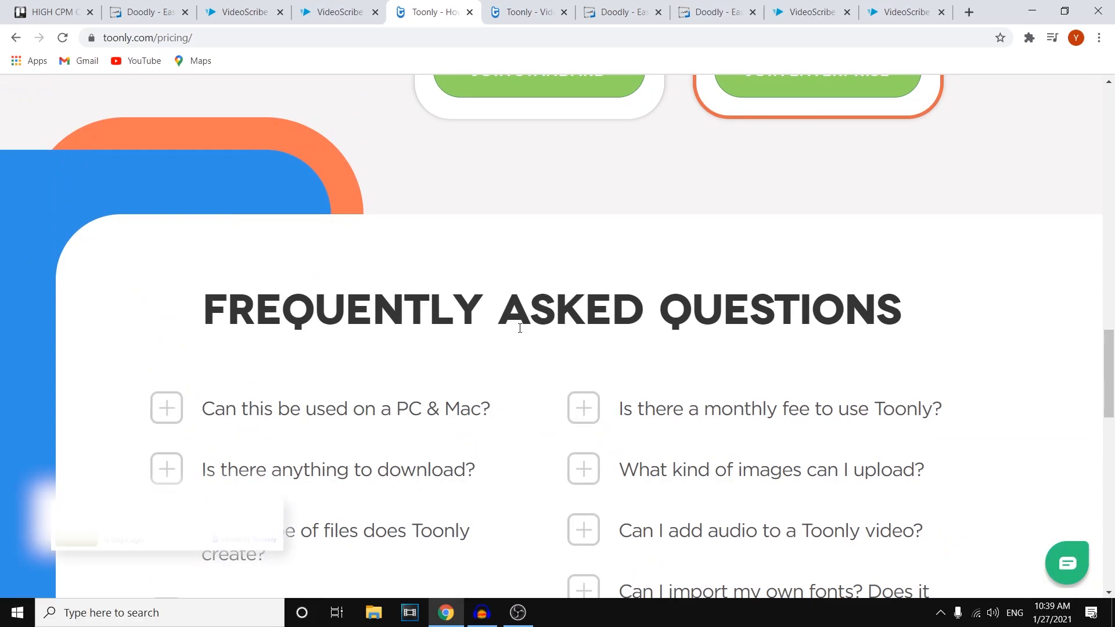
scroll("up", 3)
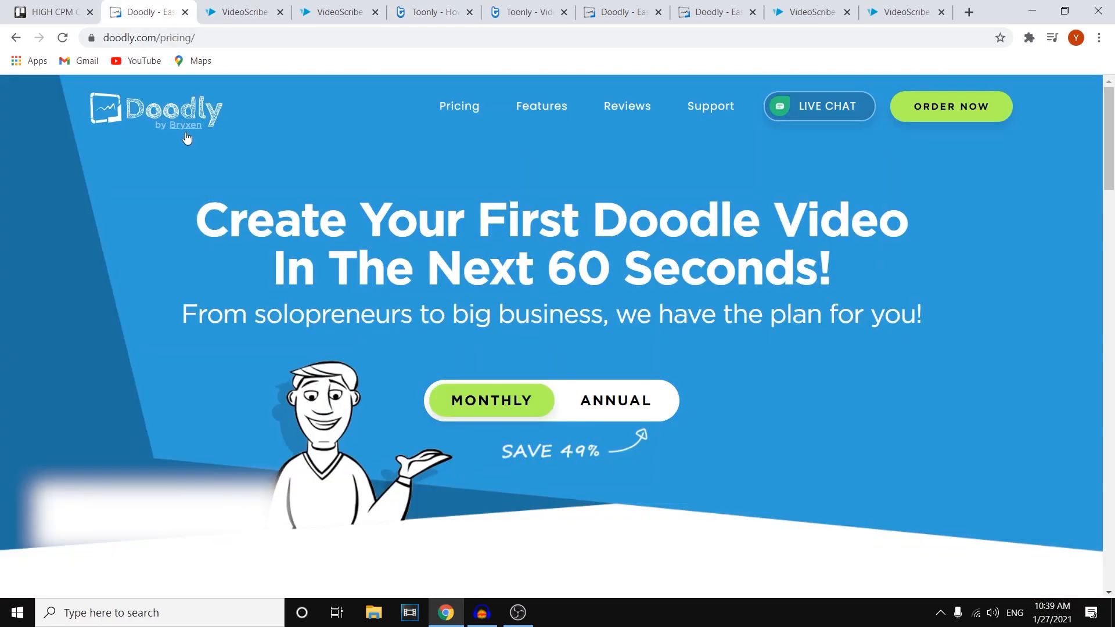
left_click(430, 12)
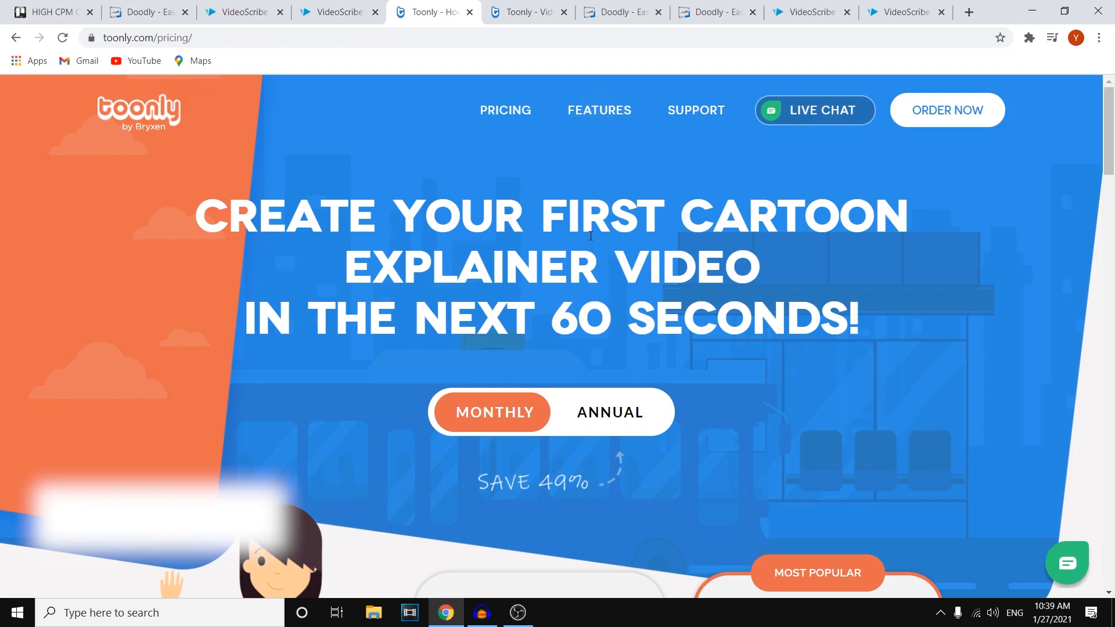
scroll("down", 3)
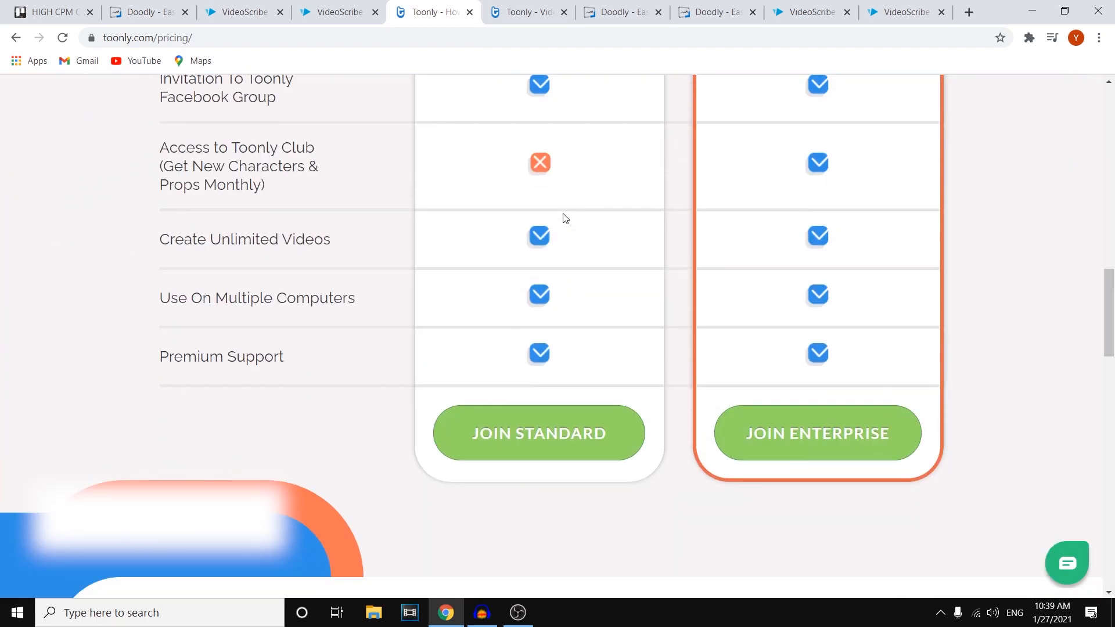
scroll("up", 3)
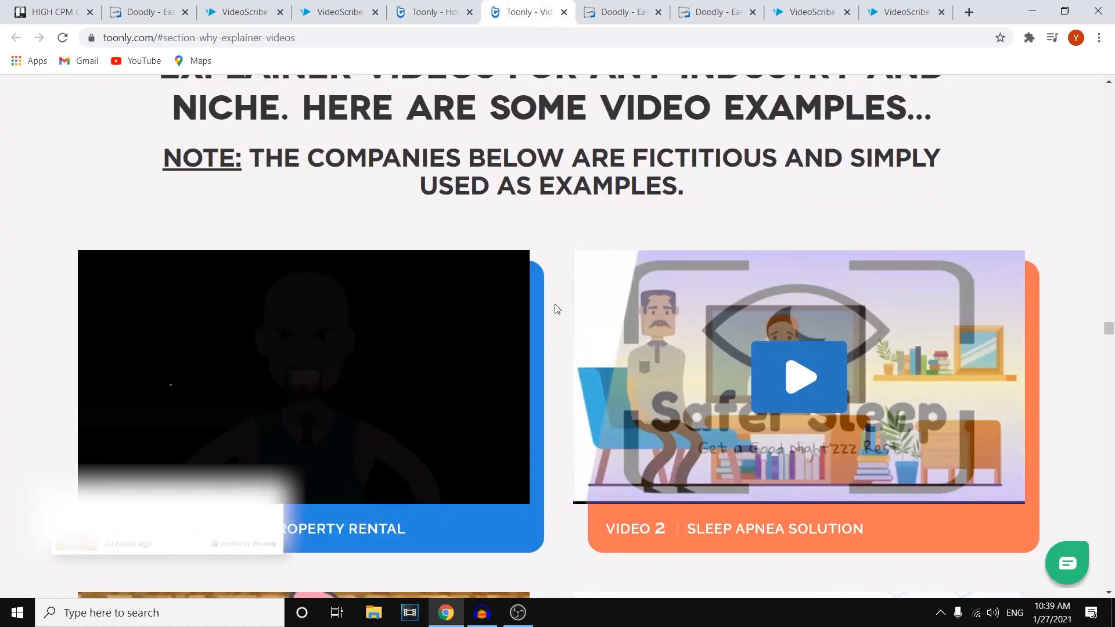
mouse_move(530, 308)
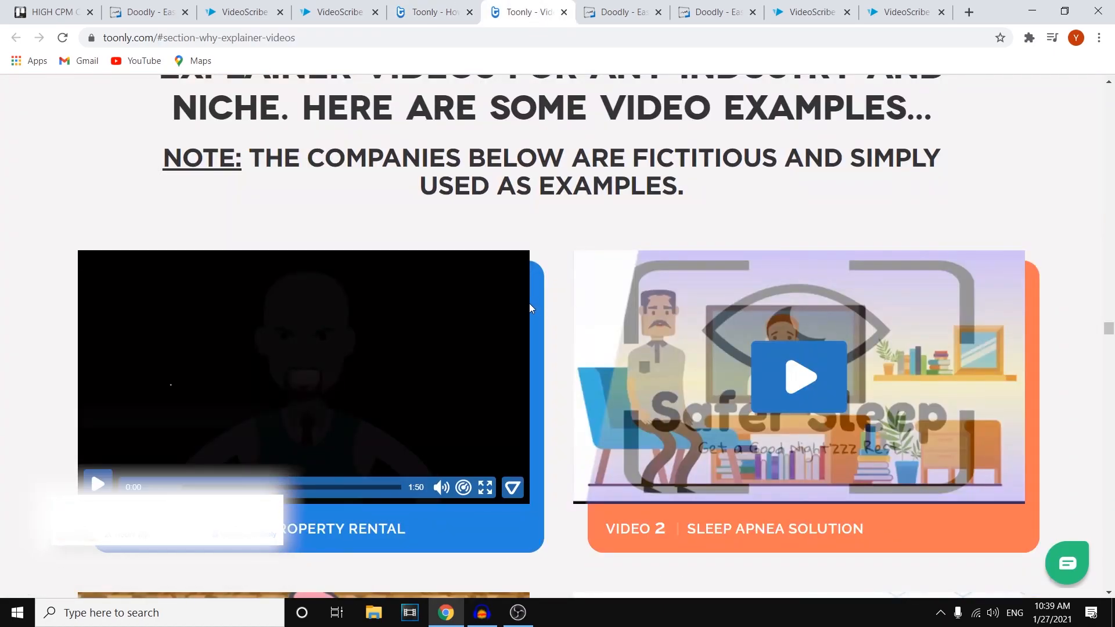
Scroll through Toonly's sample explainer video thumbnails for fictitious companies
scroll("down", 3)
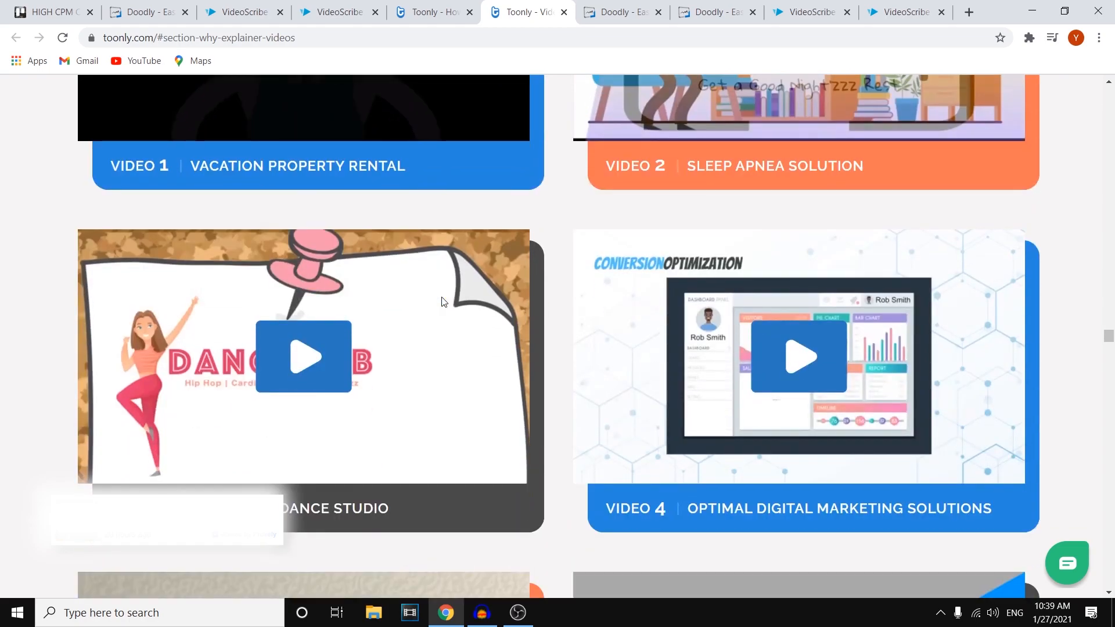
scroll("down", 3)
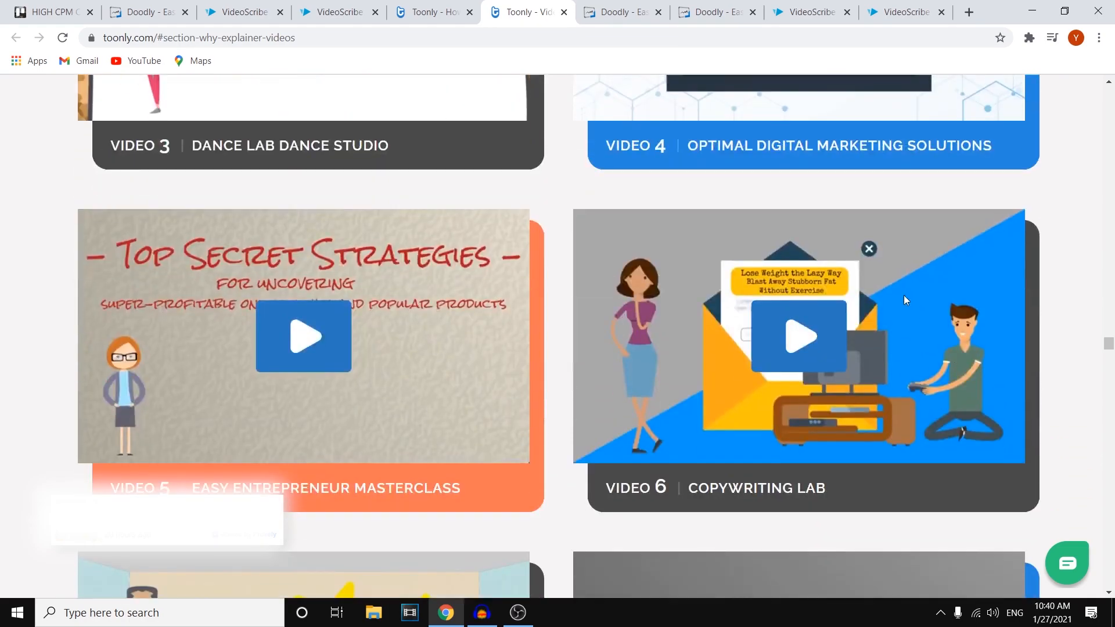
scroll("up", 3)
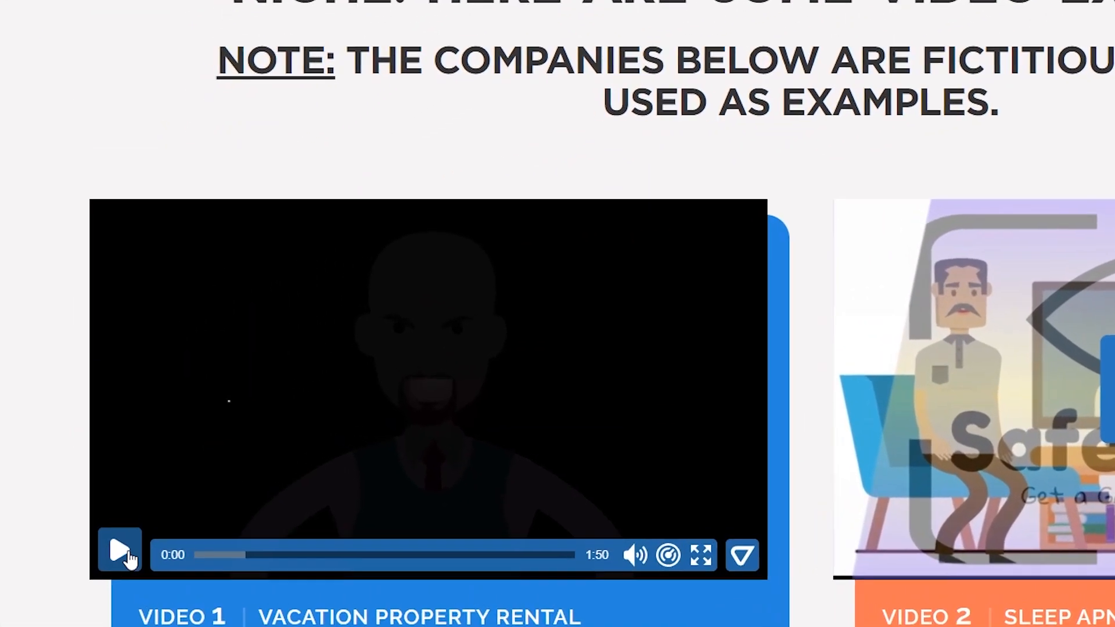
Play the Vacation Property Rental sample video to about 0:24
left_click(120, 555)
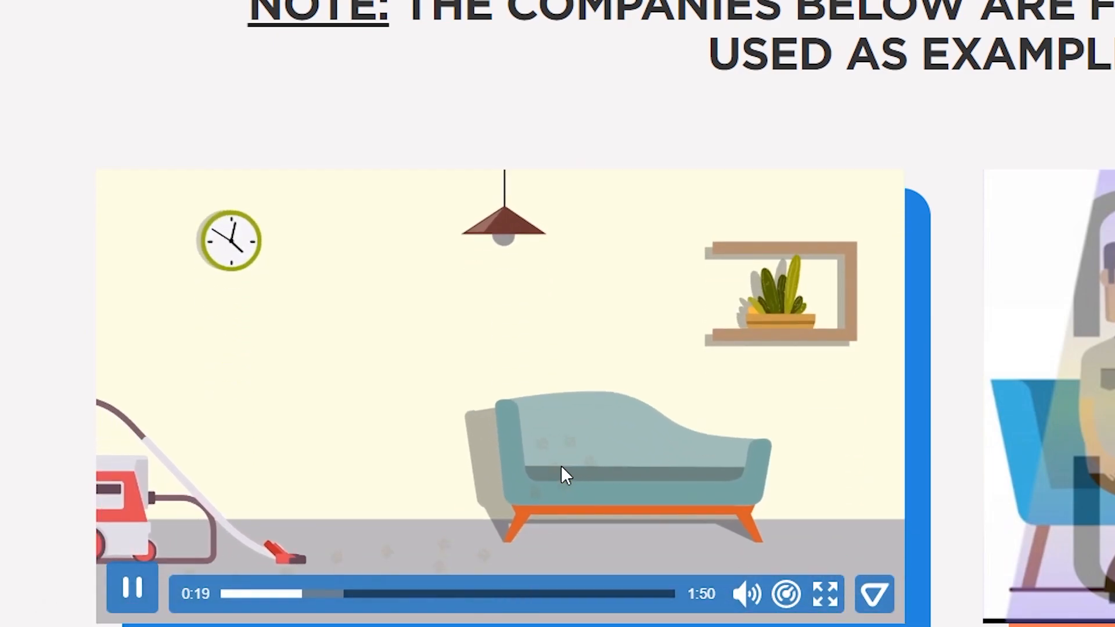
scroll("up", 3)
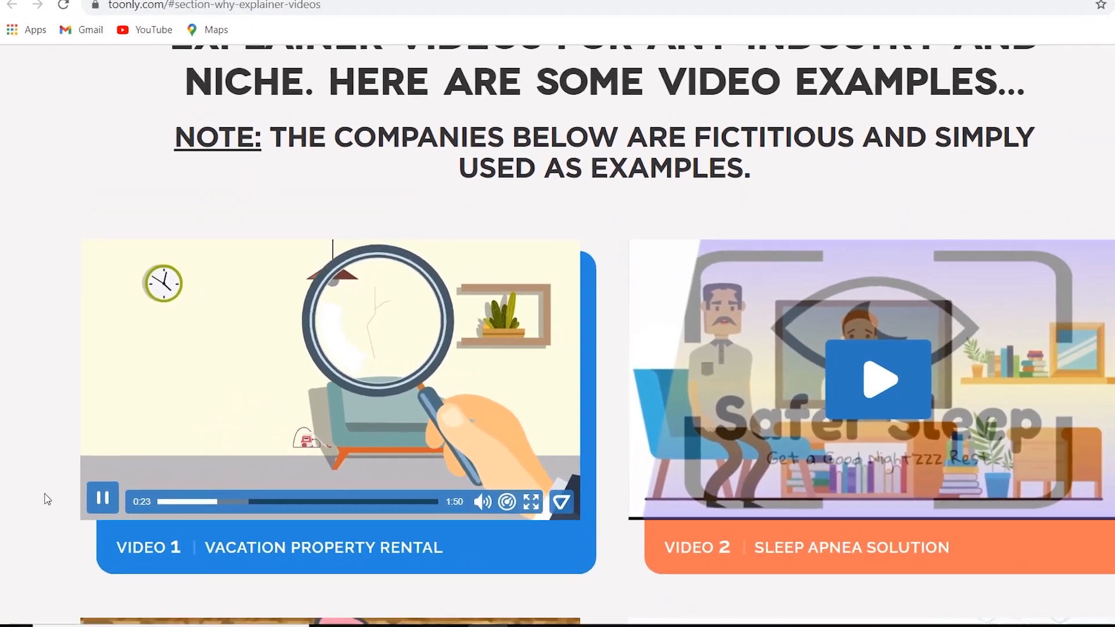
scroll("down", 3)
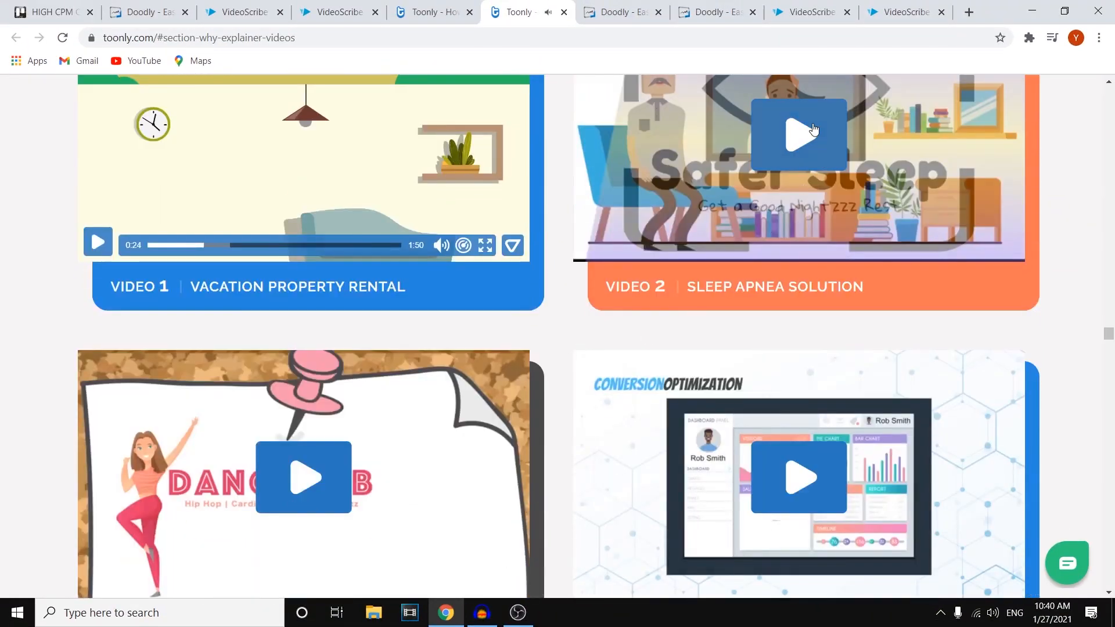
Scroll Toonly's page to the unlimited MP4 export and free updates features
left_click(798, 135)
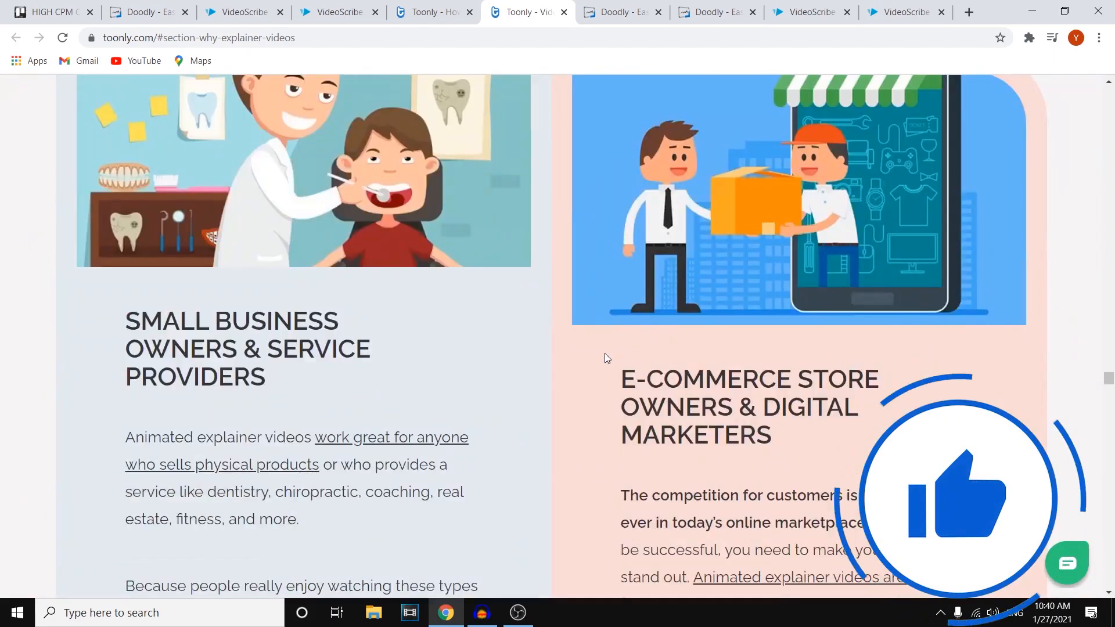
scroll("down", 3)
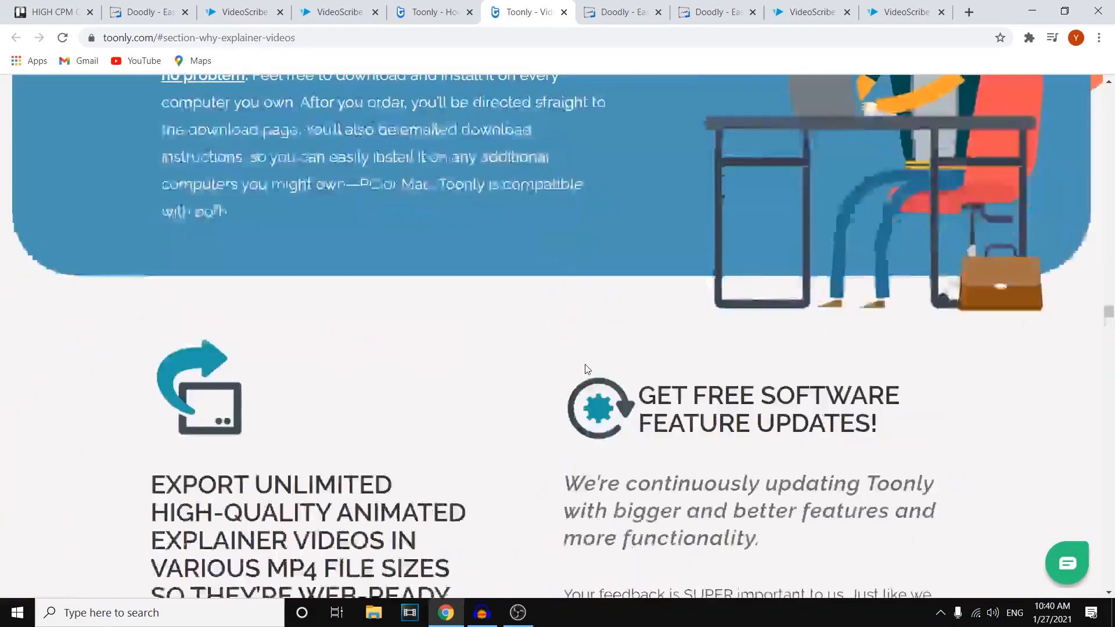
scroll("up", 3)
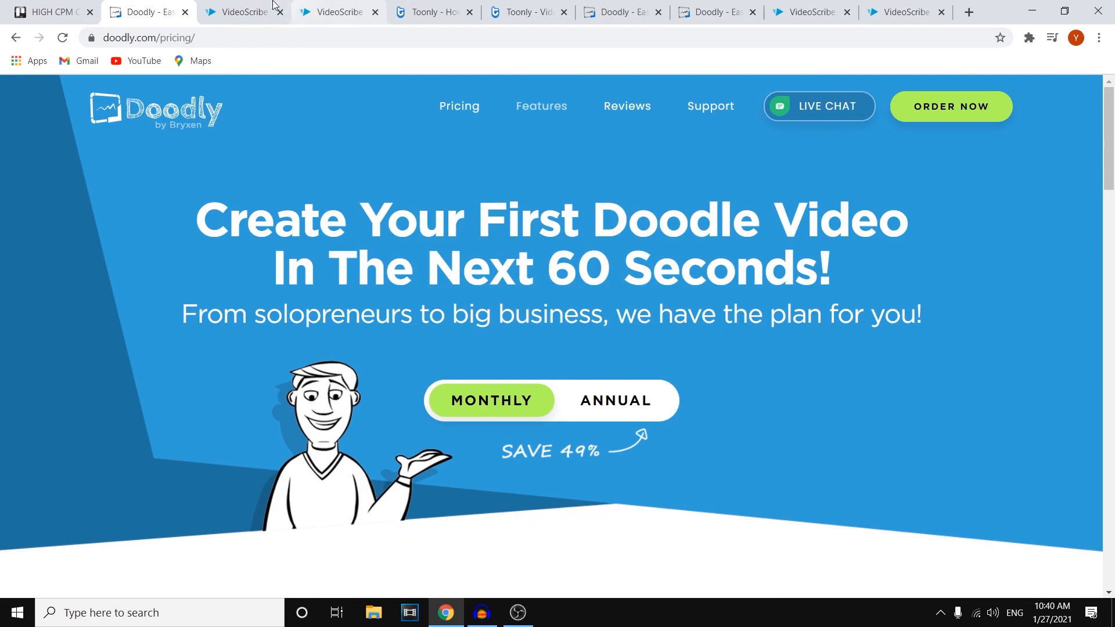
Close the VideoScribe homepage to view €25/€13/€550 plans, then return to Doodly pricing
scroll("down", 3)
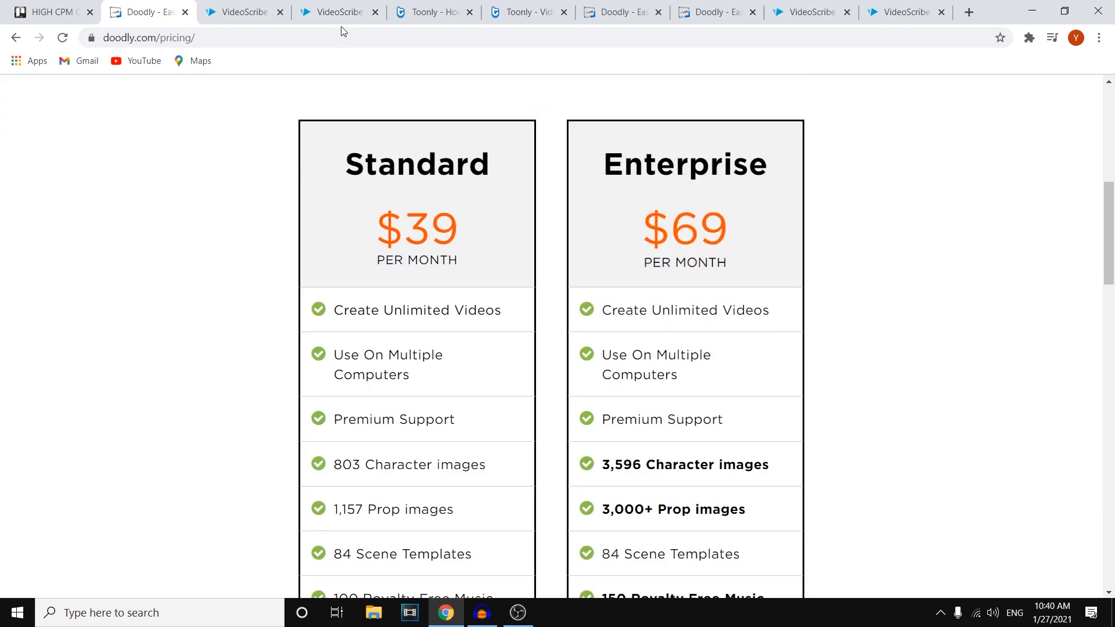
left_click(242, 12)
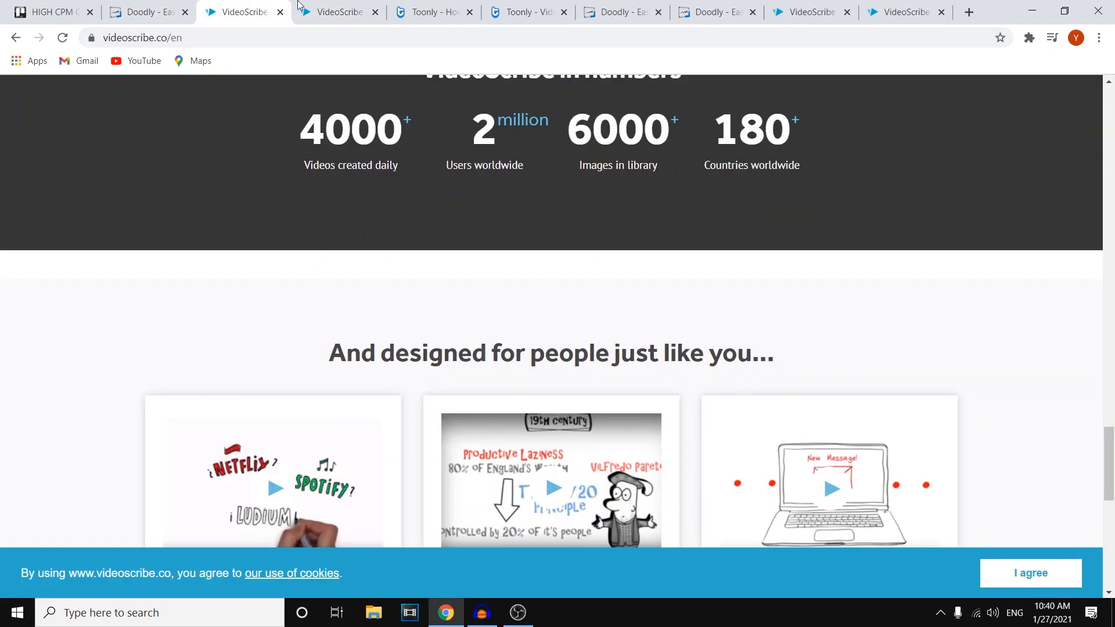
scroll("up", 3)
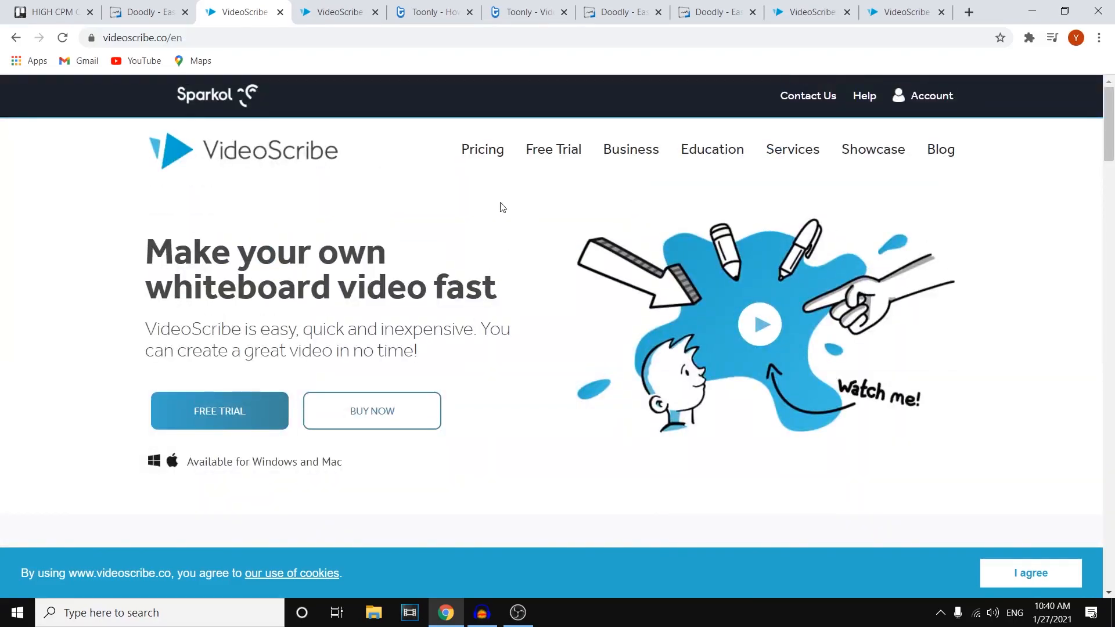
left_click(371, 411)
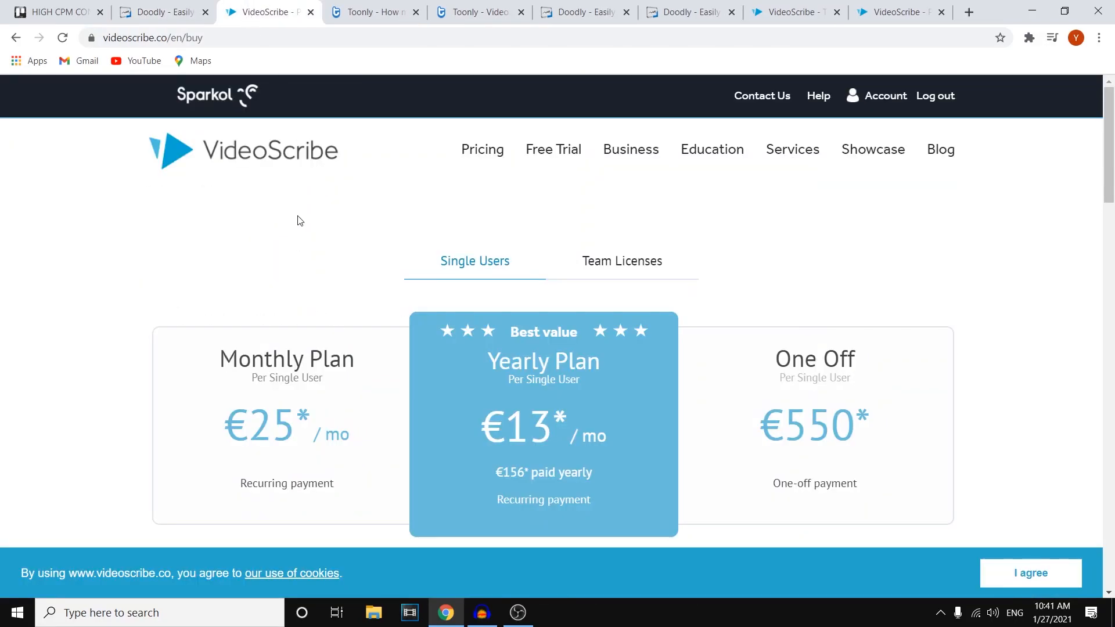
left_click(370, 12)
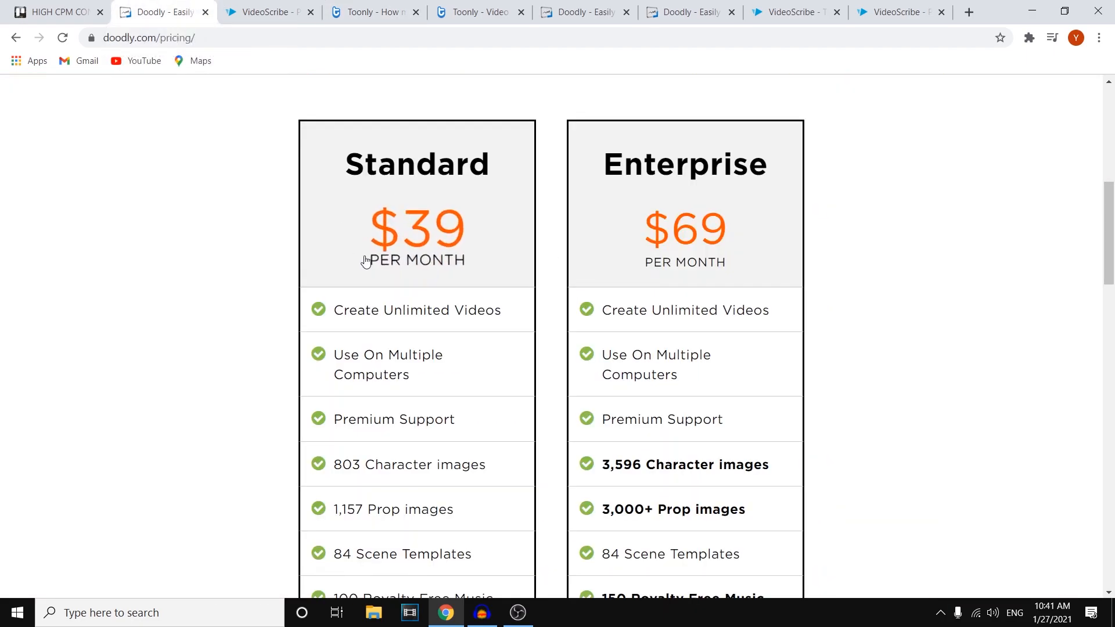
Scroll to Doodly's $39 Standard plan and highlight its character image count
scroll("up", 3)
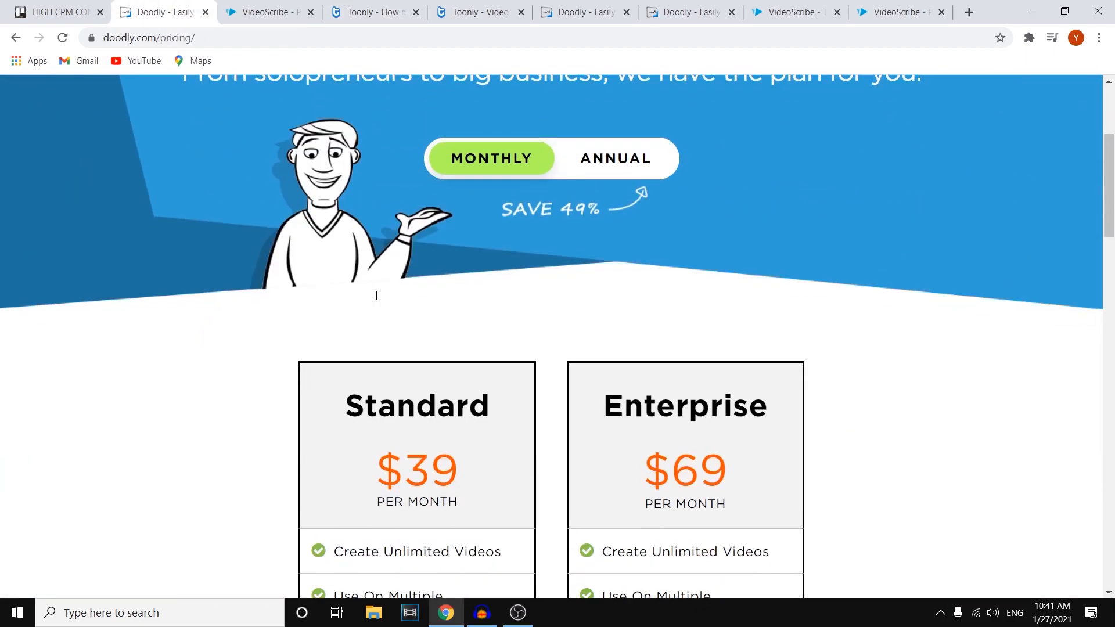
scroll("down", 3)
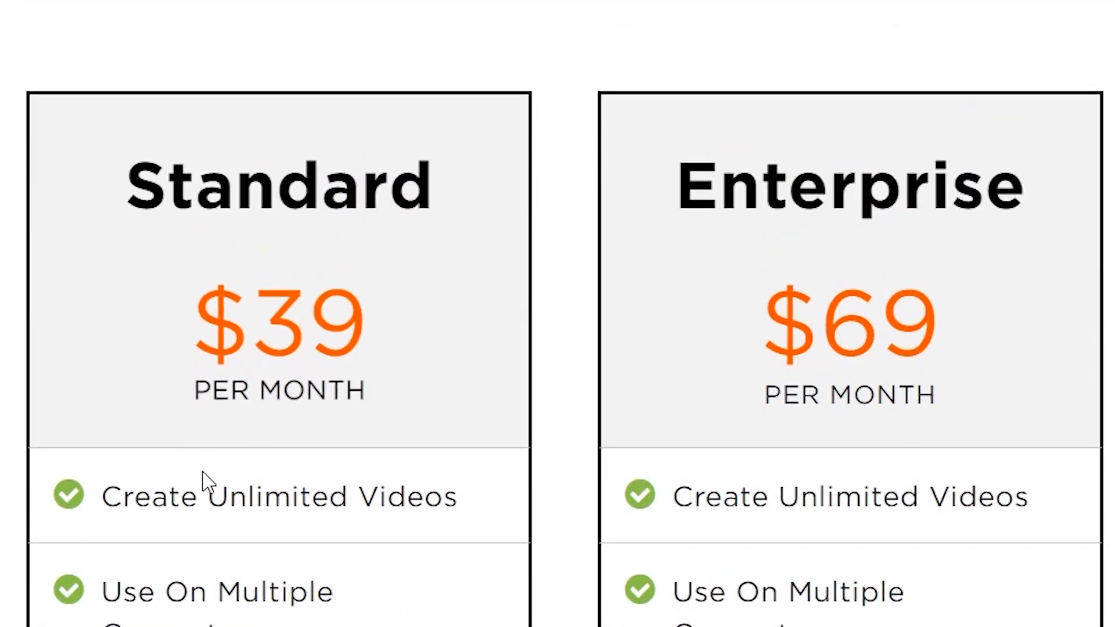
mouse_move(160, 586)
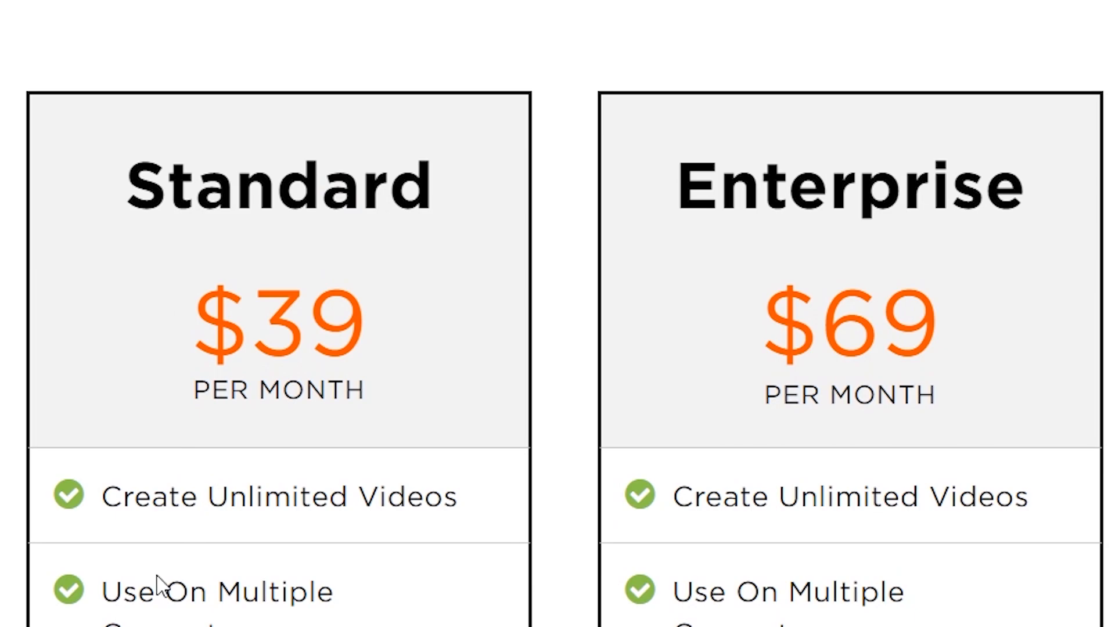
mouse_move(134, 589)
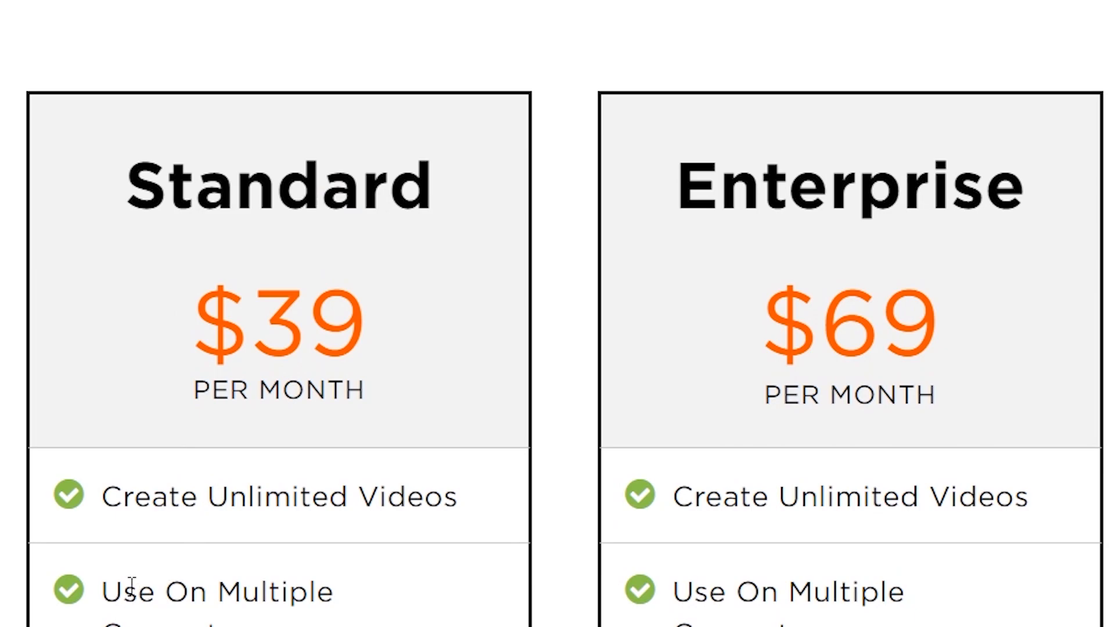
scroll("down", 3)
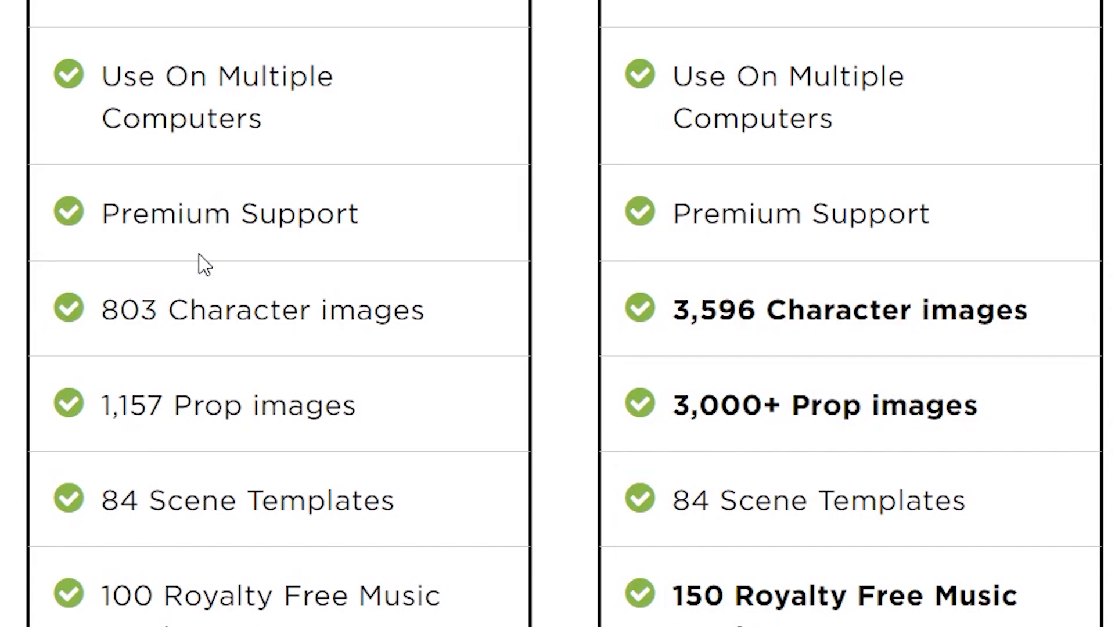
mouse_move(181, 298)
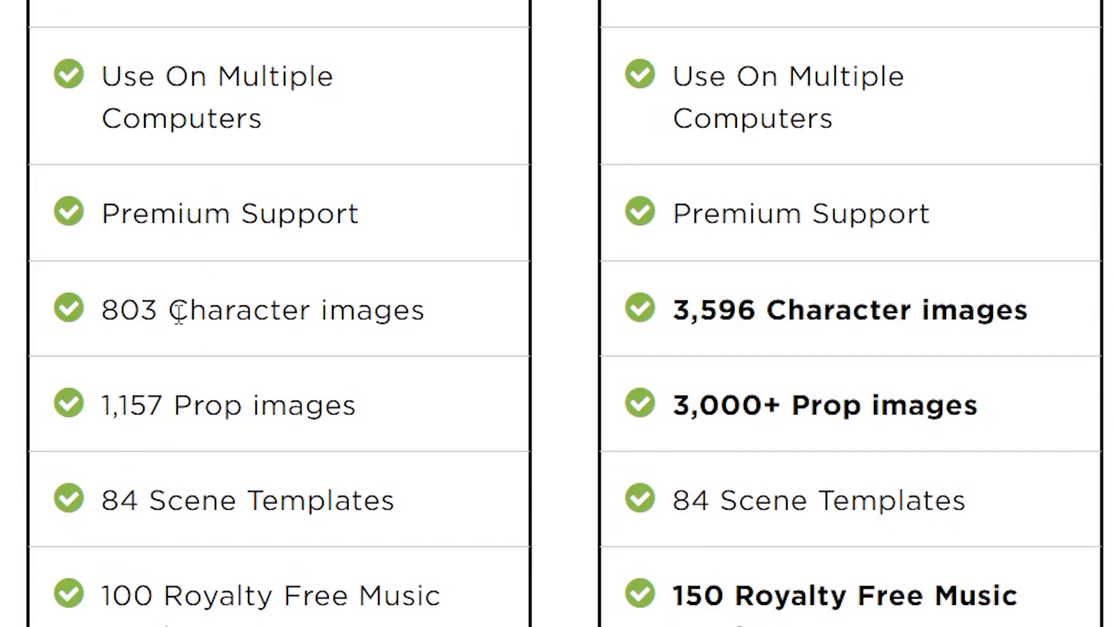
scroll("up", 3)
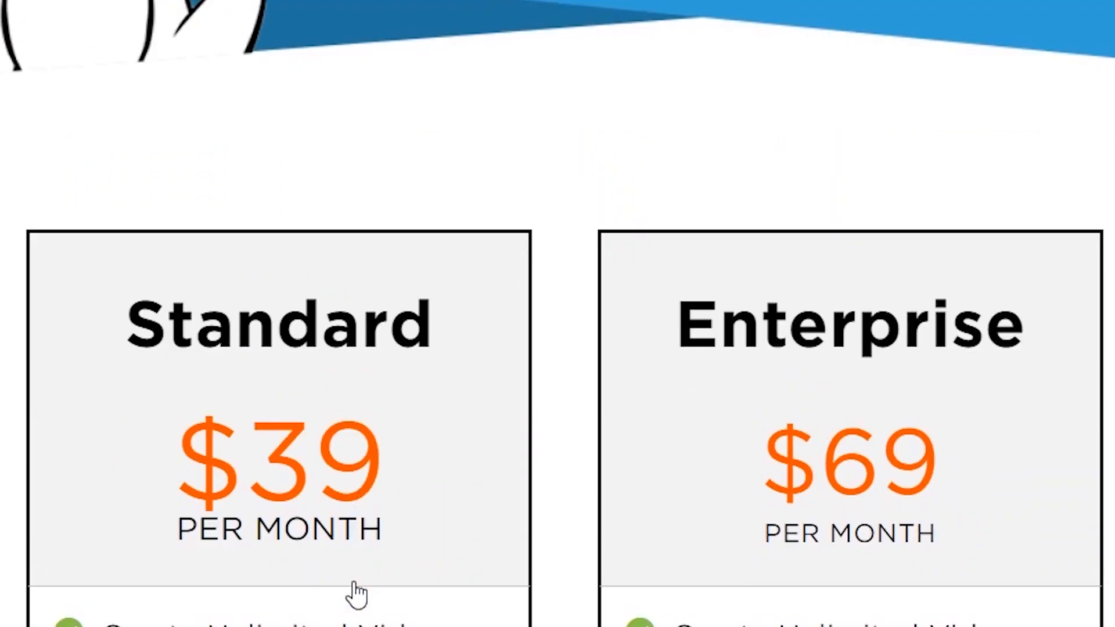
scroll("down", 3)
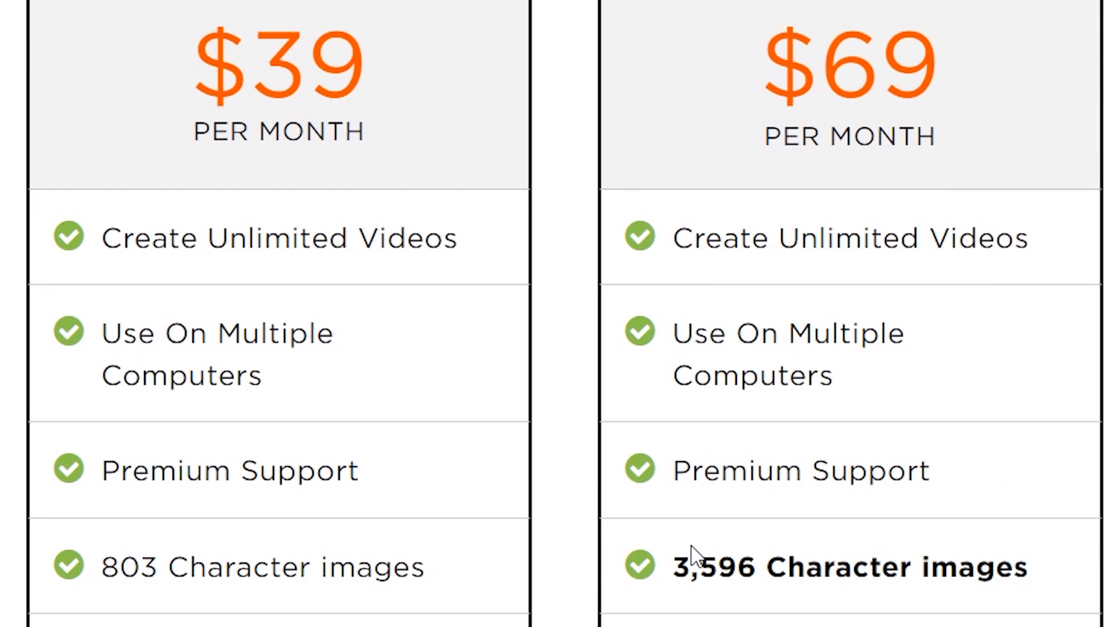
mouse_move(737, 536)
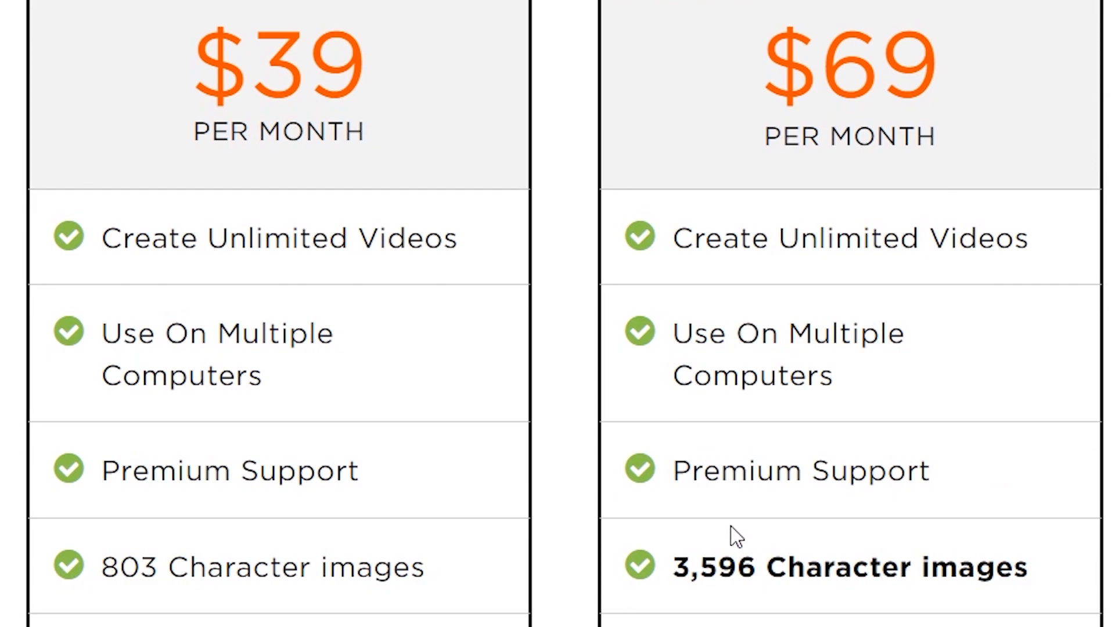
double_click(120, 567)
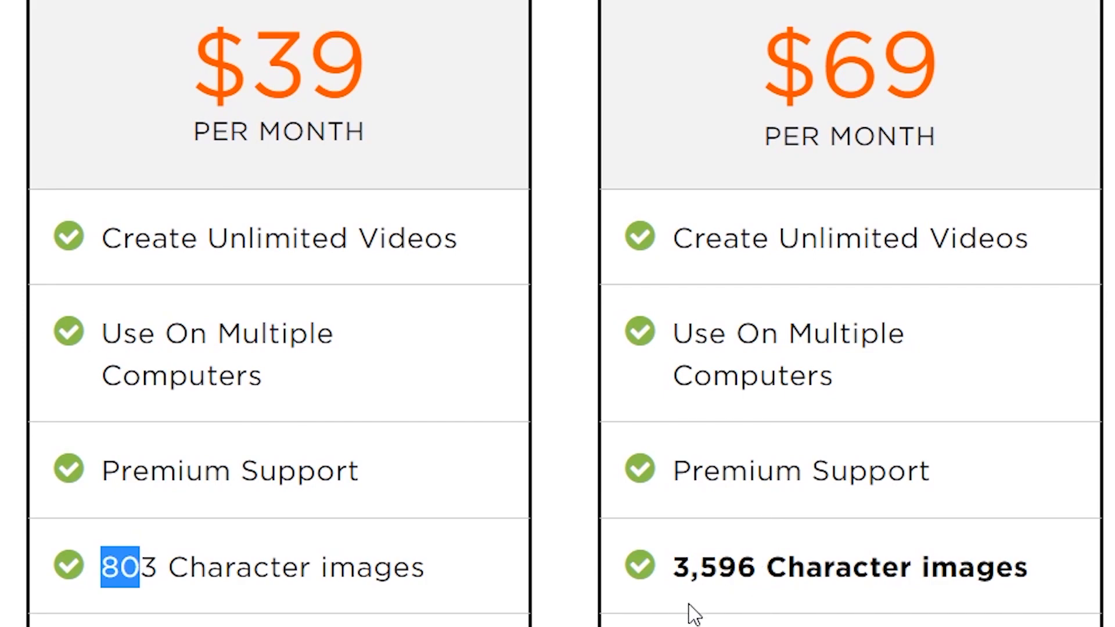
mouse_move(681, 576)
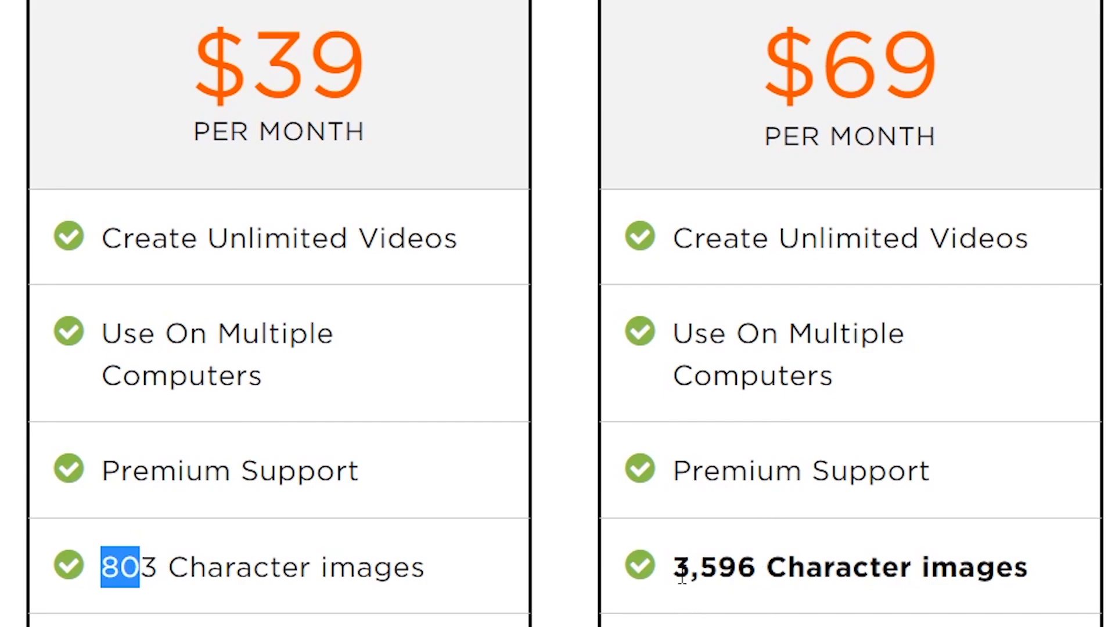
Scroll down to the Join Standard and Join Enterprise options, then back to the Standard plan
scroll("down", 3)
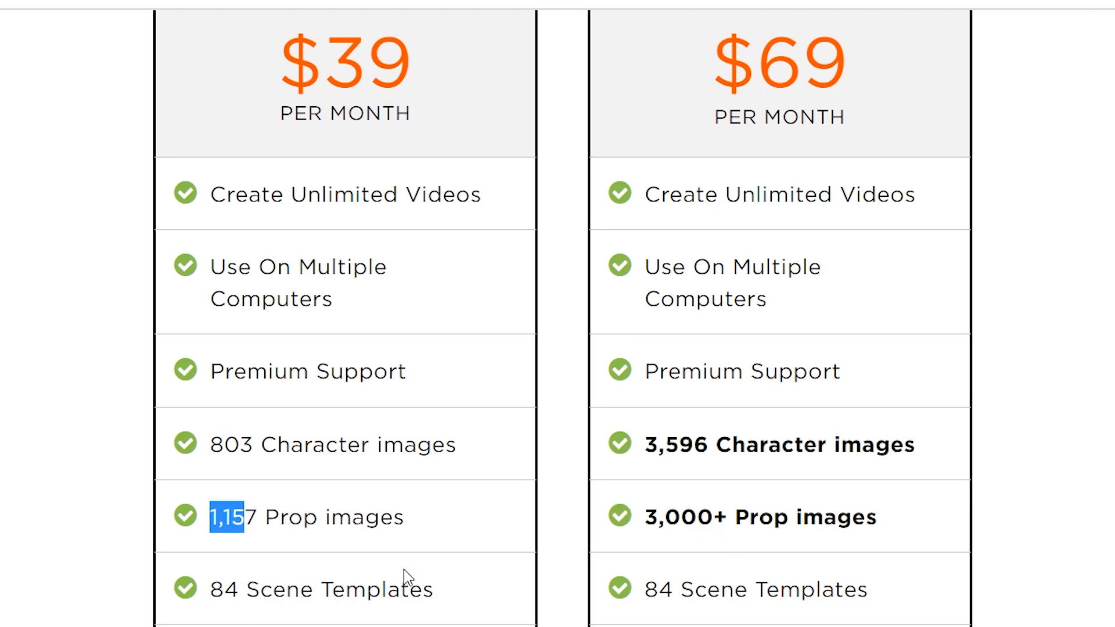
scroll("down", 3)
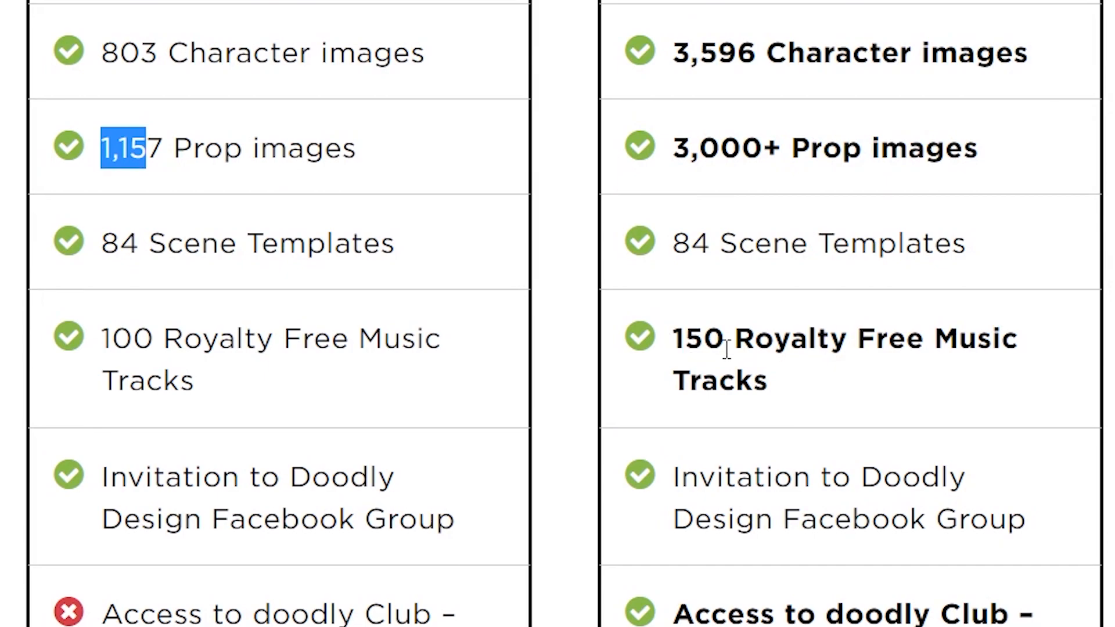
mouse_move(747, 365)
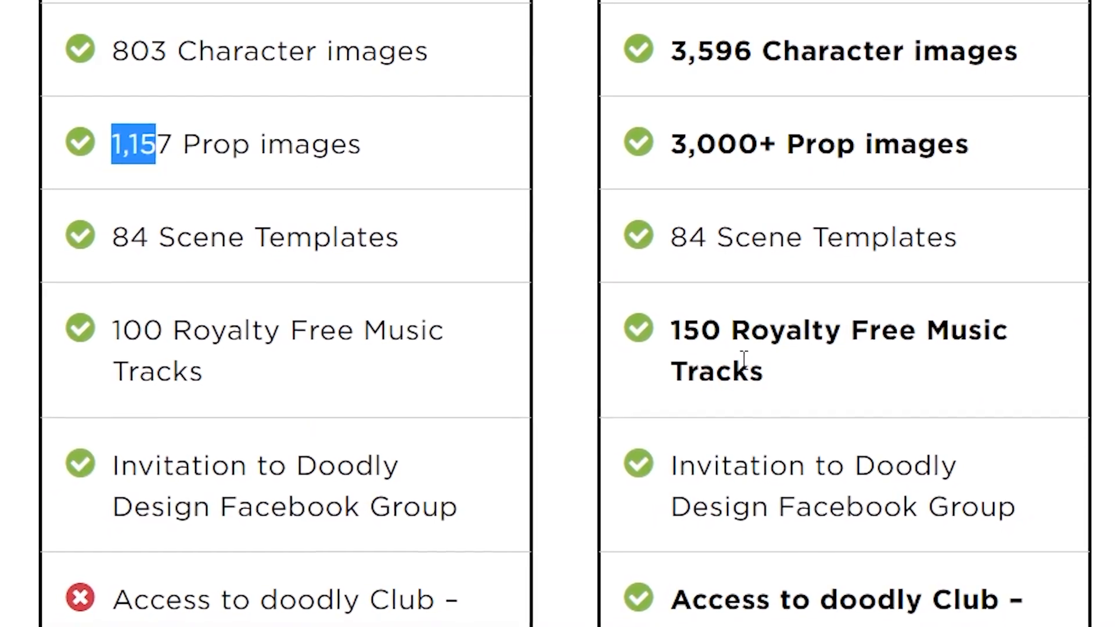
scroll("down", 3)
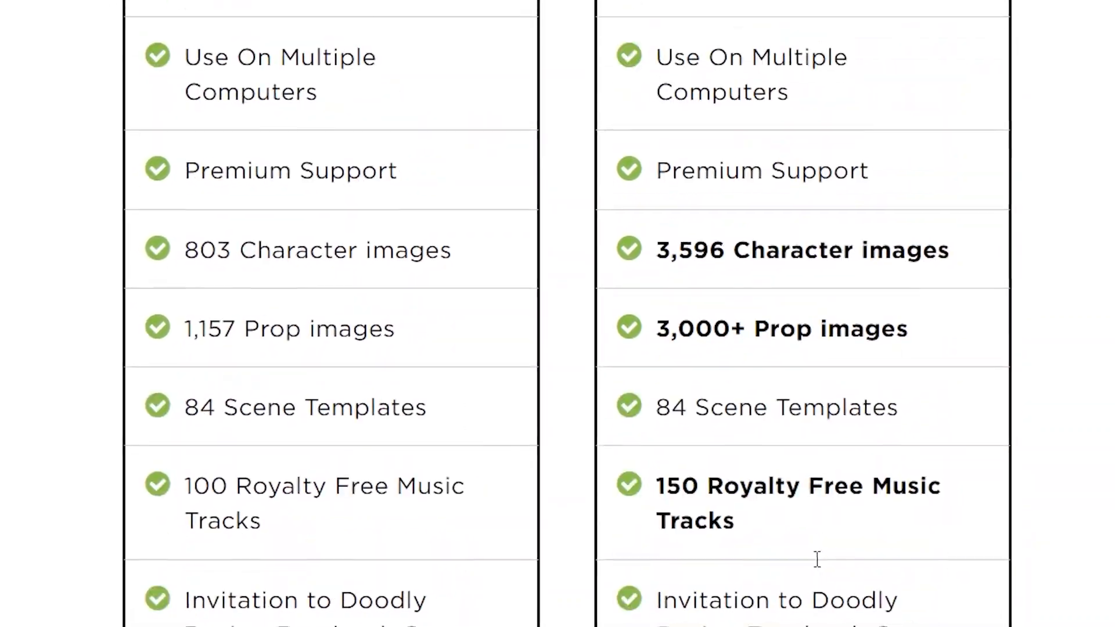
scroll("down", 3)
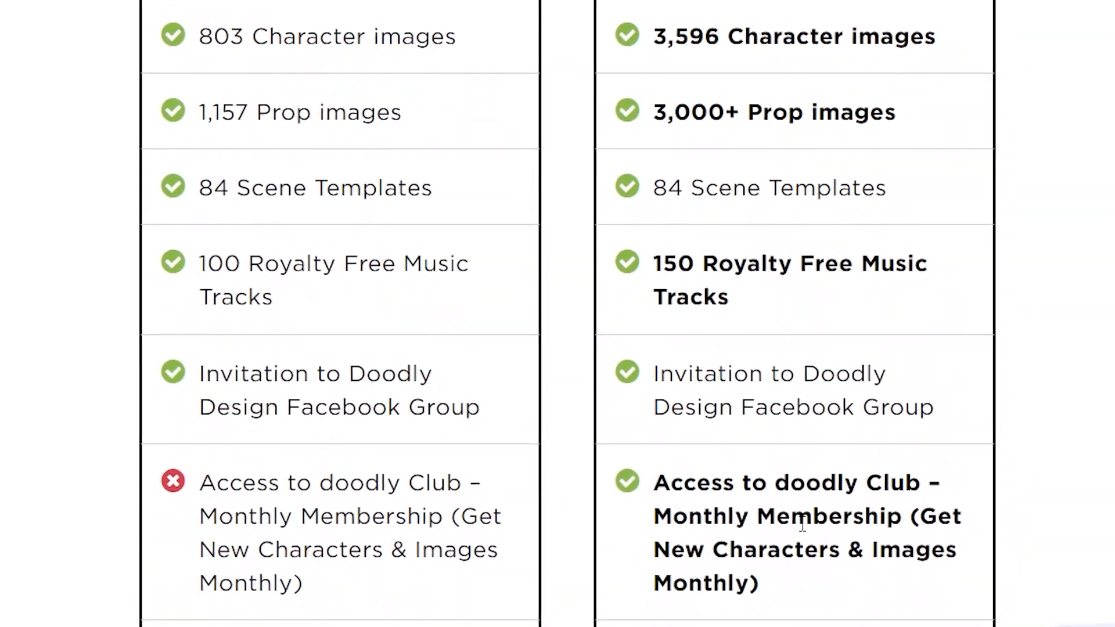
scroll("up", 3)
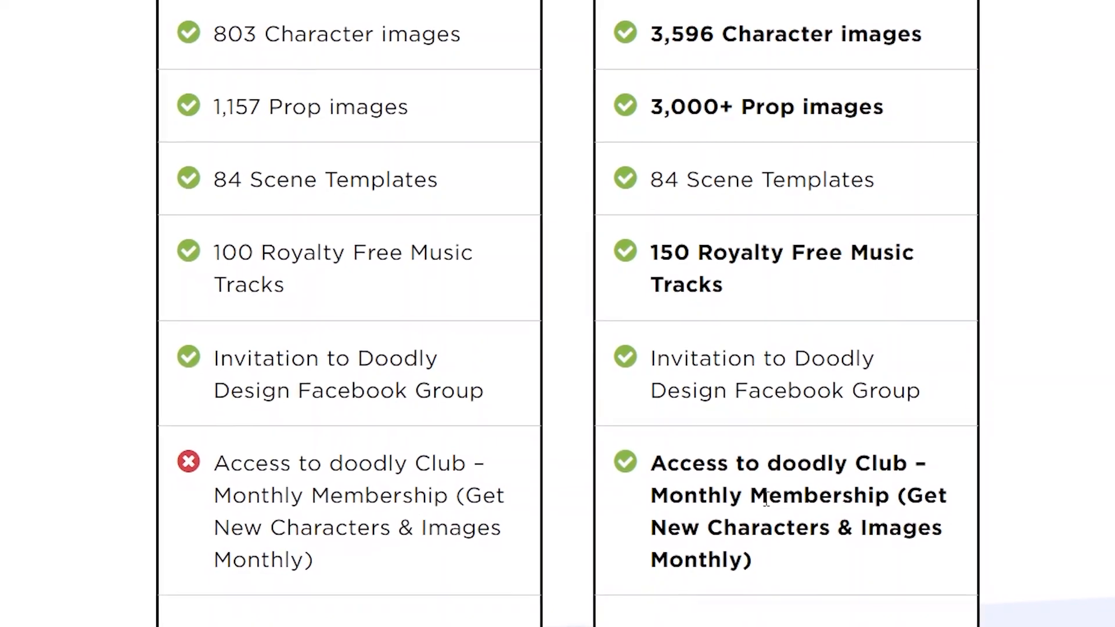
scroll("up", 3)
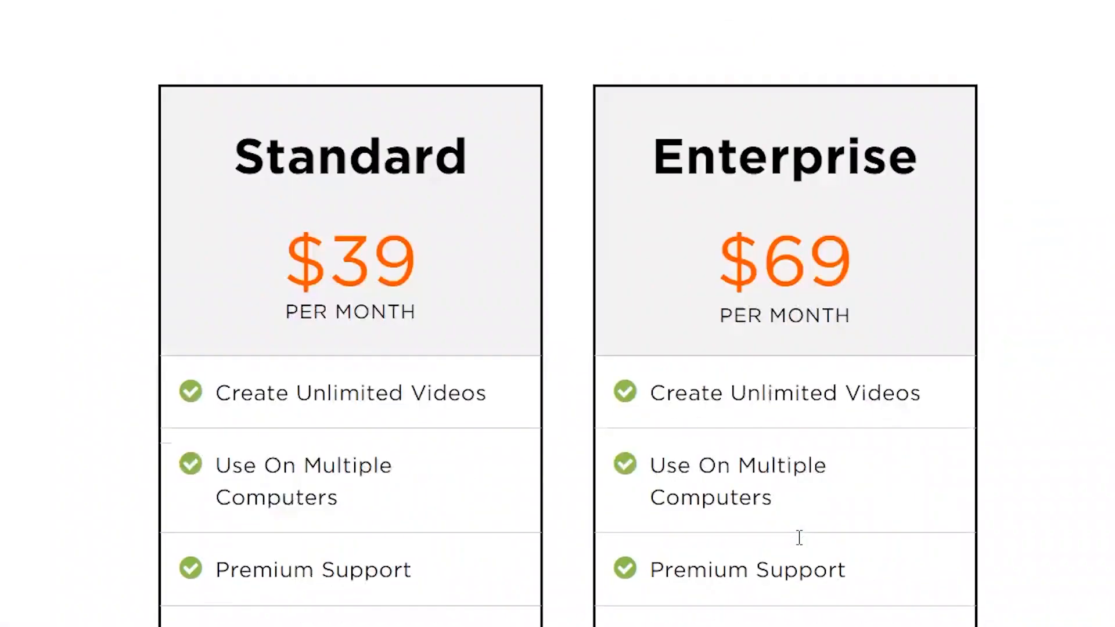
scroll("down", 3)
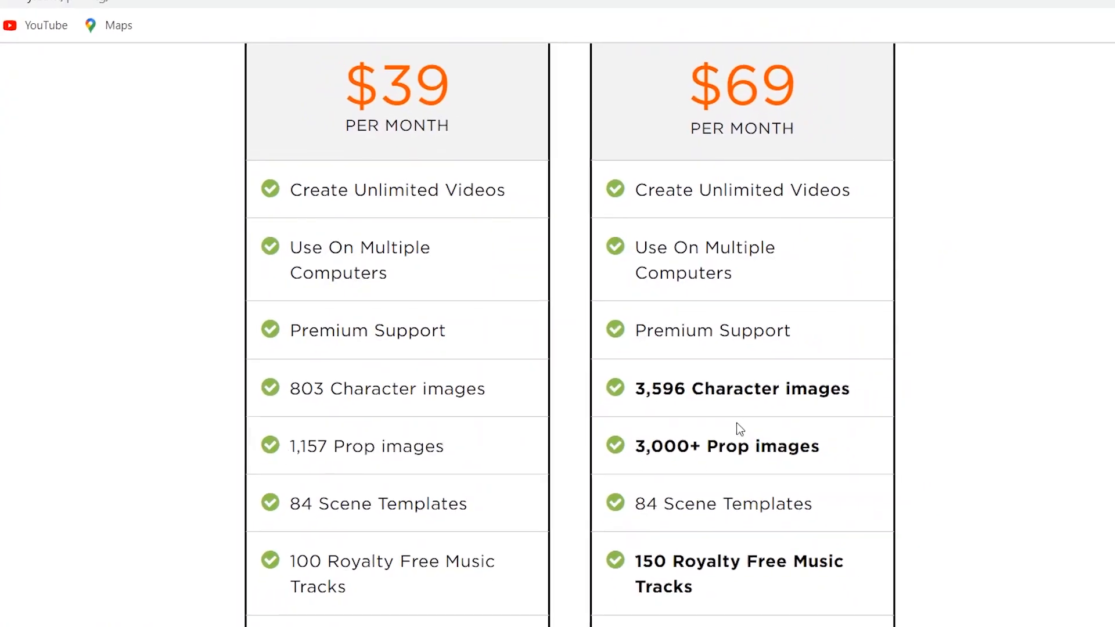
scroll("up", 3)
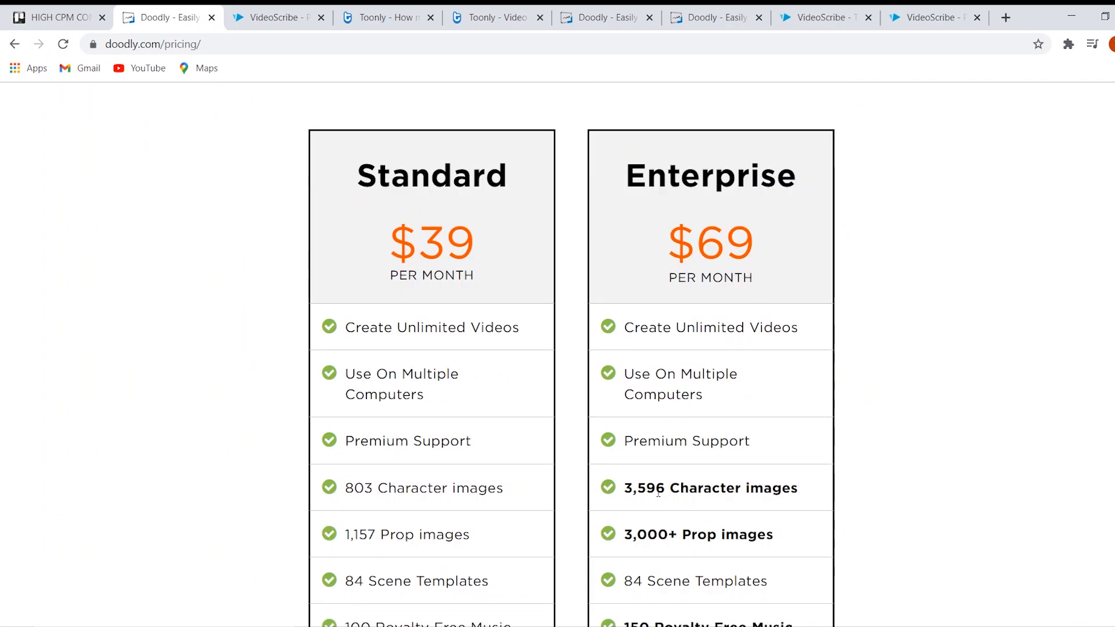
mouse_move(657, 480)
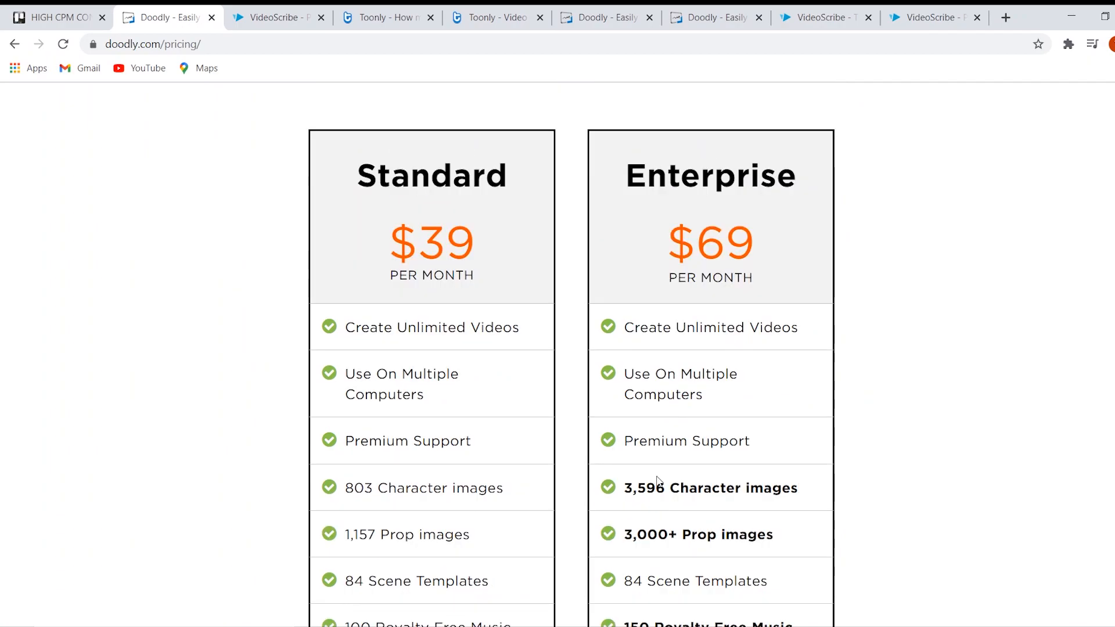
mouse_move(602, 248)
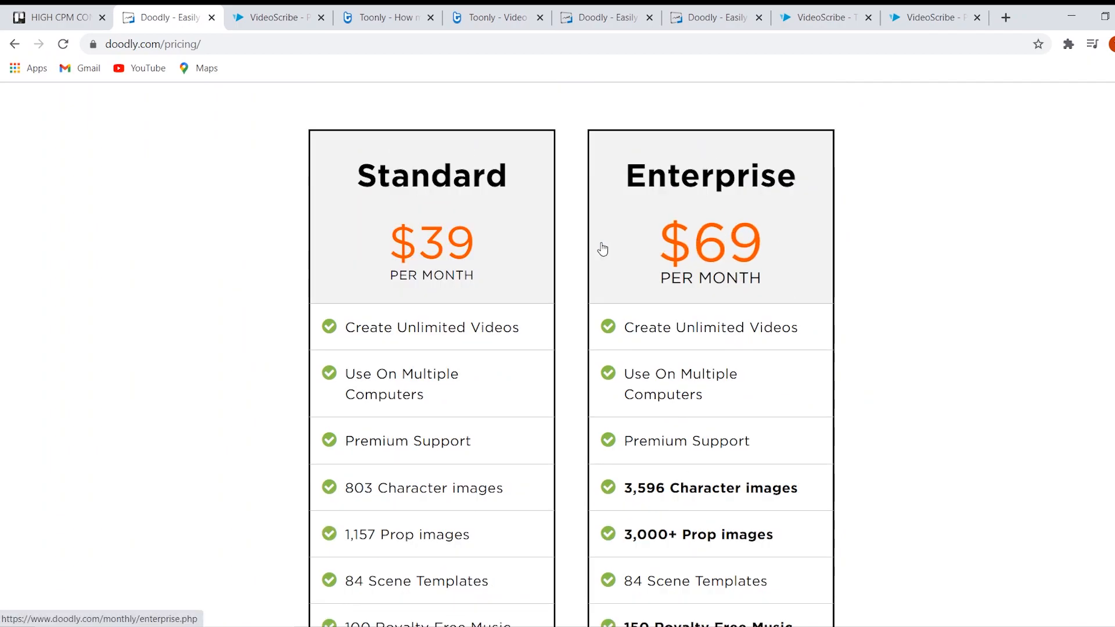
scroll("down", 3)
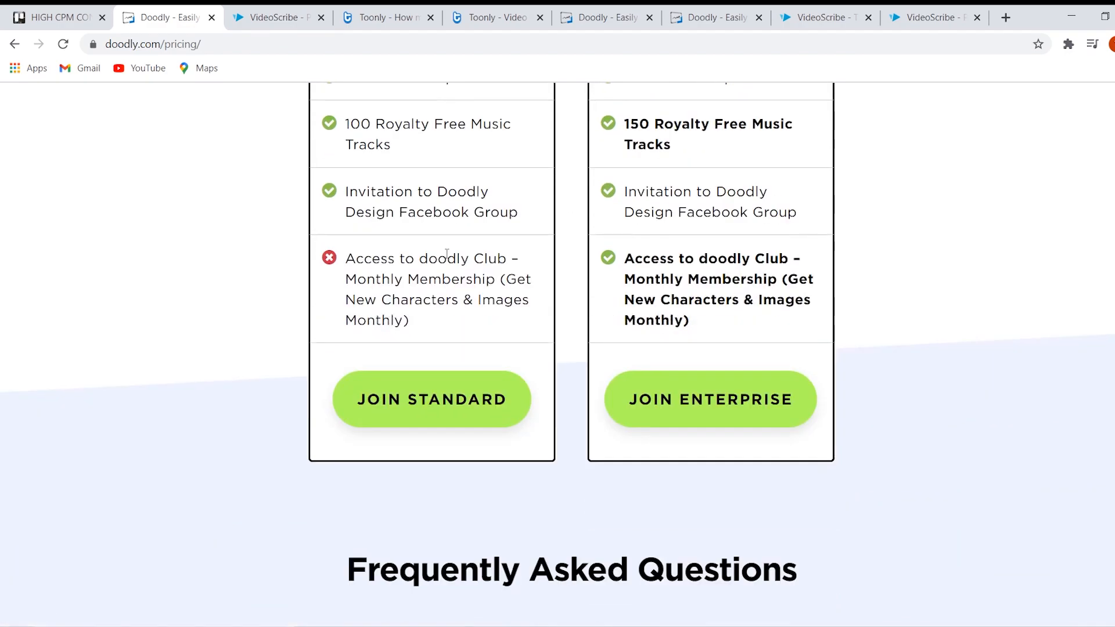
scroll("up", 3)
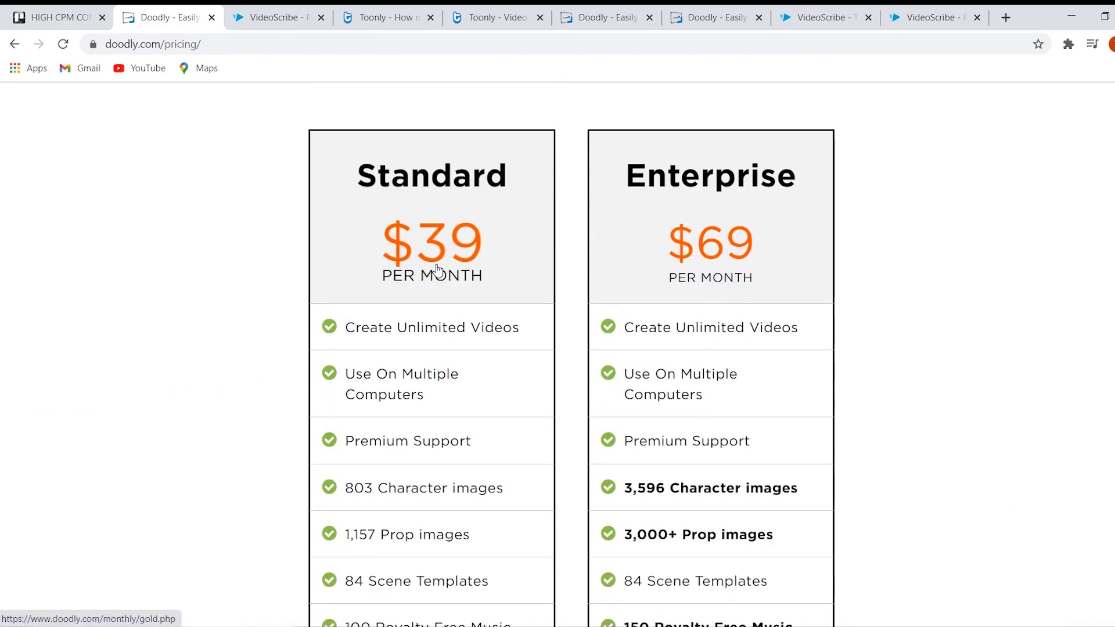
mouse_move(424, 231)
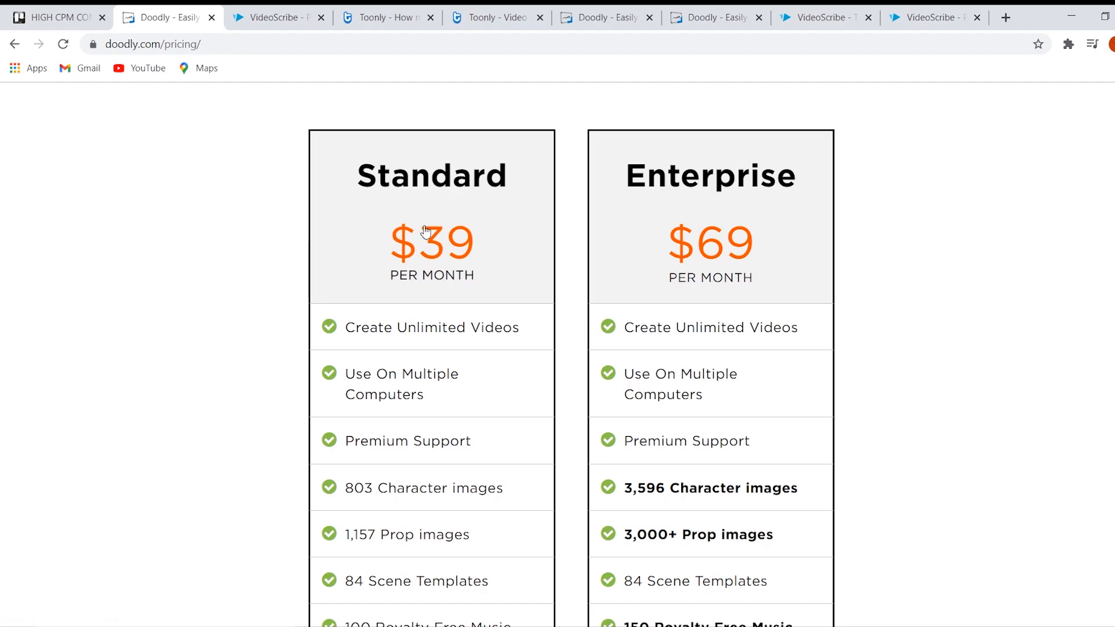
mouse_move(668, 257)
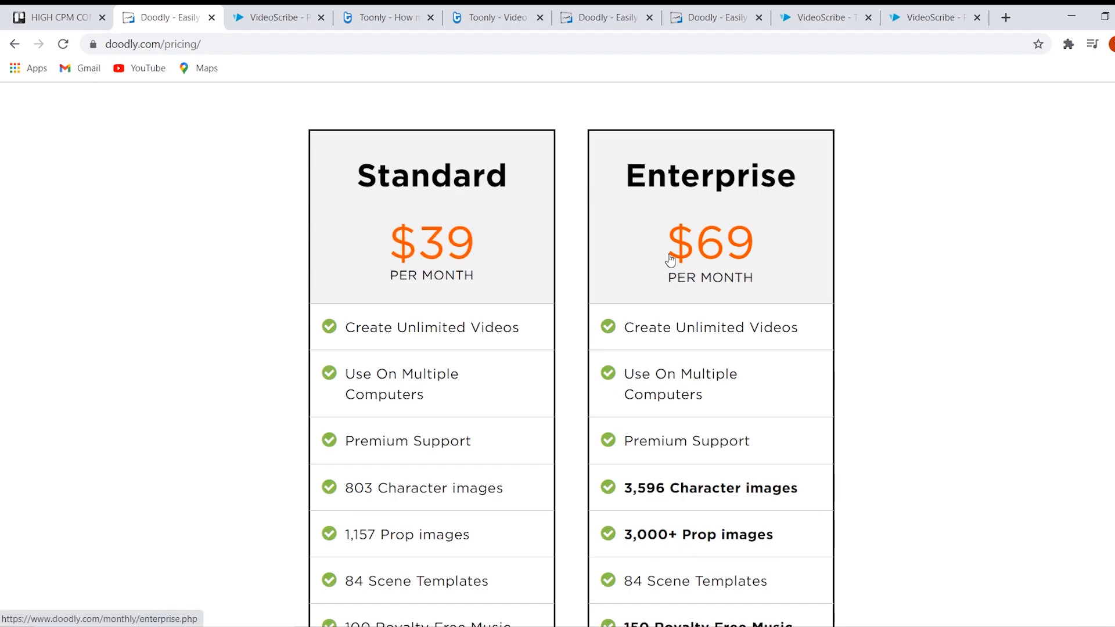
Go to VideoScribe's buy page showing the €25 Monthly, €13 Yearly and €550 One Off plans
left_click(268, 12)
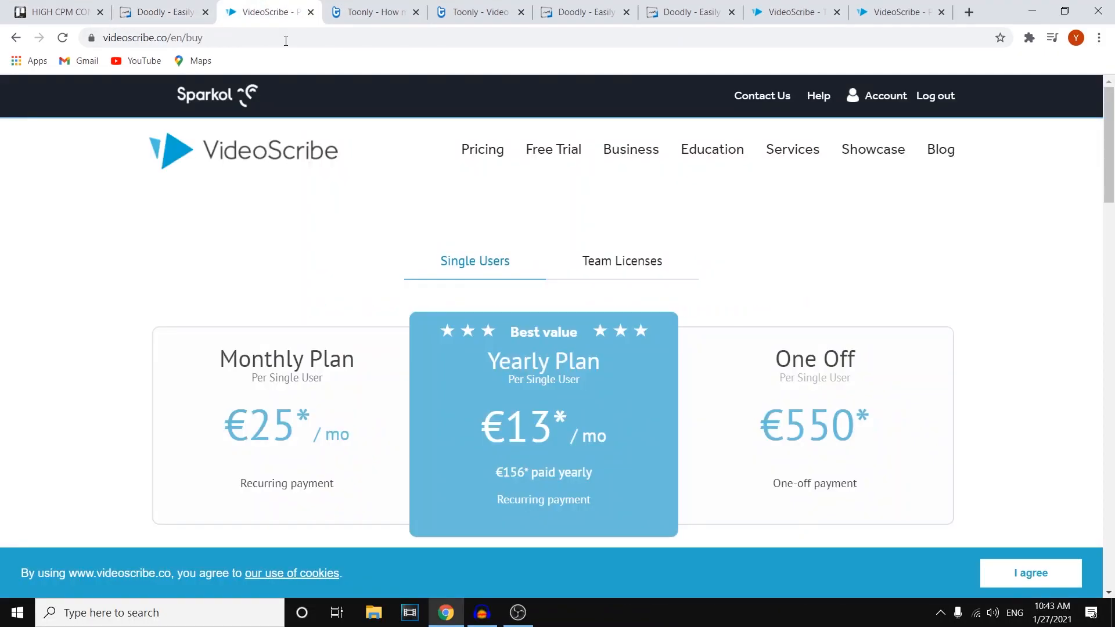
scroll("down", 3)
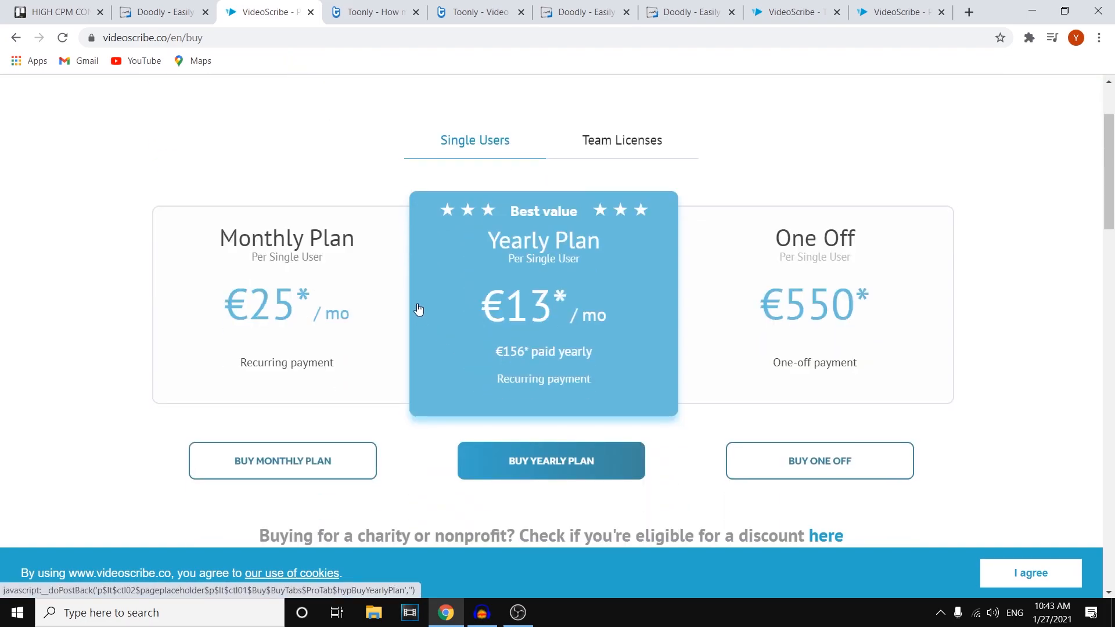
mouse_move(291, 253)
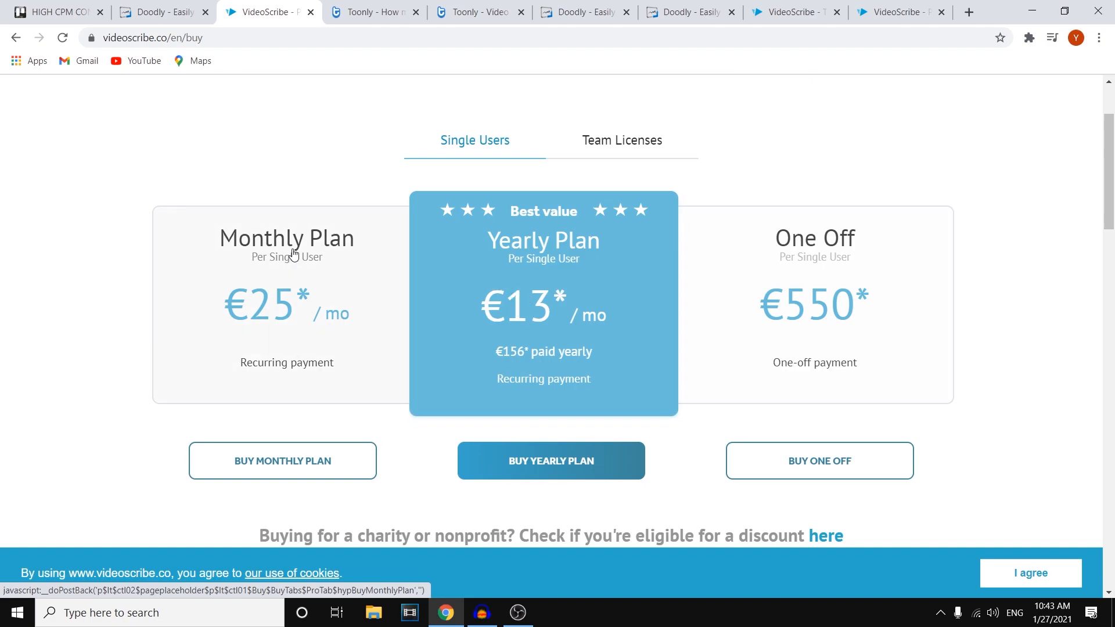
mouse_move(872, 275)
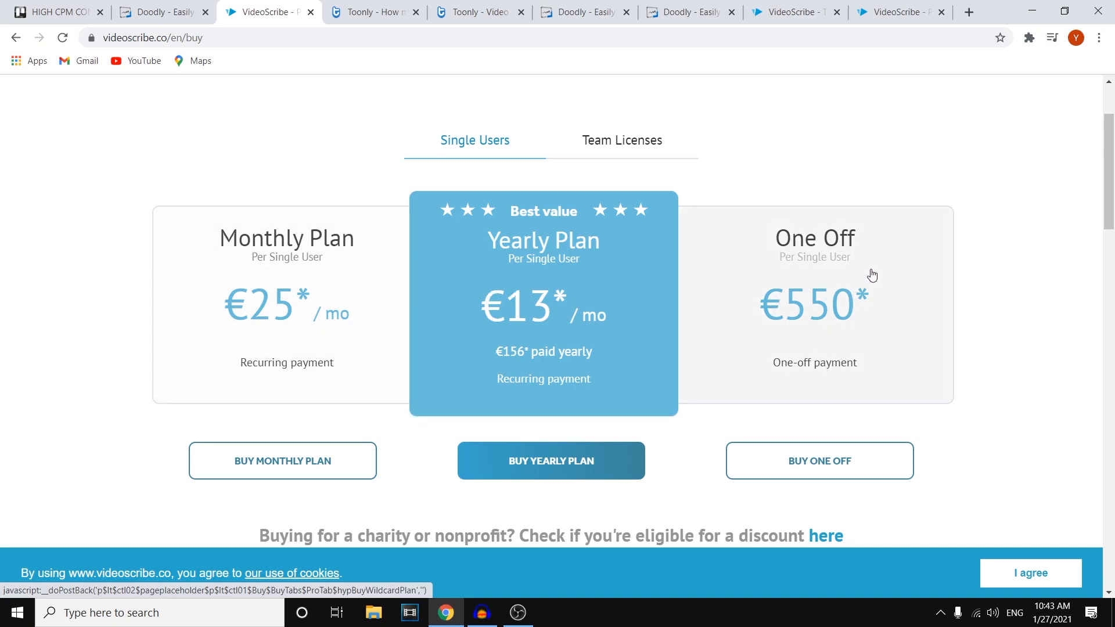
mouse_move(874, 260)
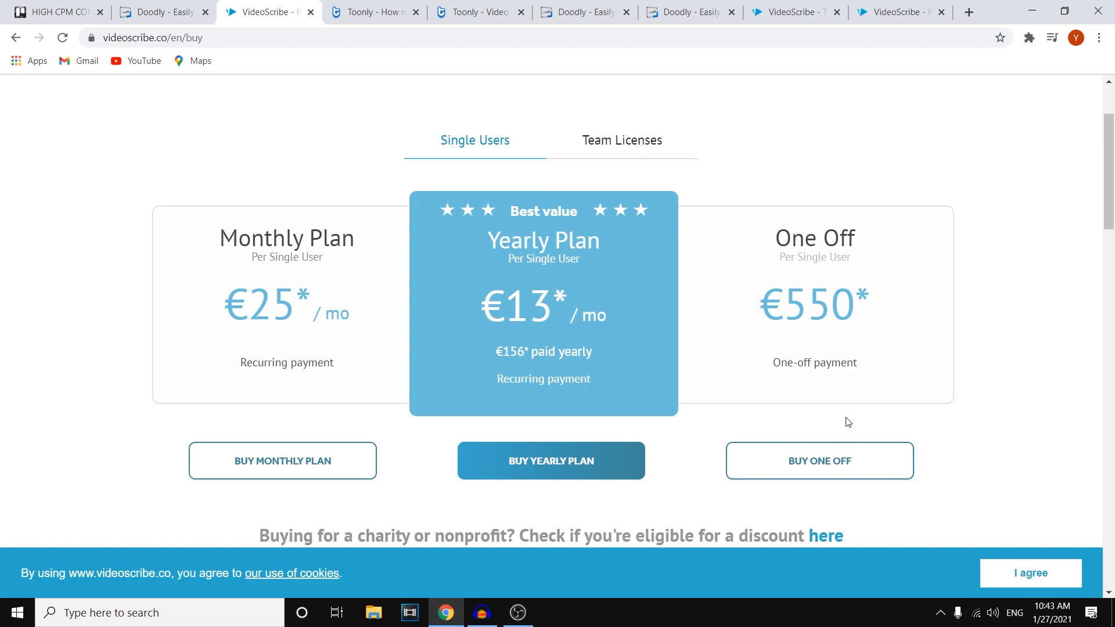
mouse_move(532, 316)
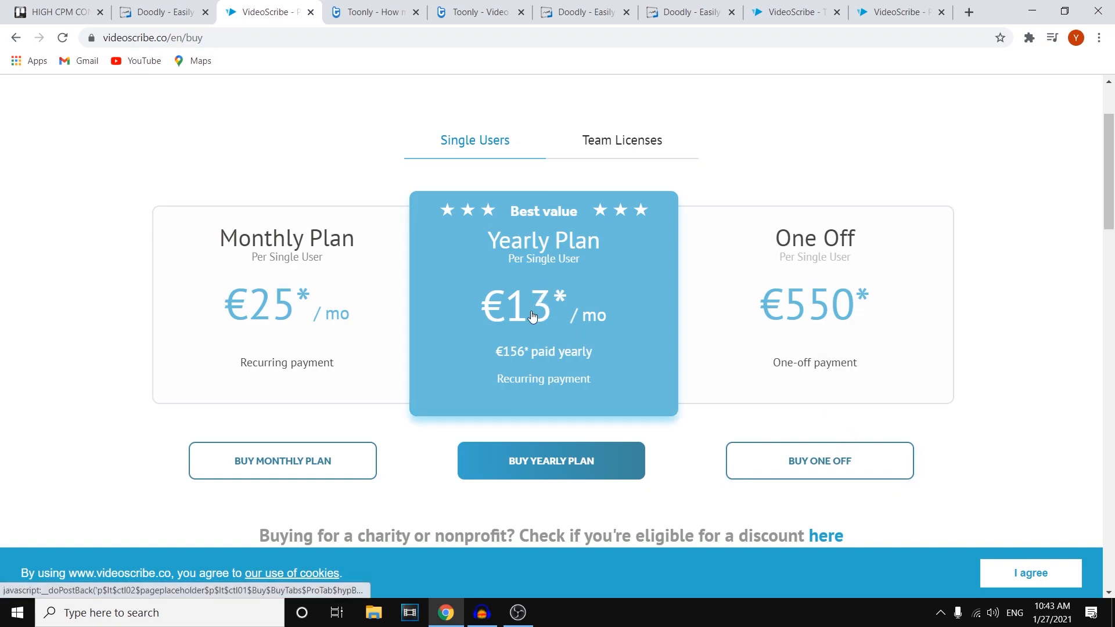
mouse_move(511, 304)
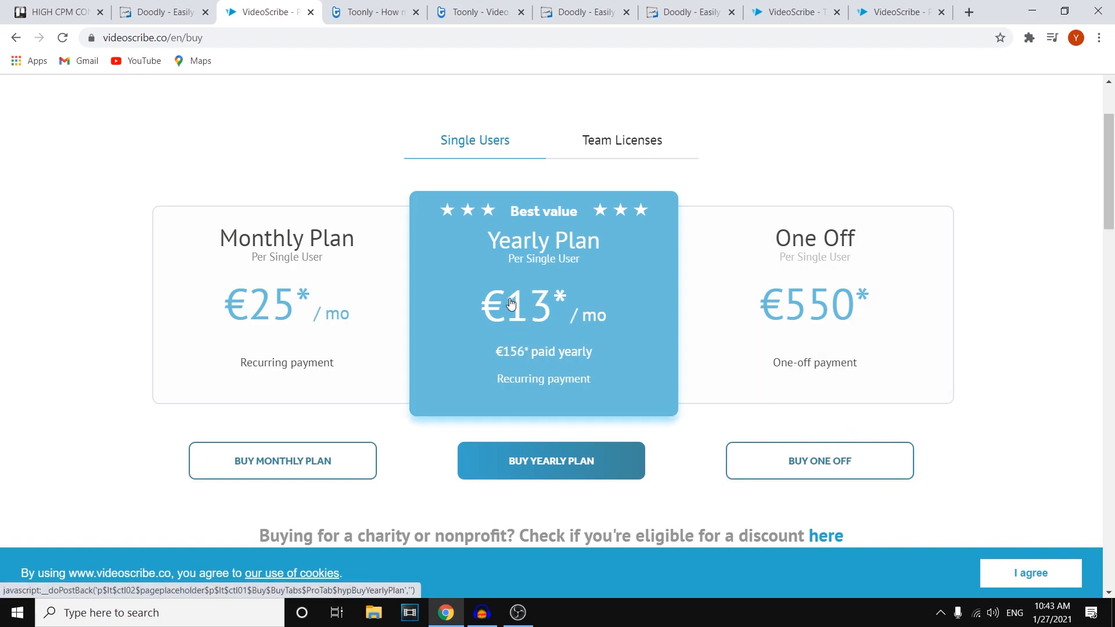
mouse_move(501, 364)
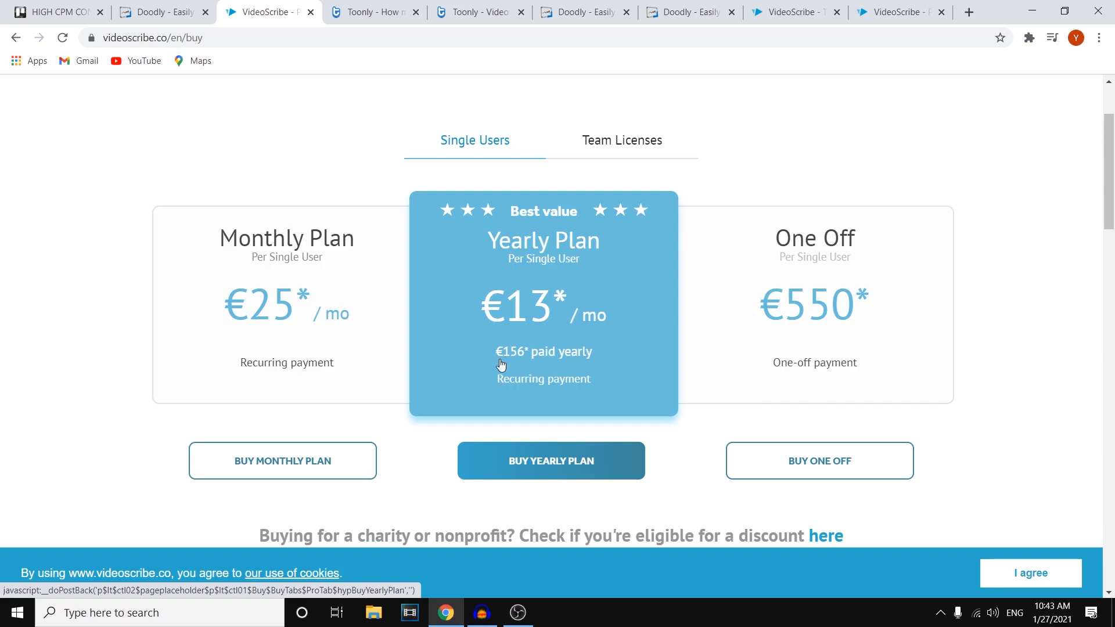
mouse_move(544, 397)
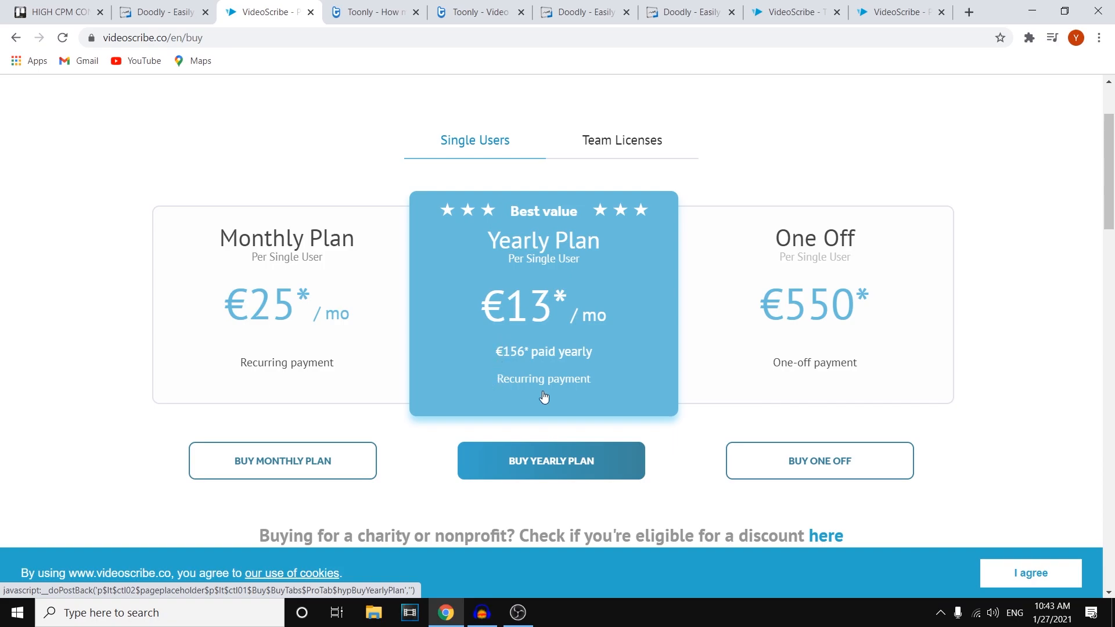
mouse_move(324, 315)
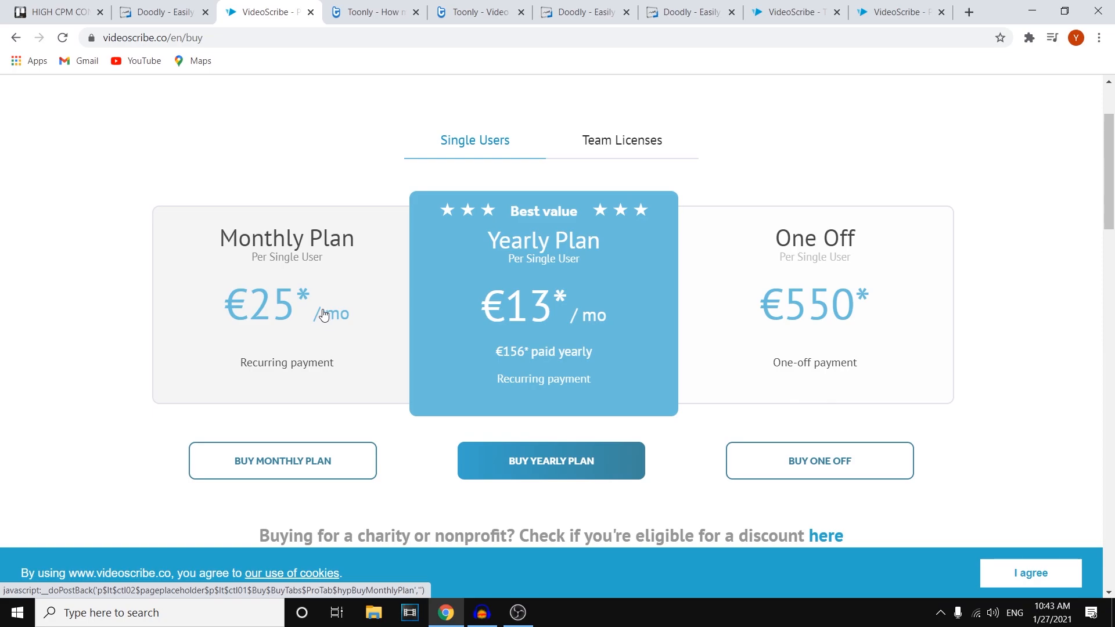
Scroll down to VideoScribe's Images, music & fonts comparison, showing watermark removal and premium images excluded
scroll("down", 3)
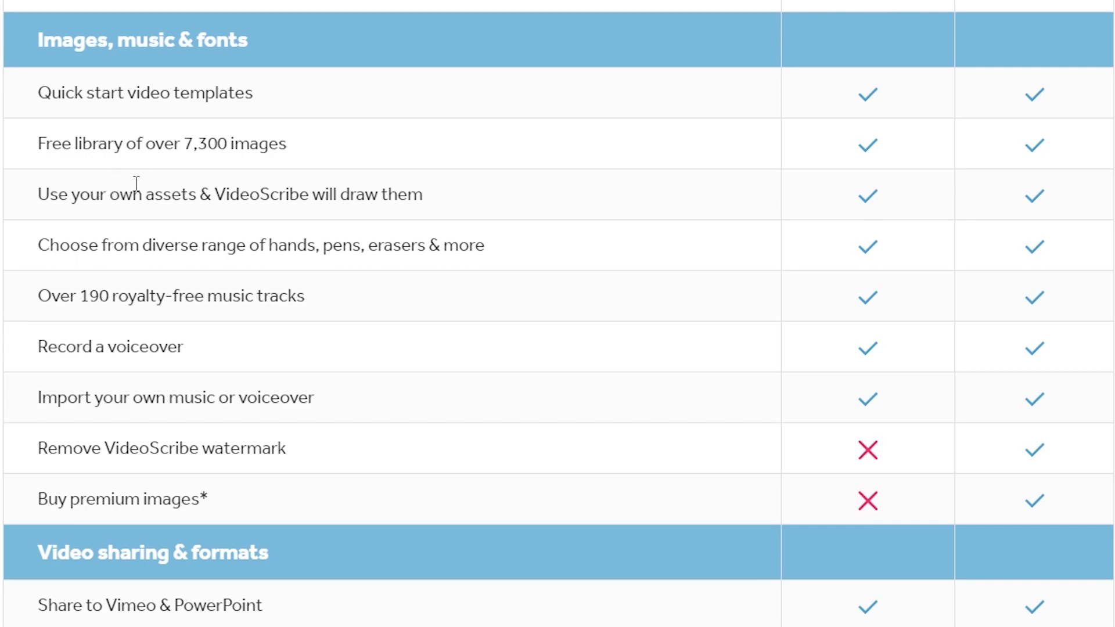
mouse_move(419, 215)
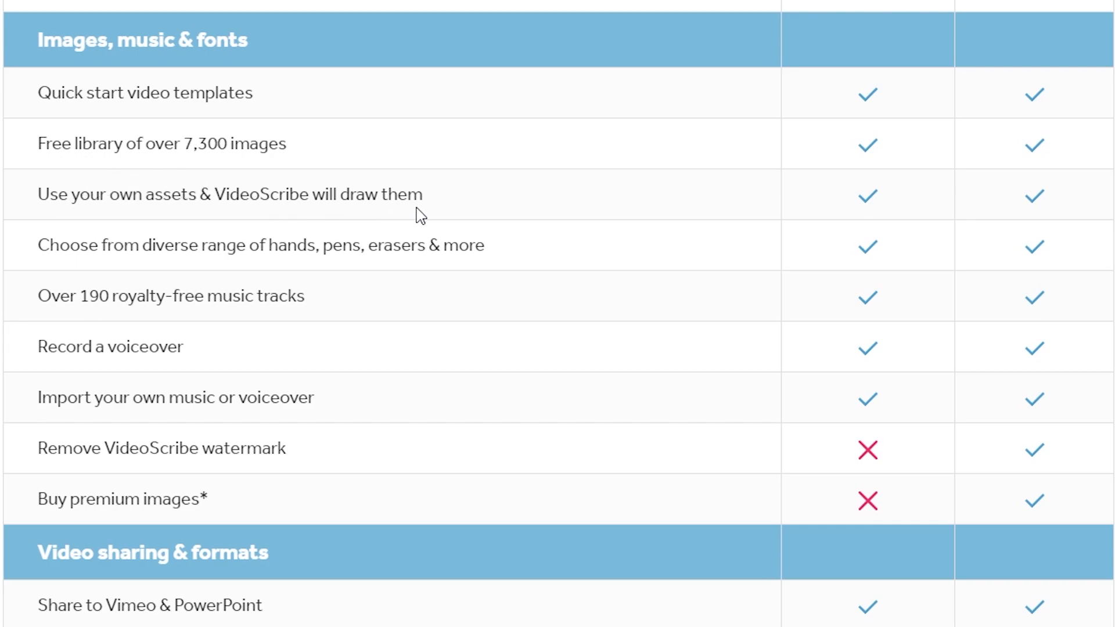
mouse_move(433, 203)
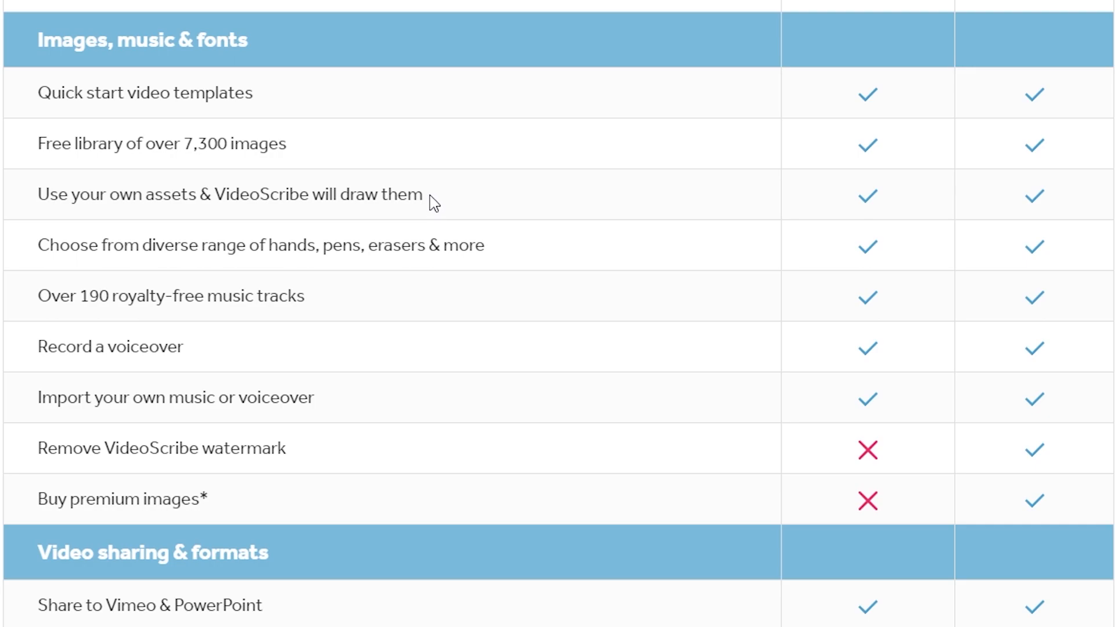
mouse_move(376, 93)
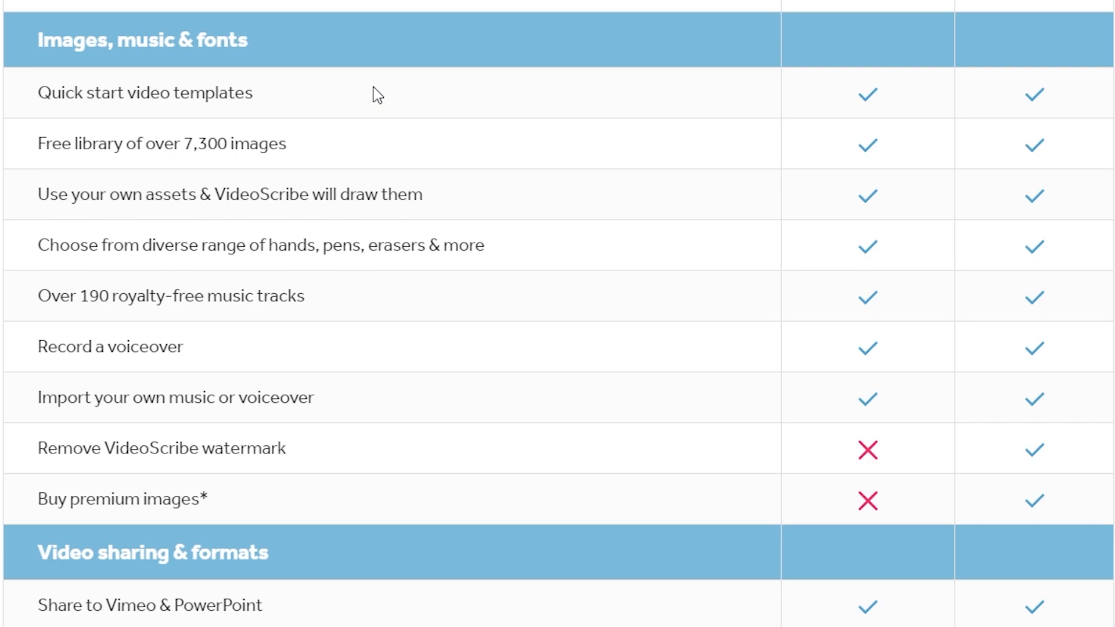
mouse_move(357, 80)
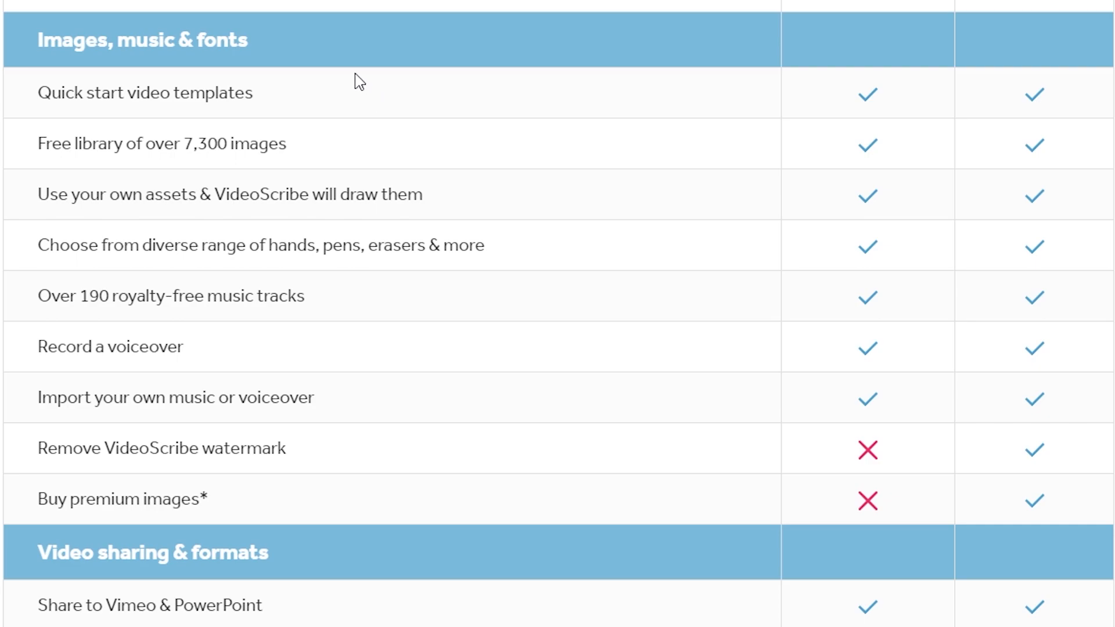
mouse_move(188, 350)
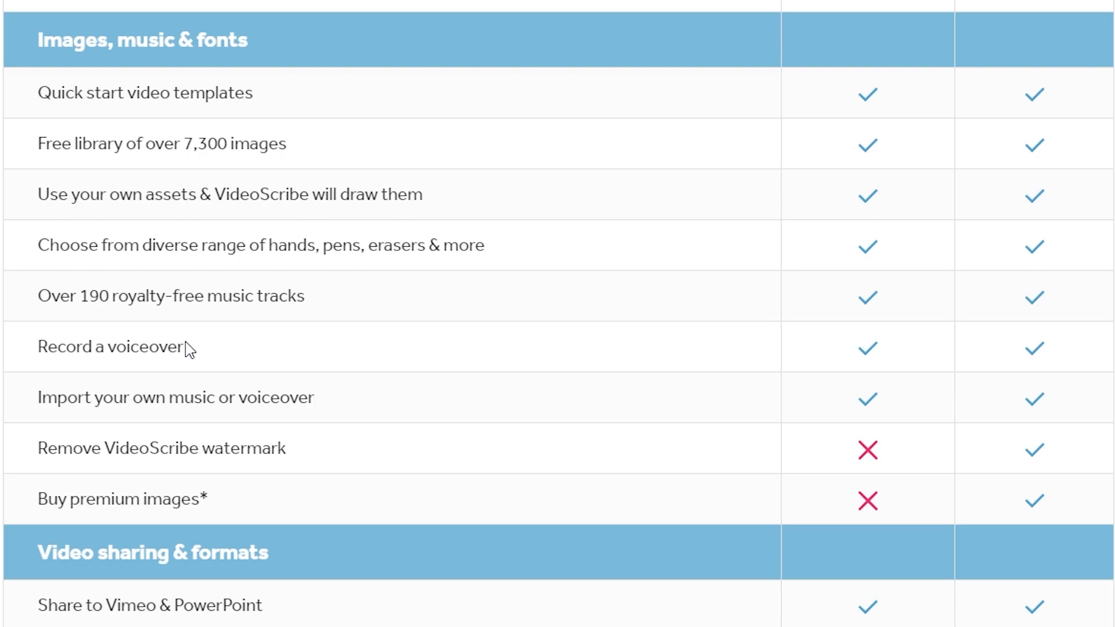
mouse_move(192, 352)
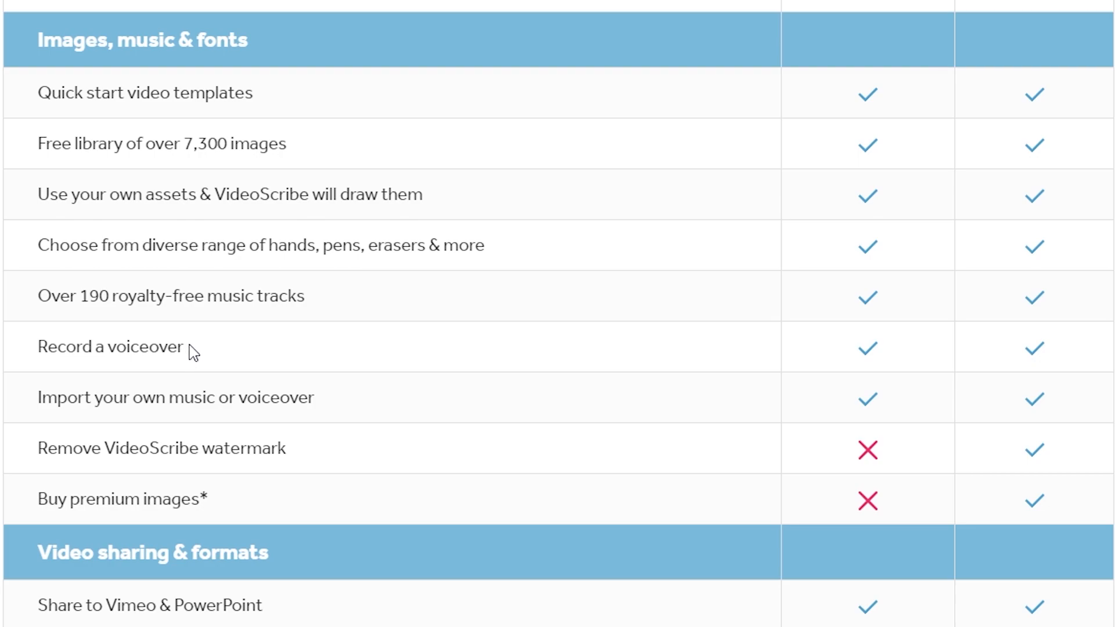
mouse_move(232, 238)
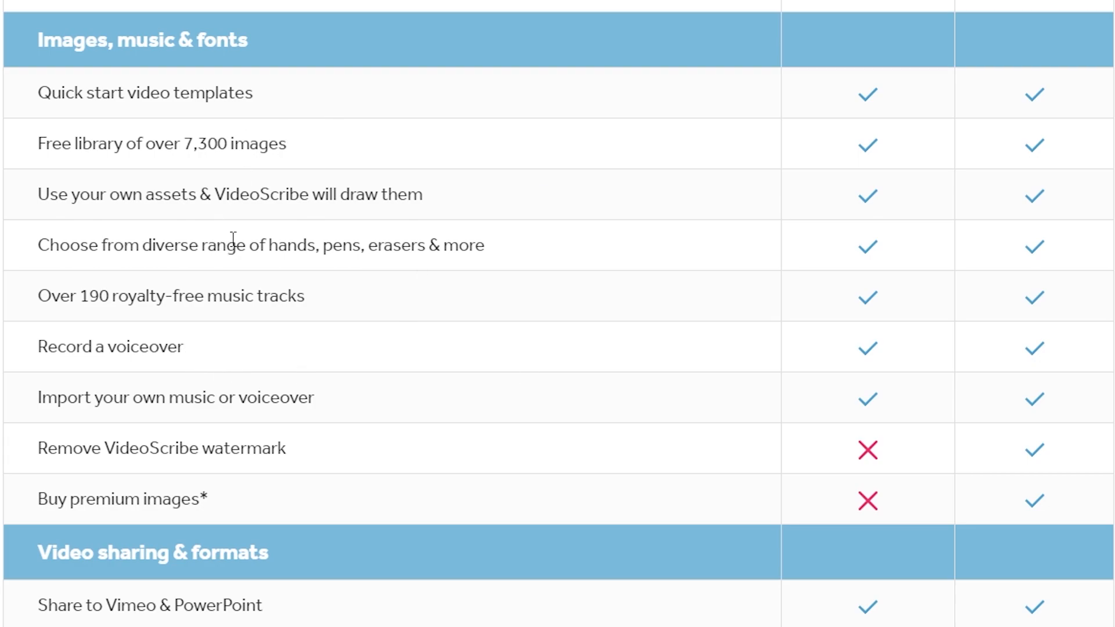
mouse_move(222, 235)
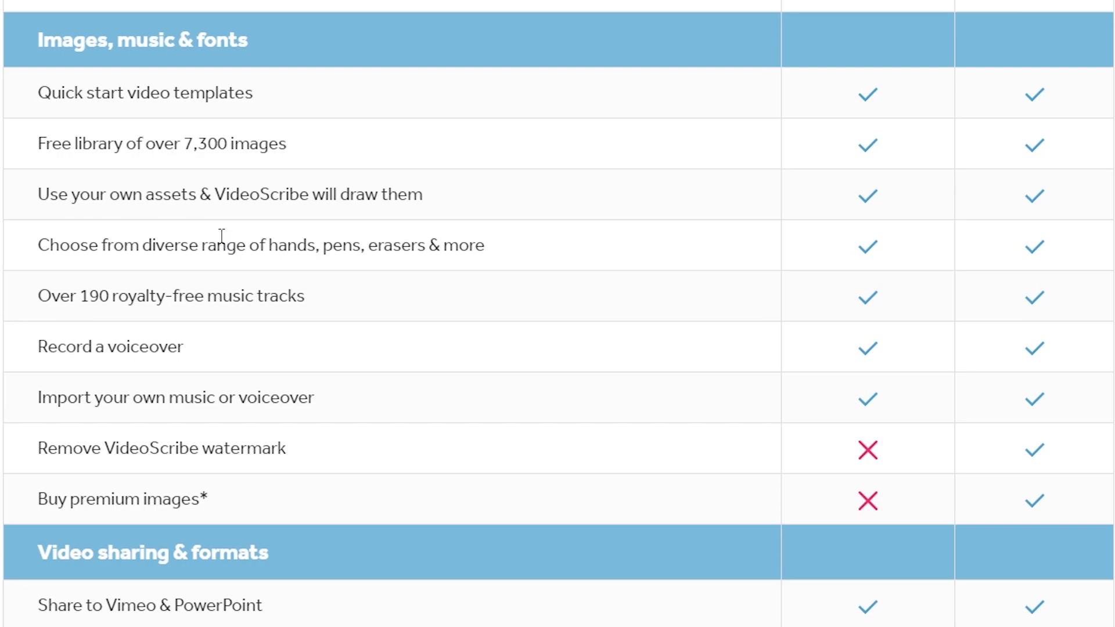
mouse_move(216, 210)
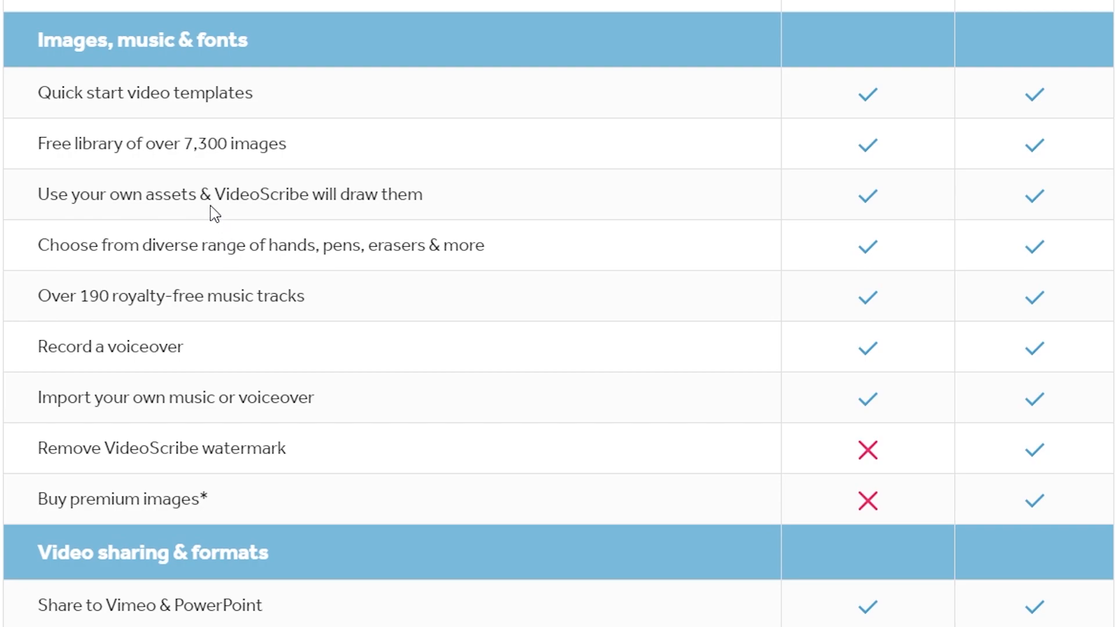
mouse_move(250, 266)
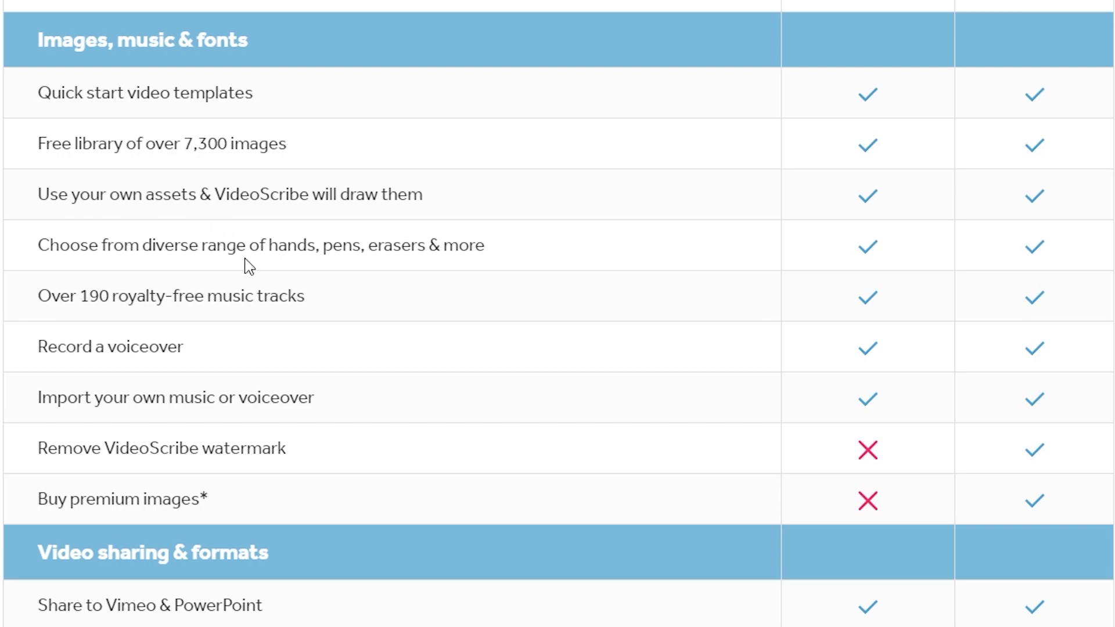
scroll("down", 3)
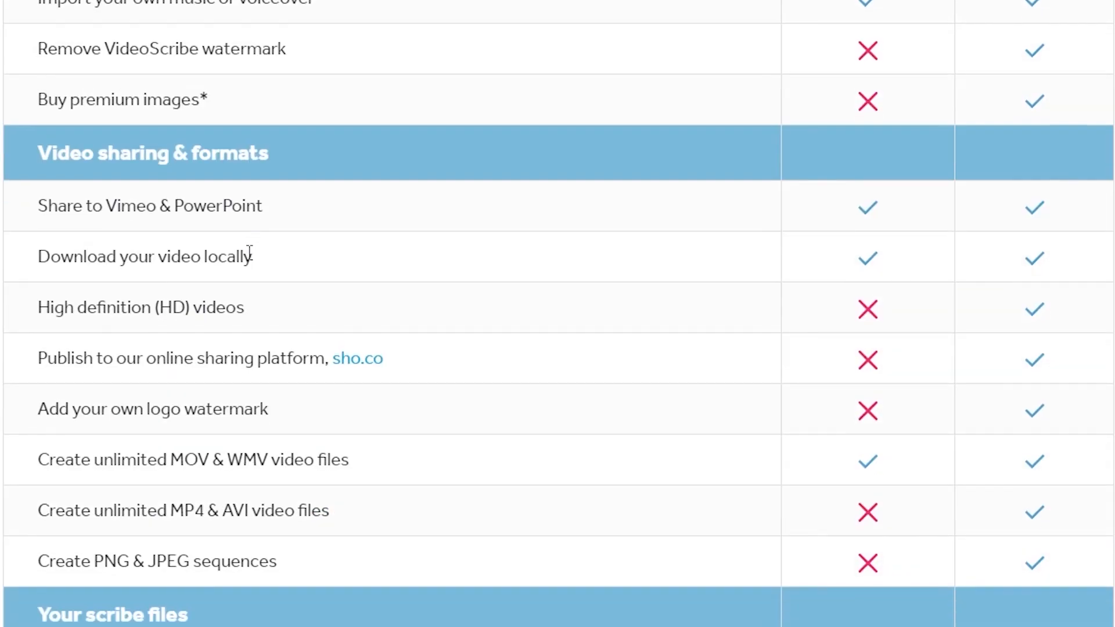
scroll("up", 3)
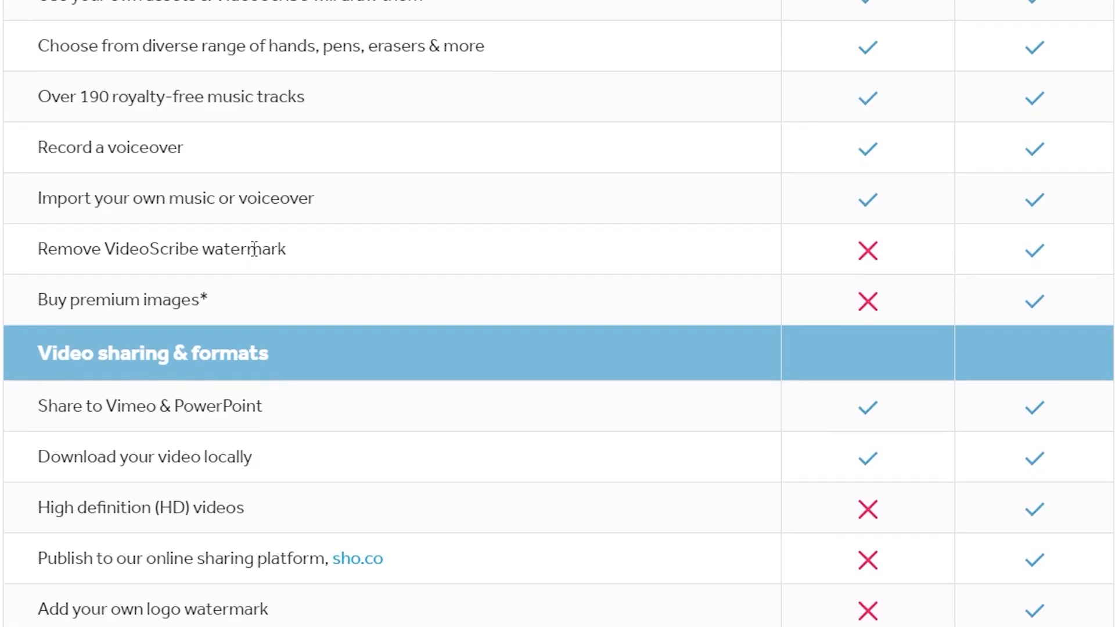
scroll("down", 3)
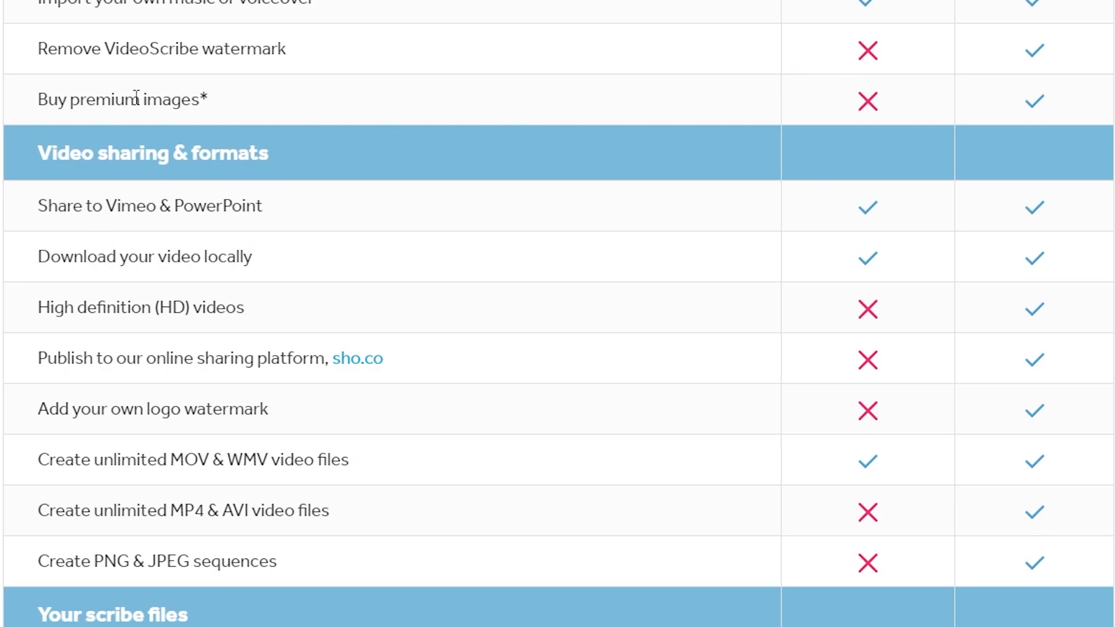
mouse_move(249, 56)
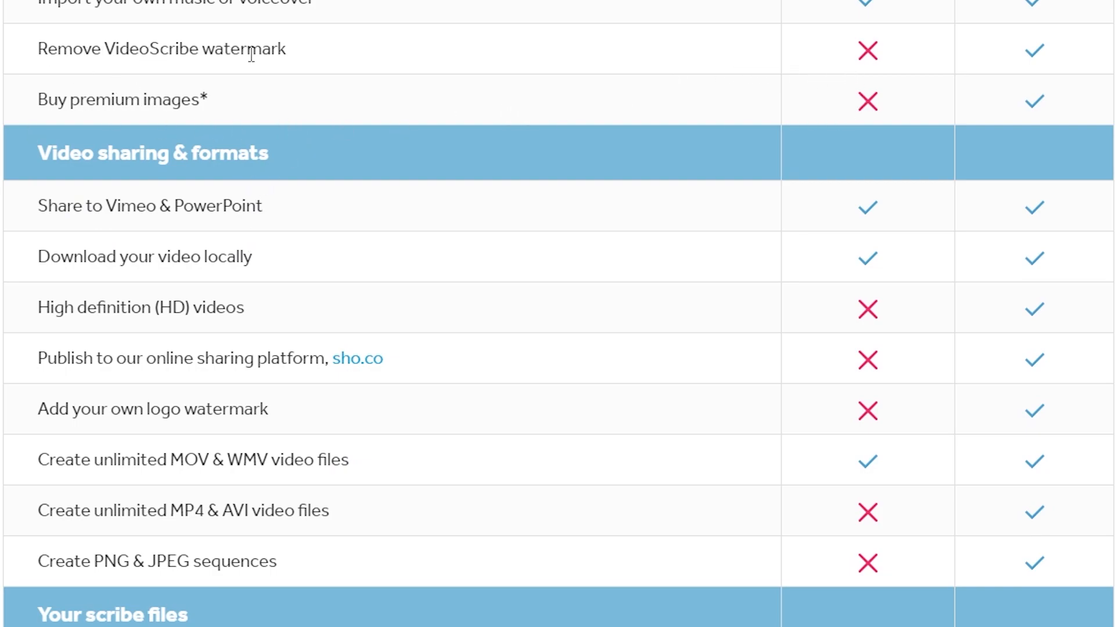
mouse_move(1091, 58)
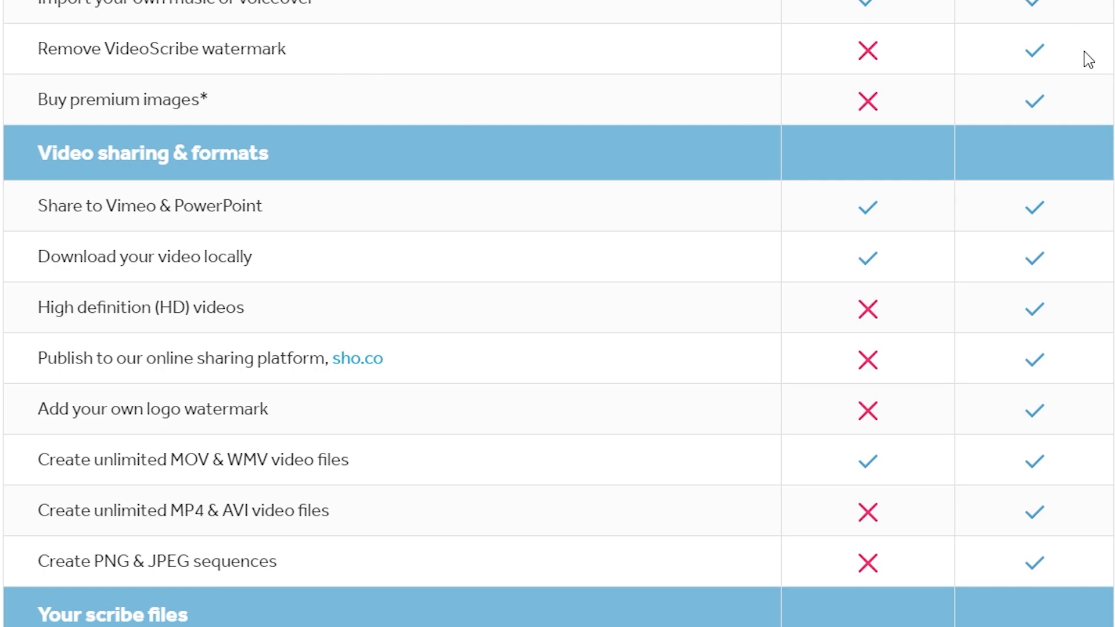
mouse_move(1038, 64)
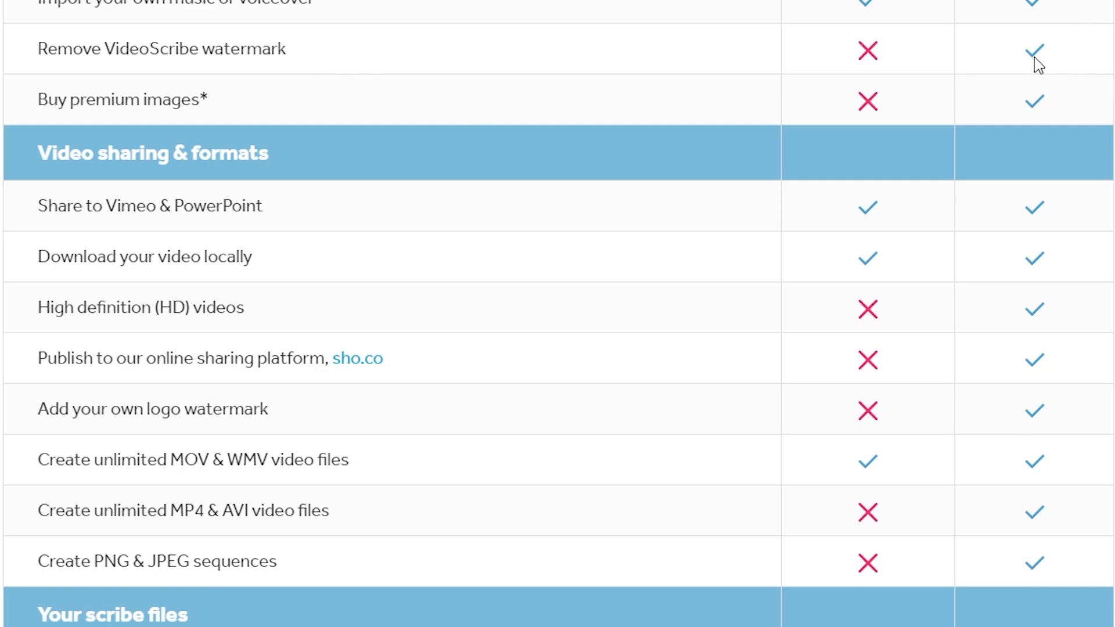
mouse_move(998, 71)
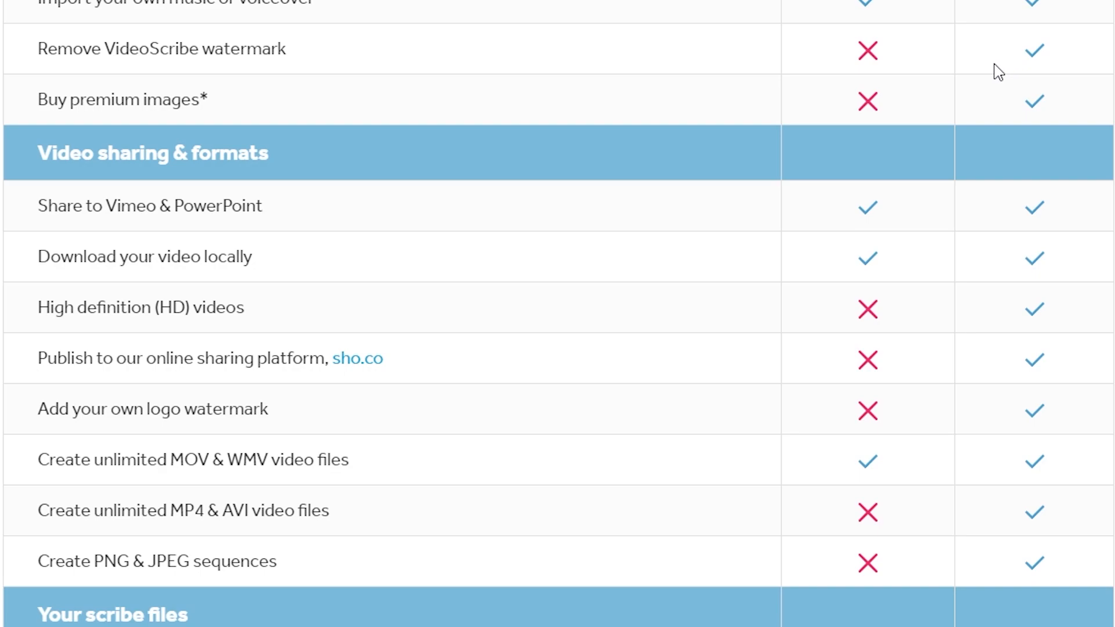
mouse_move(597, 449)
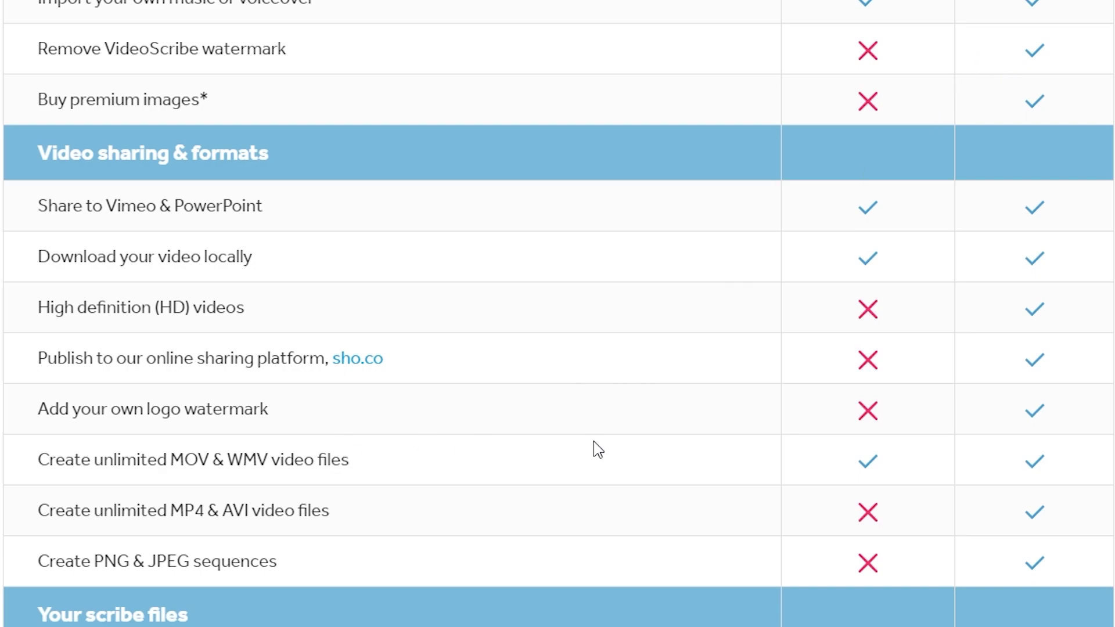
mouse_move(439, 370)
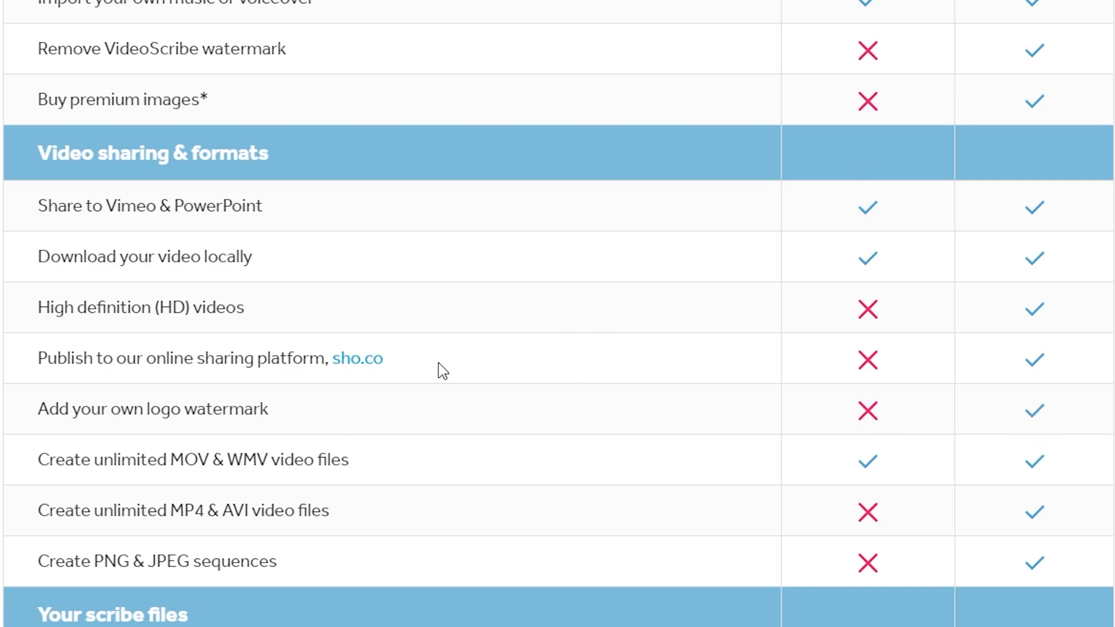
mouse_move(353, 449)
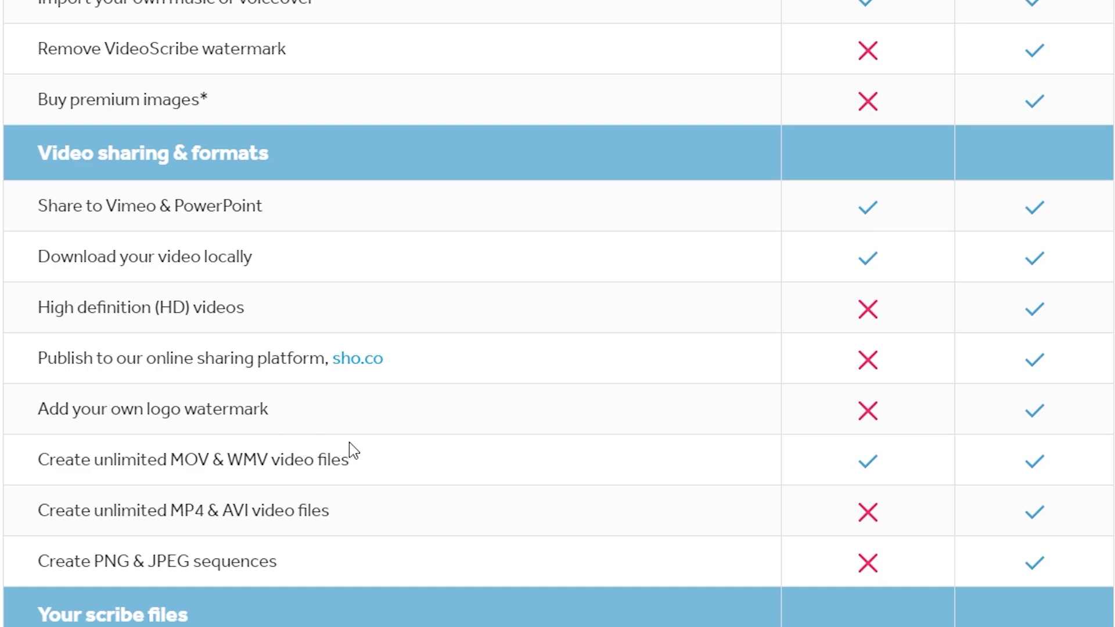
mouse_move(260, 480)
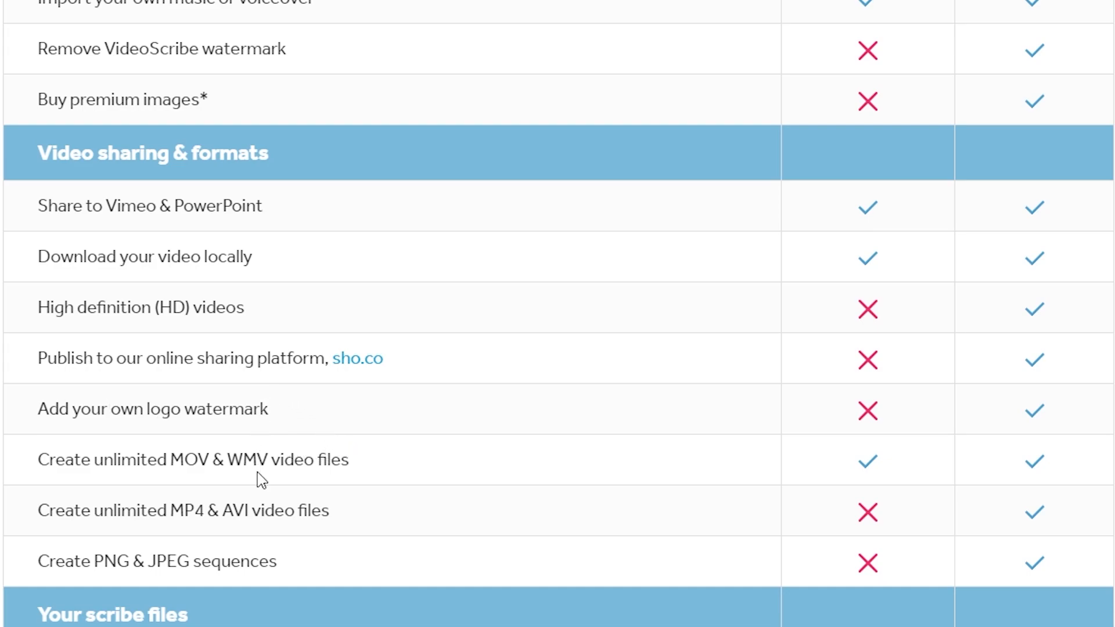
mouse_move(262, 448)
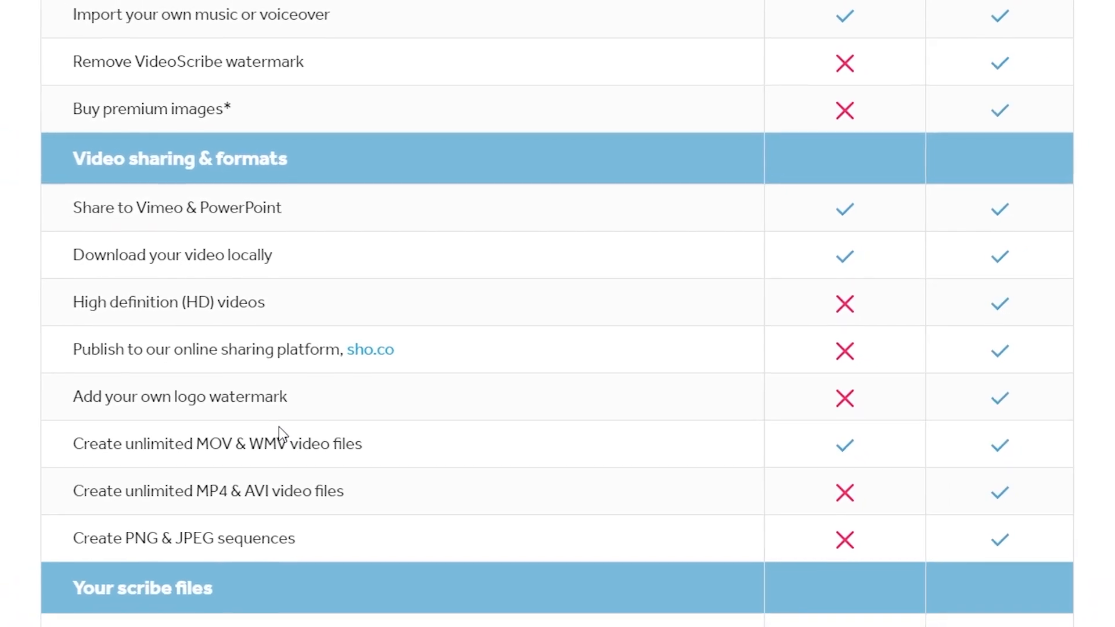
scroll("down", 3)
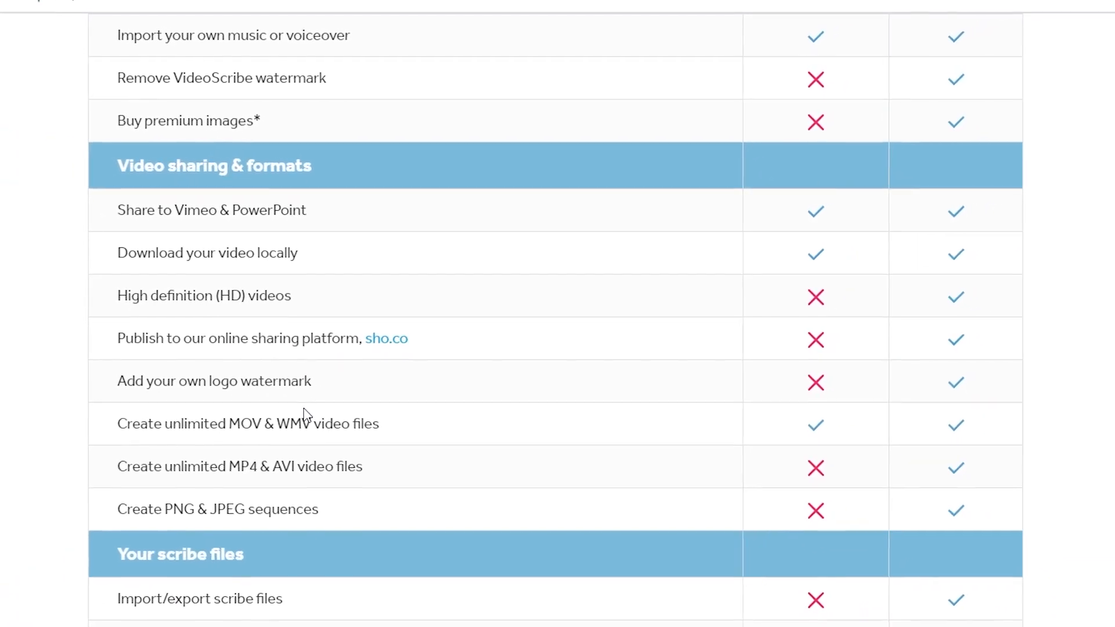
scroll("down", 3)
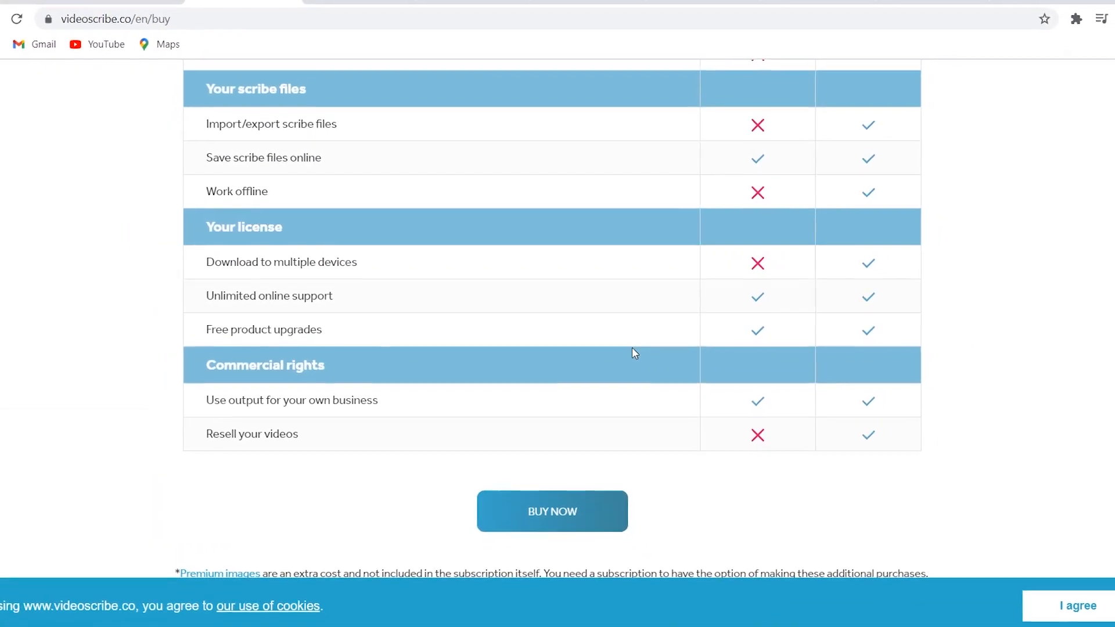
scroll("down", 3)
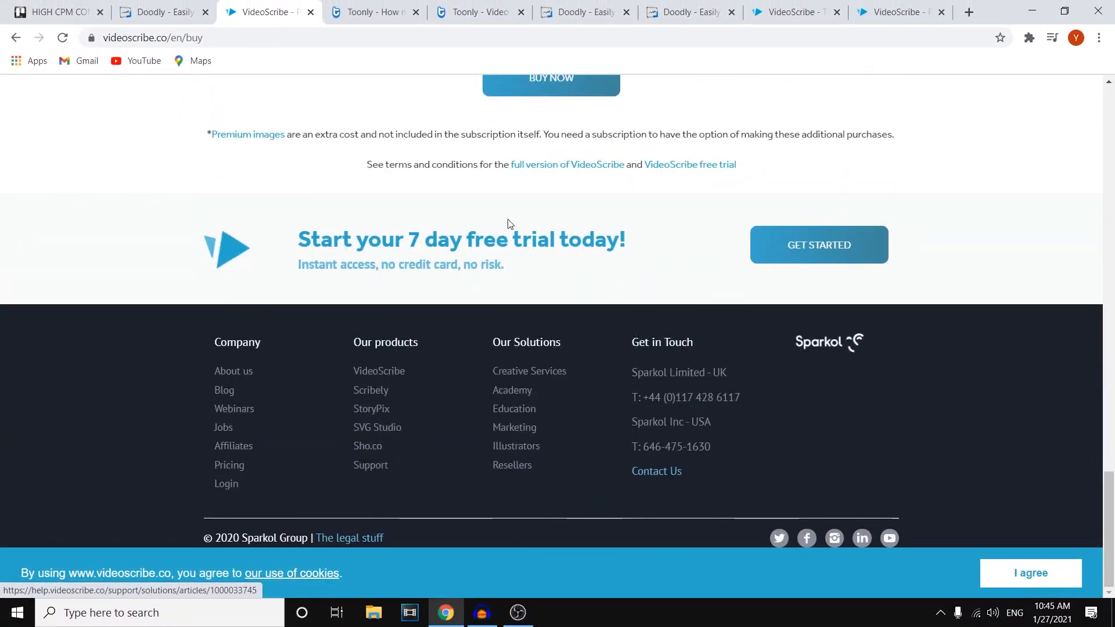
scroll("up", 3)
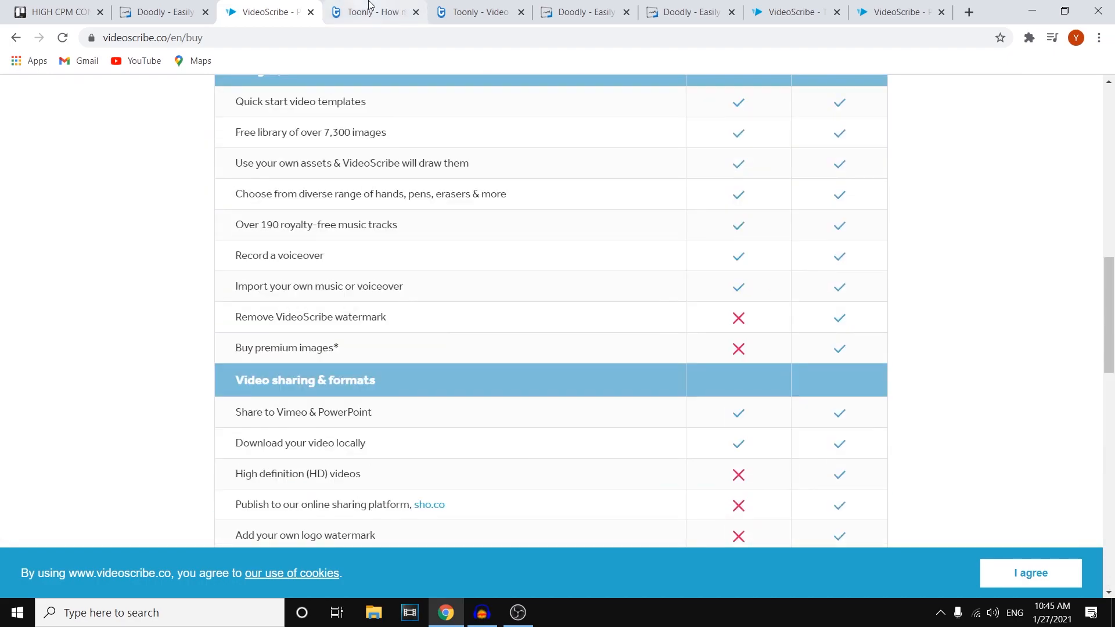
Go to Toonly pricing and scroll the $39 Standard versus $69 Enterprise table to its Join buttons and back
left_click(371, 12)
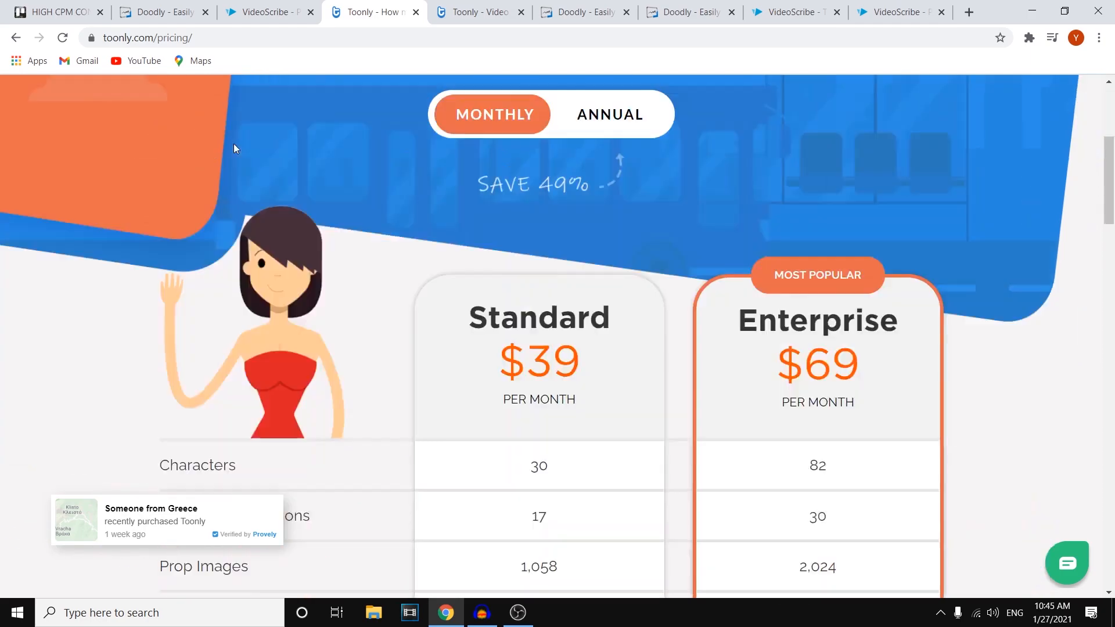
scroll("down", 3)
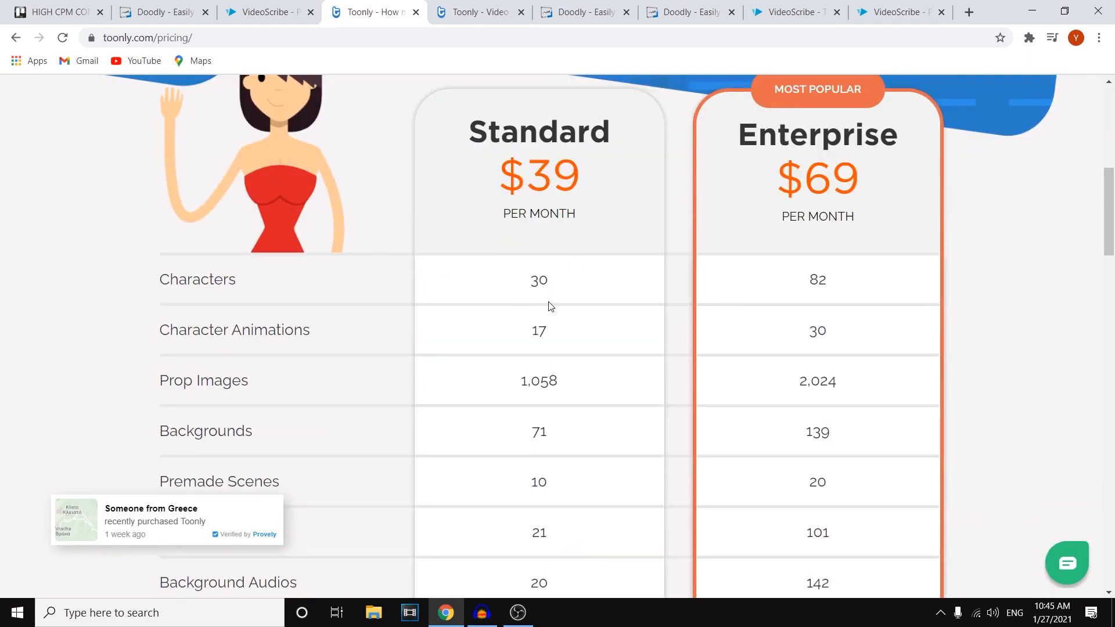
mouse_move(311, 262)
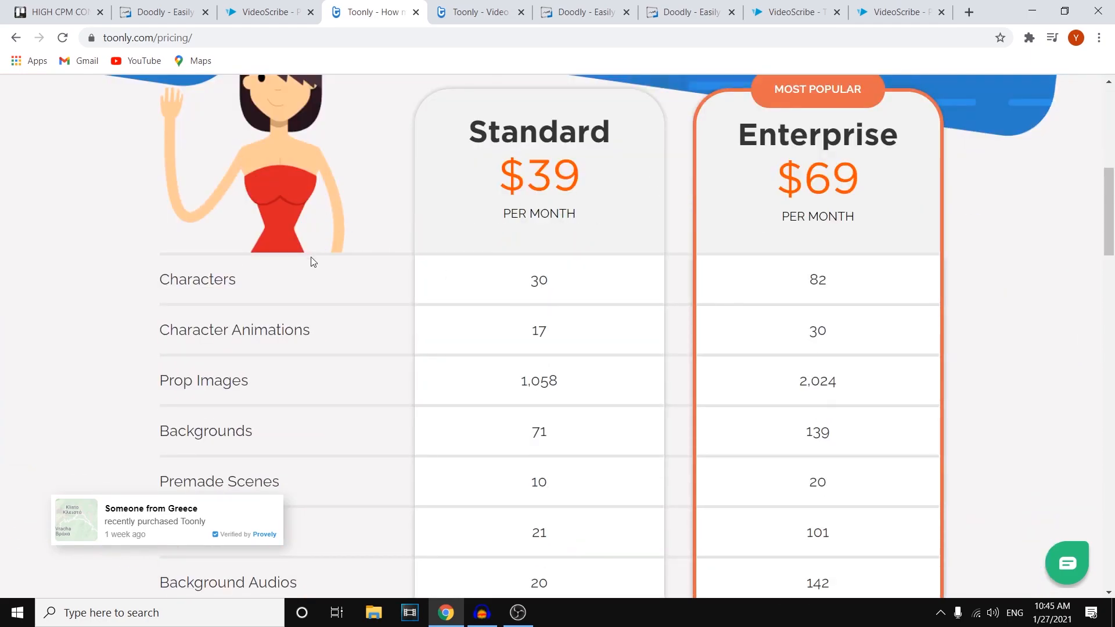
mouse_move(340, 285)
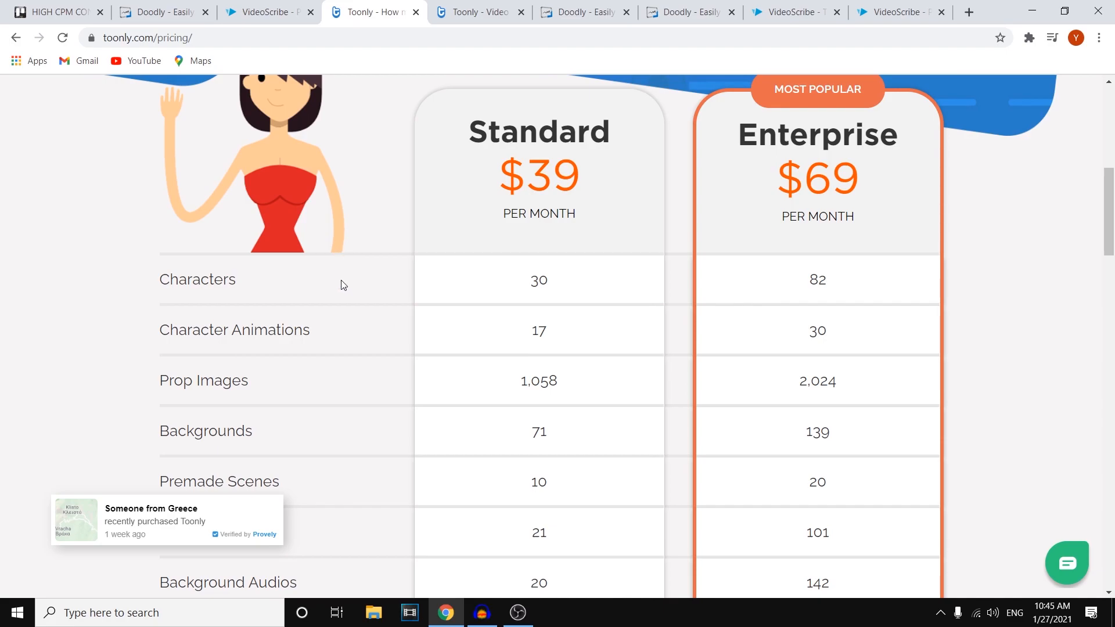
scroll("up", 3)
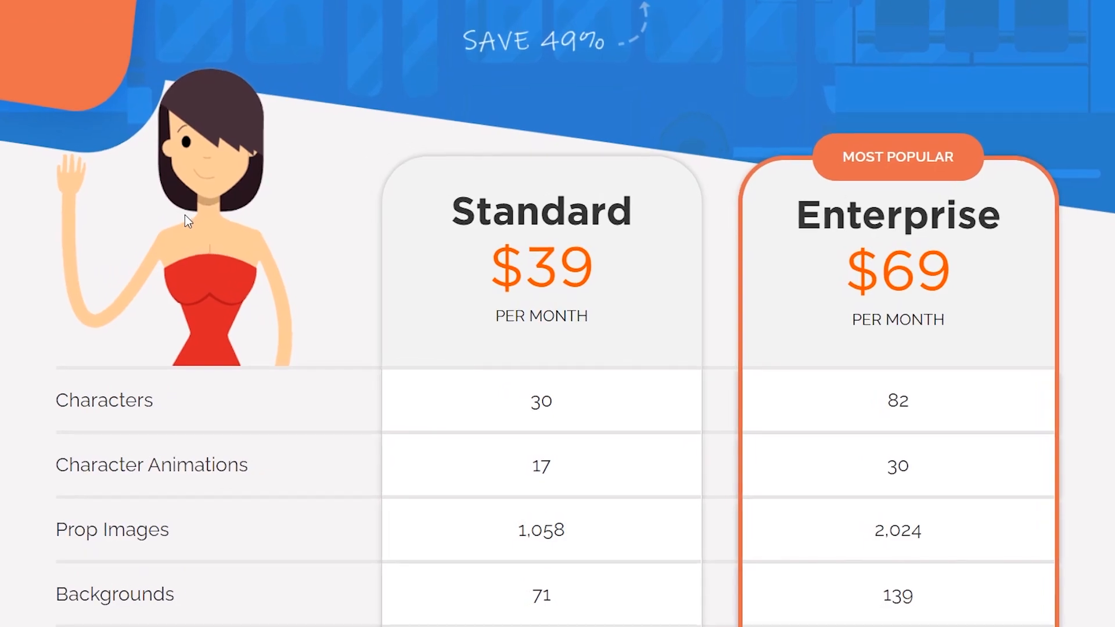
scroll("down", 3)
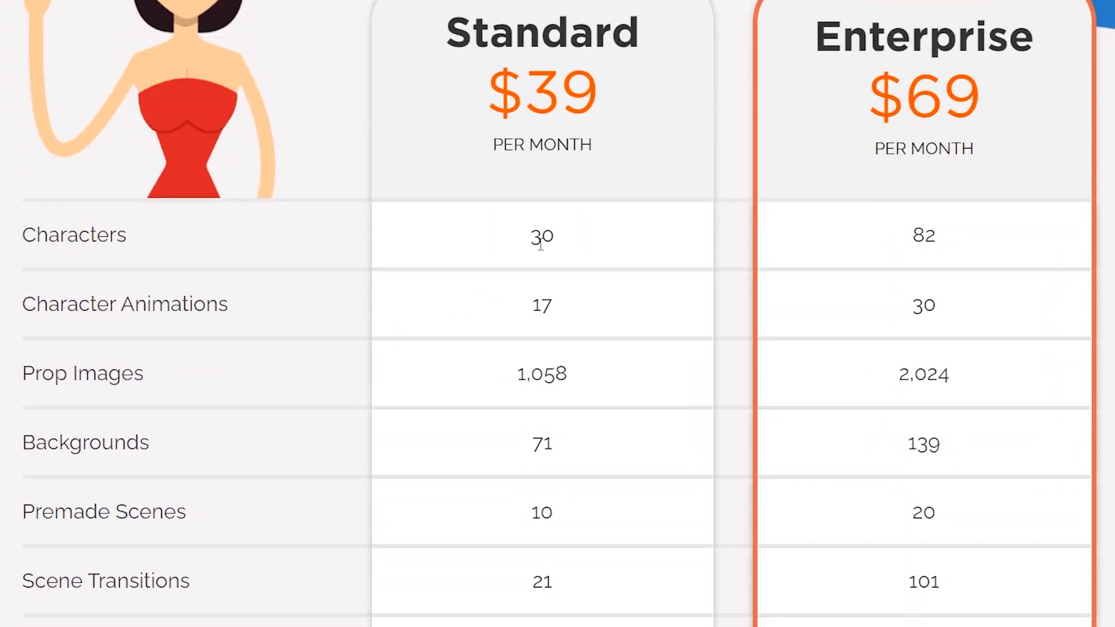
mouse_move(280, 305)
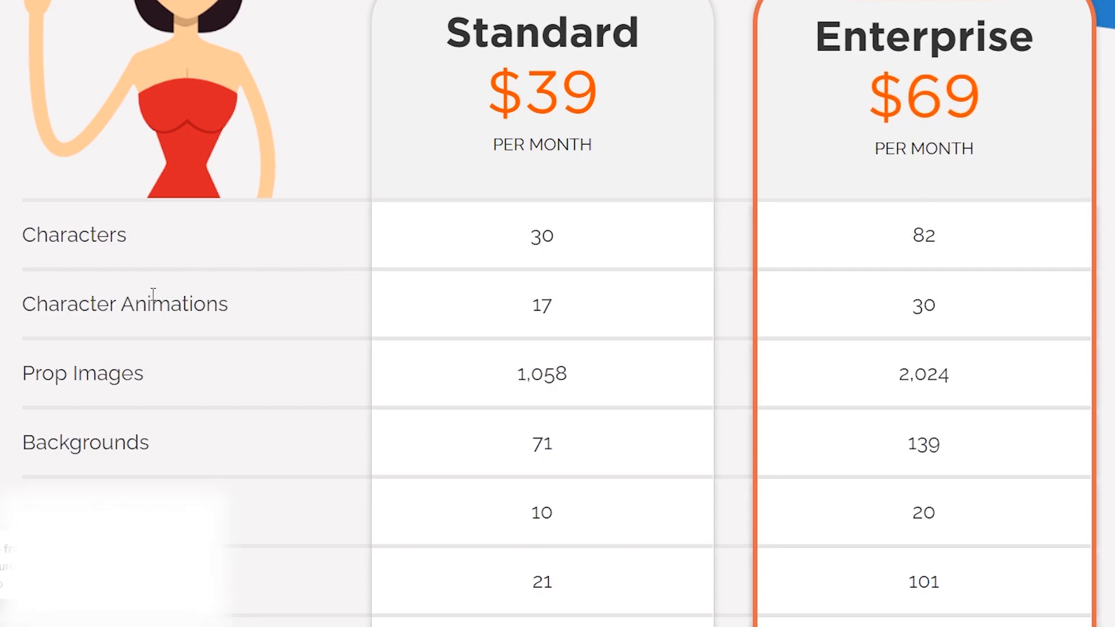
mouse_move(530, 364)
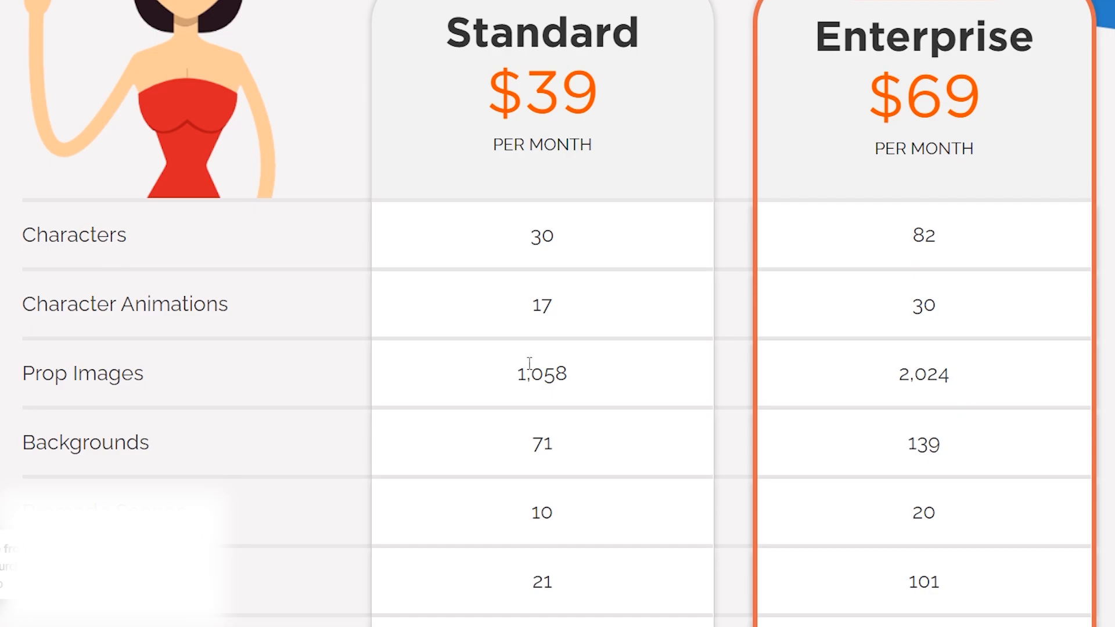
mouse_move(522, 464)
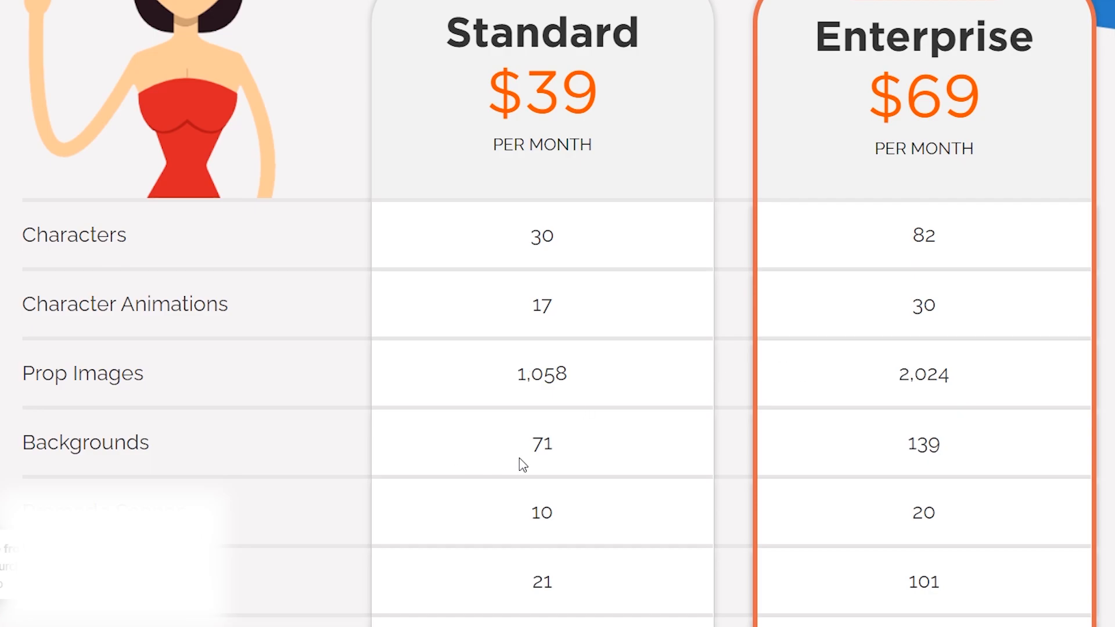
scroll("down", 3)
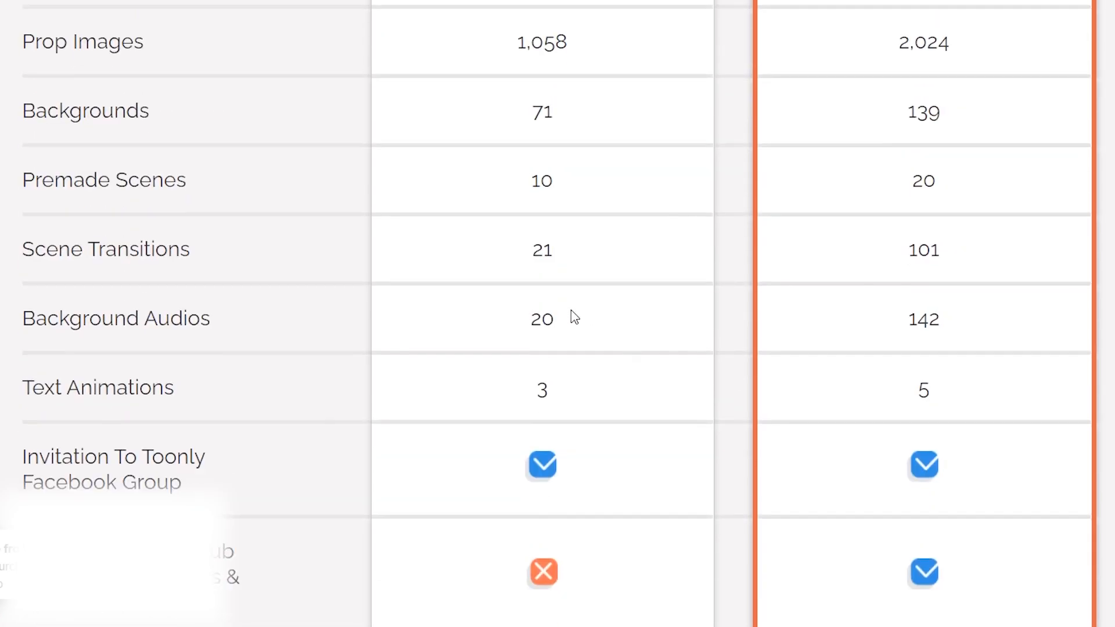
mouse_move(590, 317)
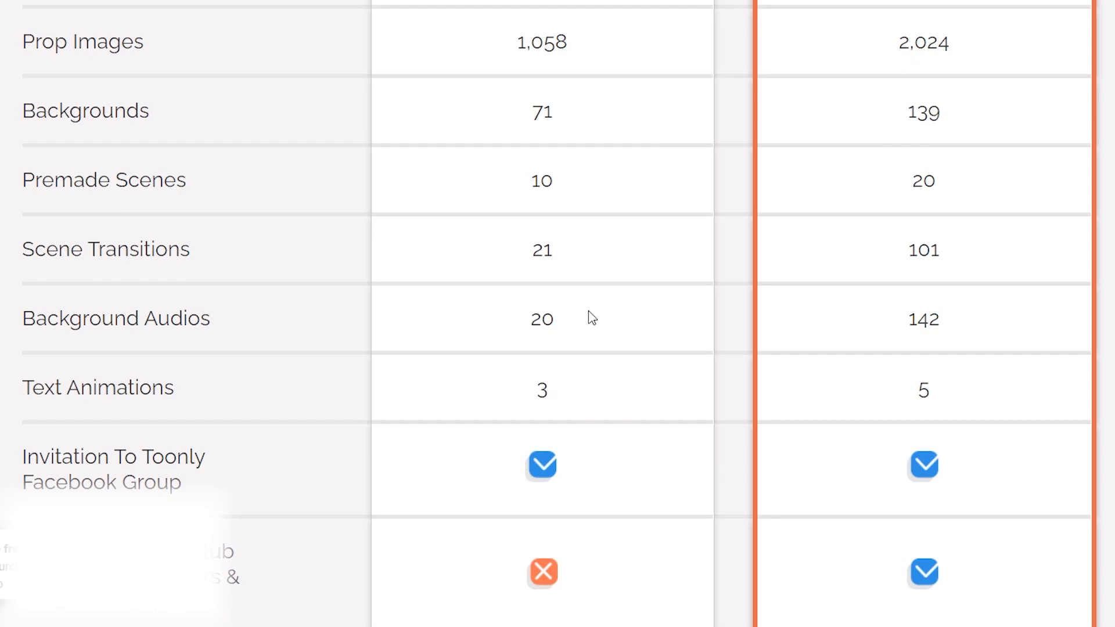
scroll("down", 3)
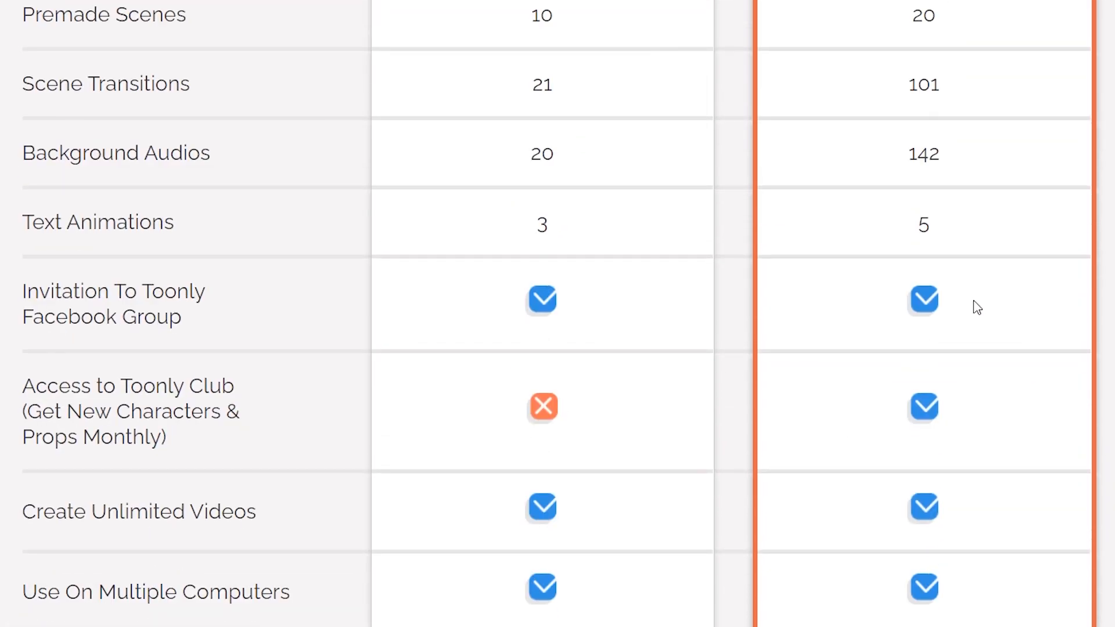
scroll("down", 3)
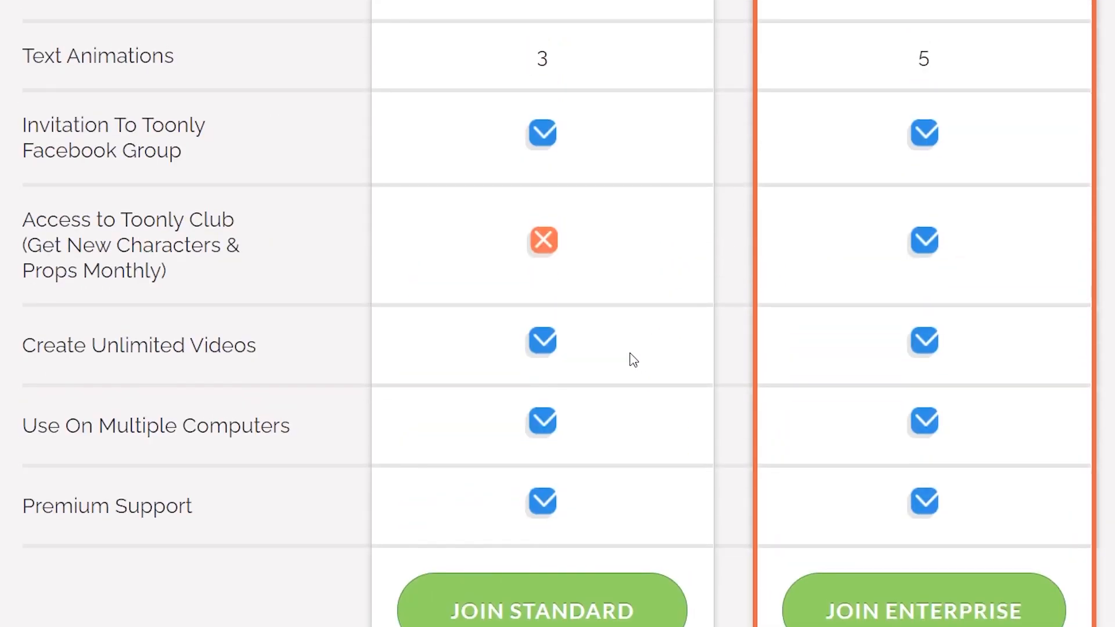
scroll("up", 3)
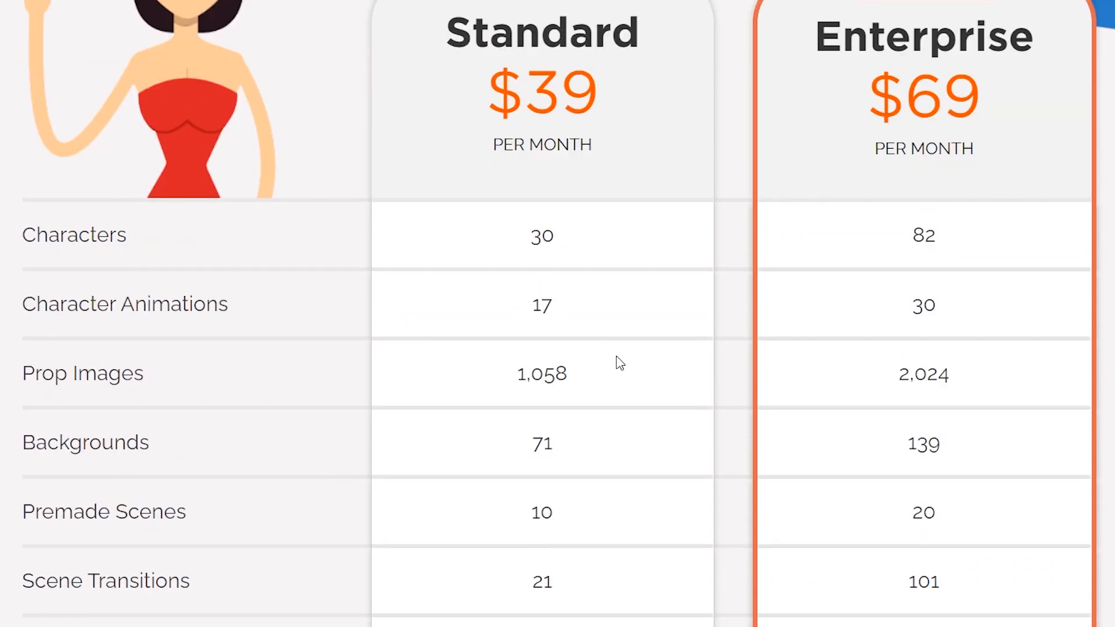
mouse_move(386, 311)
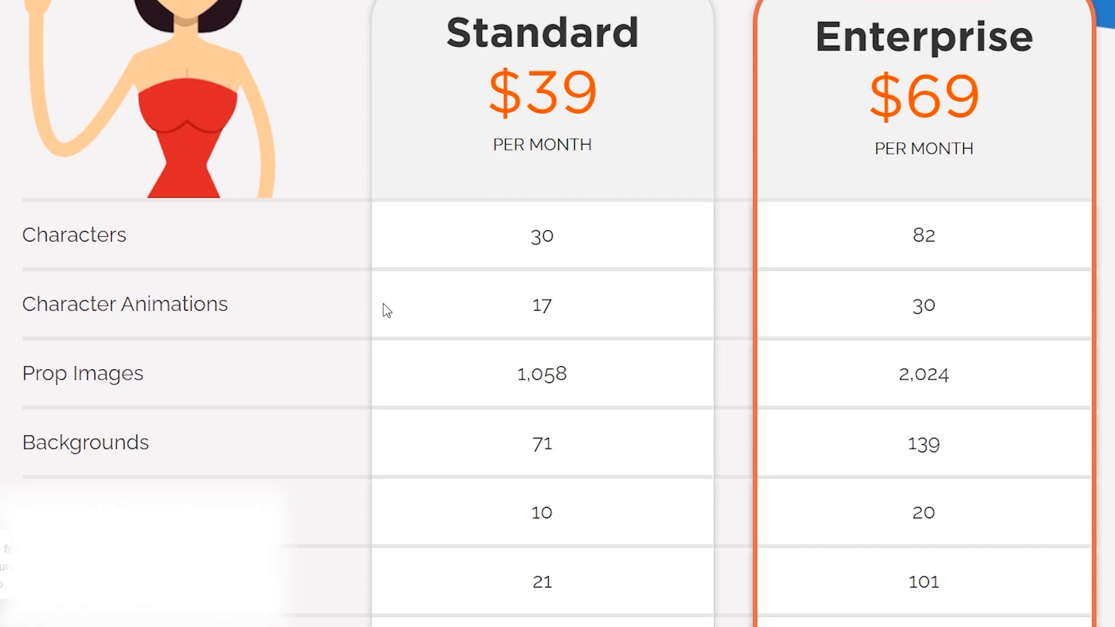
mouse_move(810, 236)
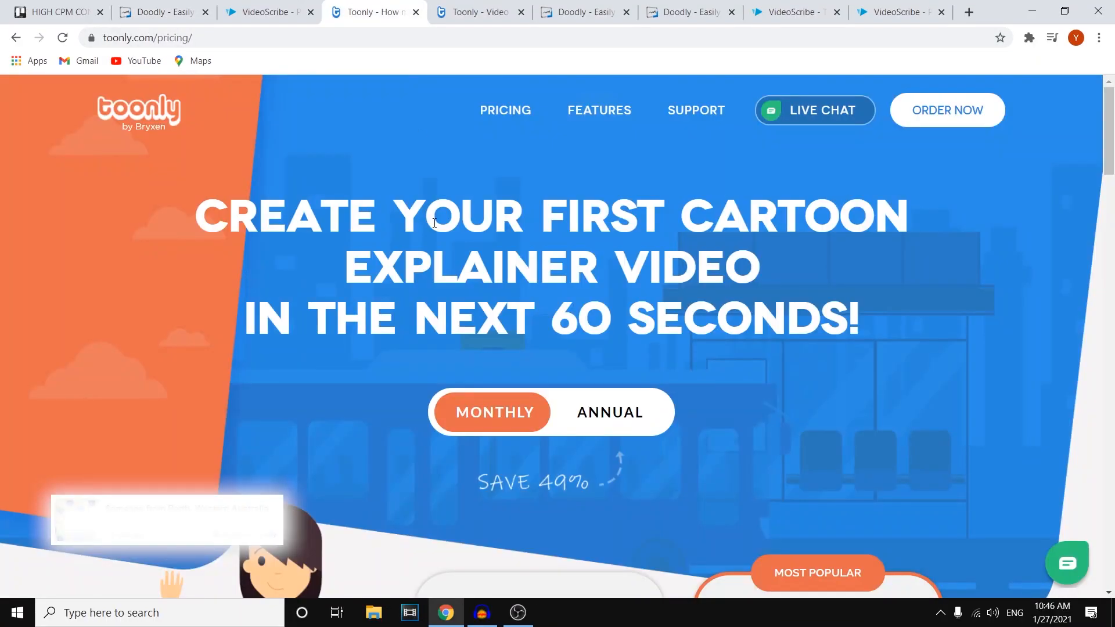
scroll("down", 3)
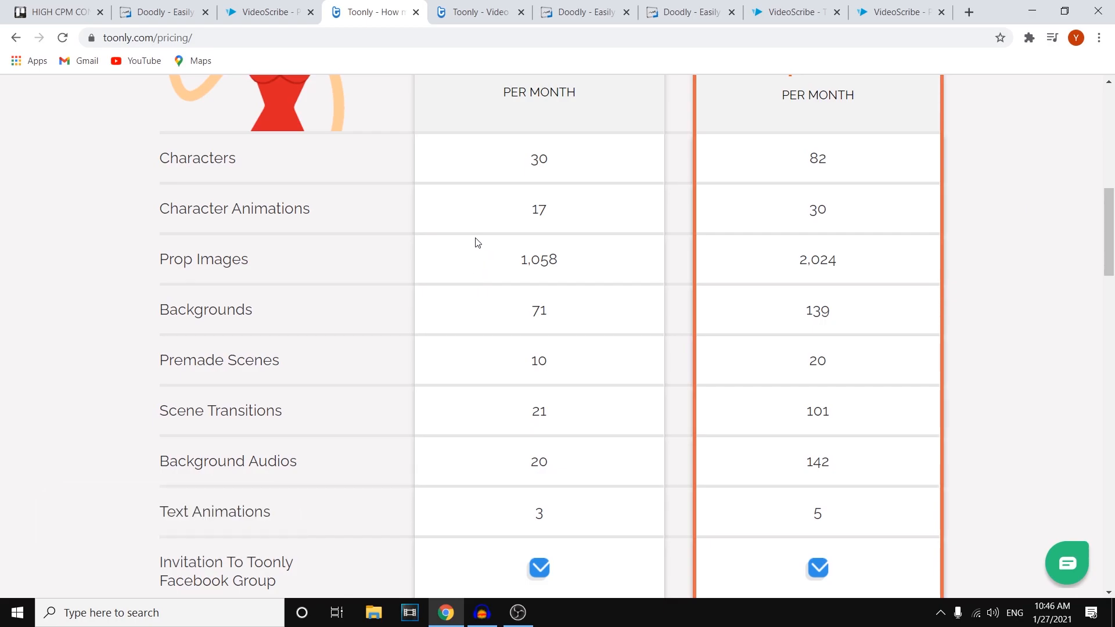
scroll("up", 3)
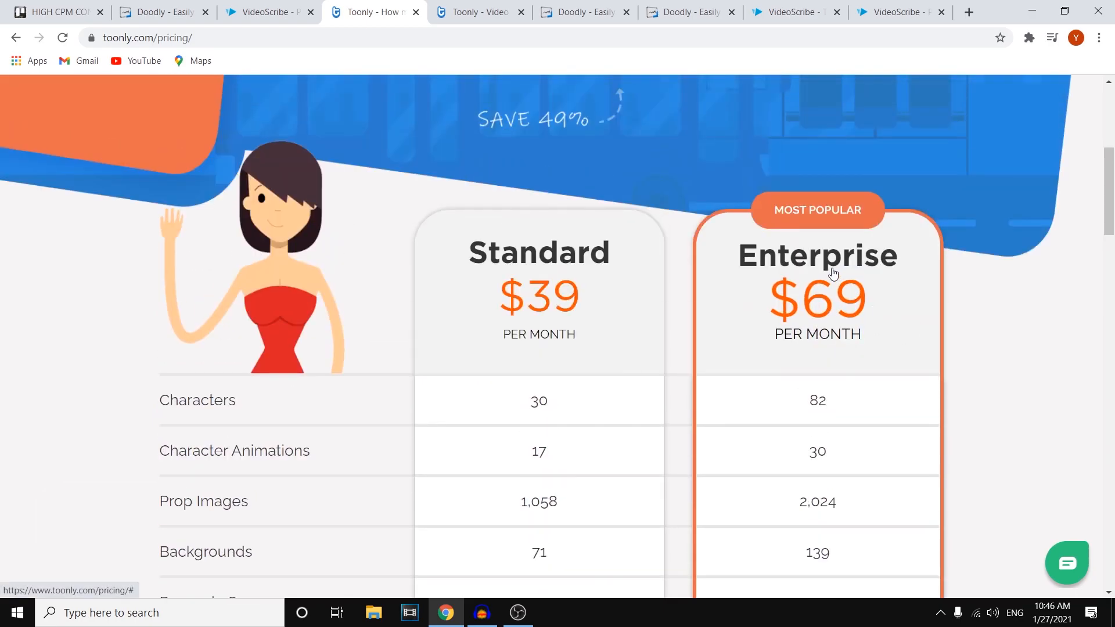
scroll("down", 3)
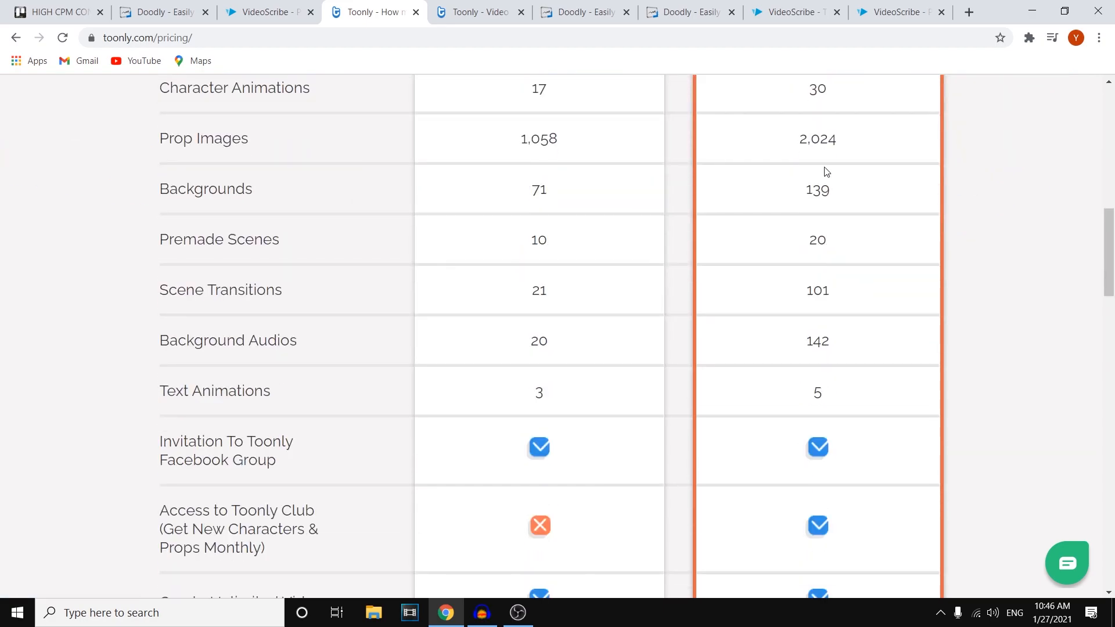
scroll("up", 3)
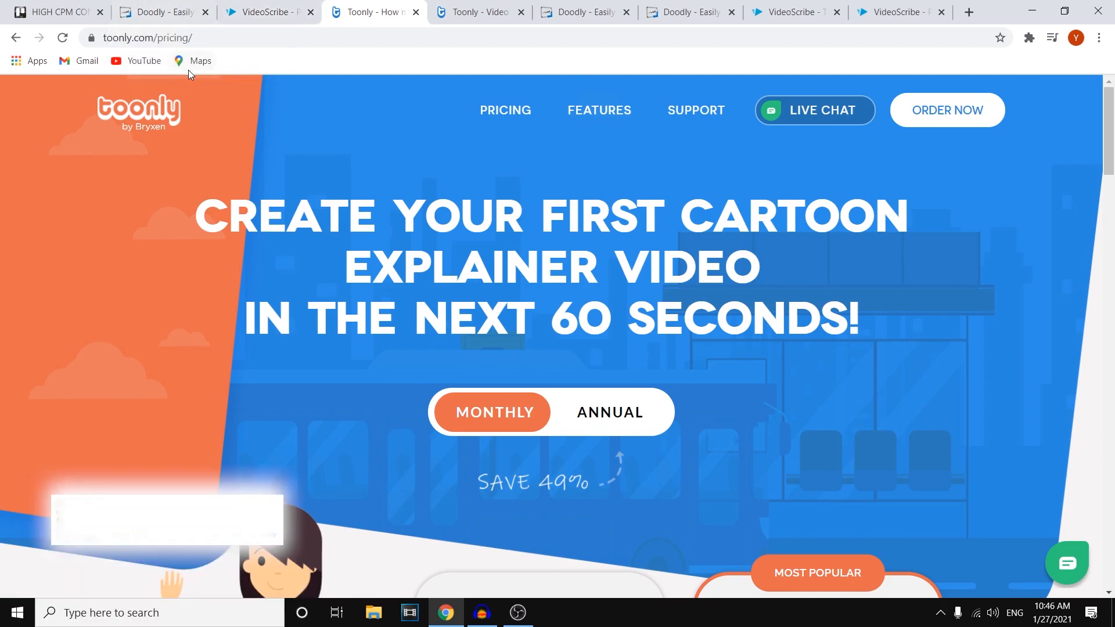
mouse_move(50, 110)
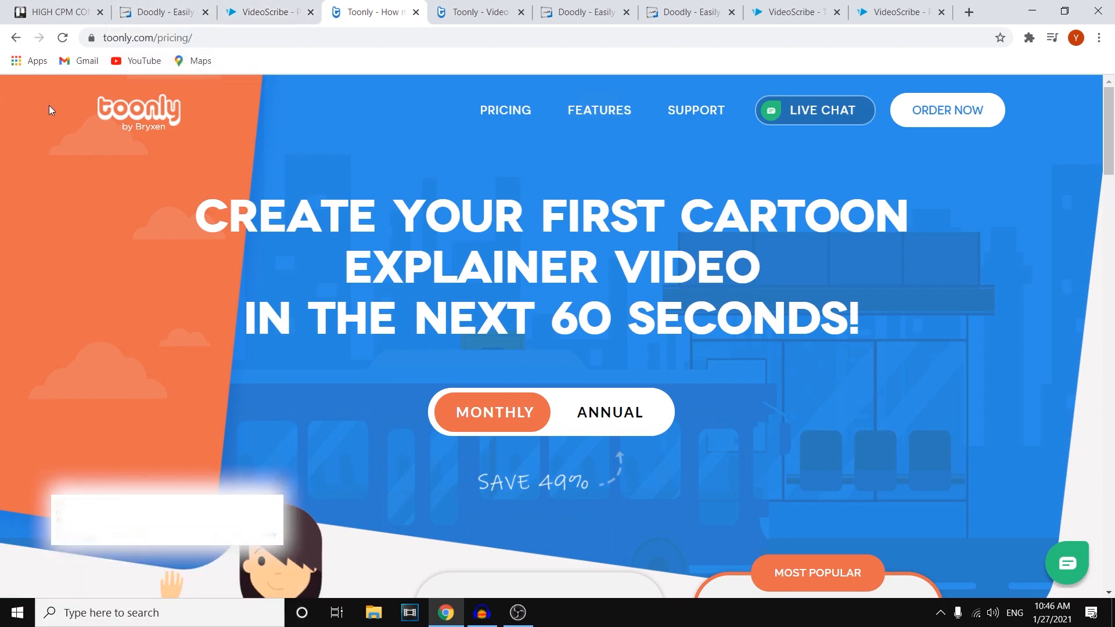
scroll("down", 3)
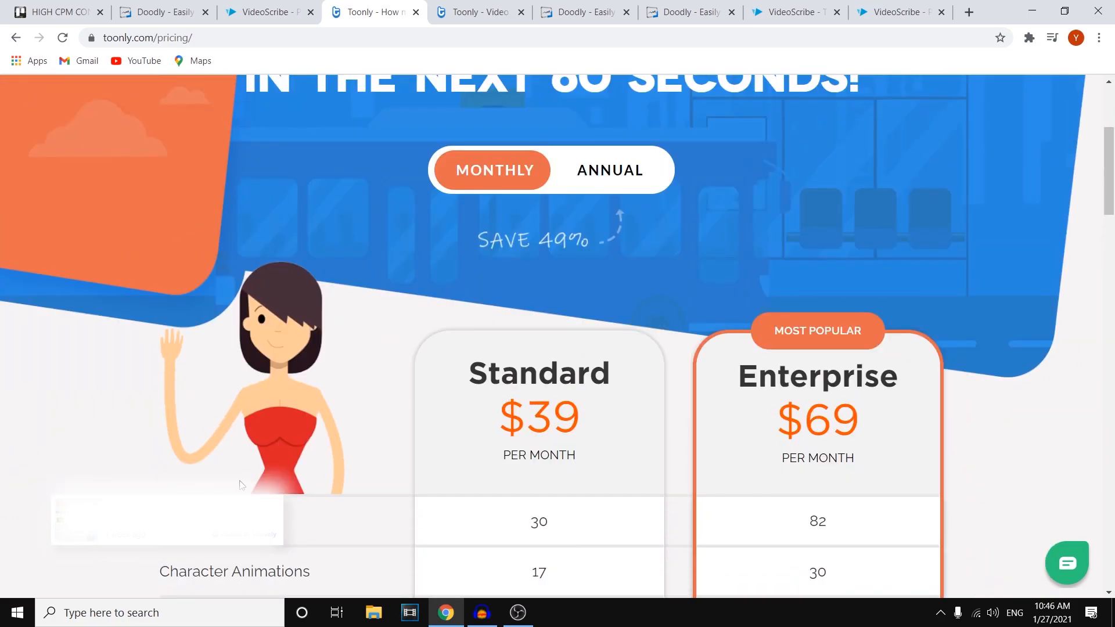
scroll("up", 3)
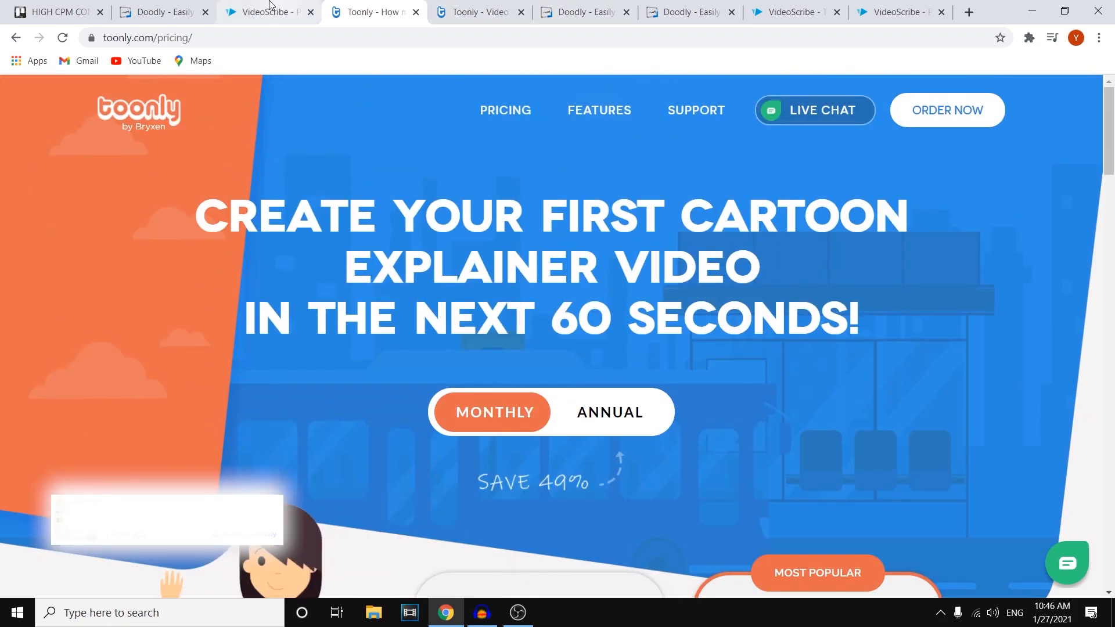
Return to Doodly pricing, glance at the $39 Standard and $69 Enterprise plans, and go back to the headline
left_click(163, 12)
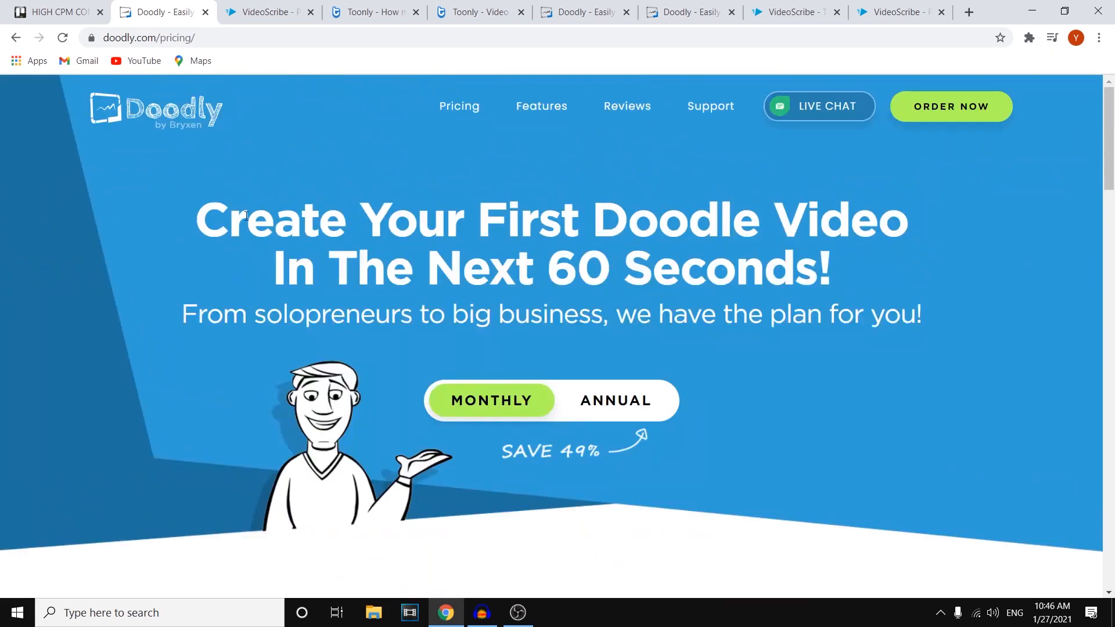
mouse_move(197, 98)
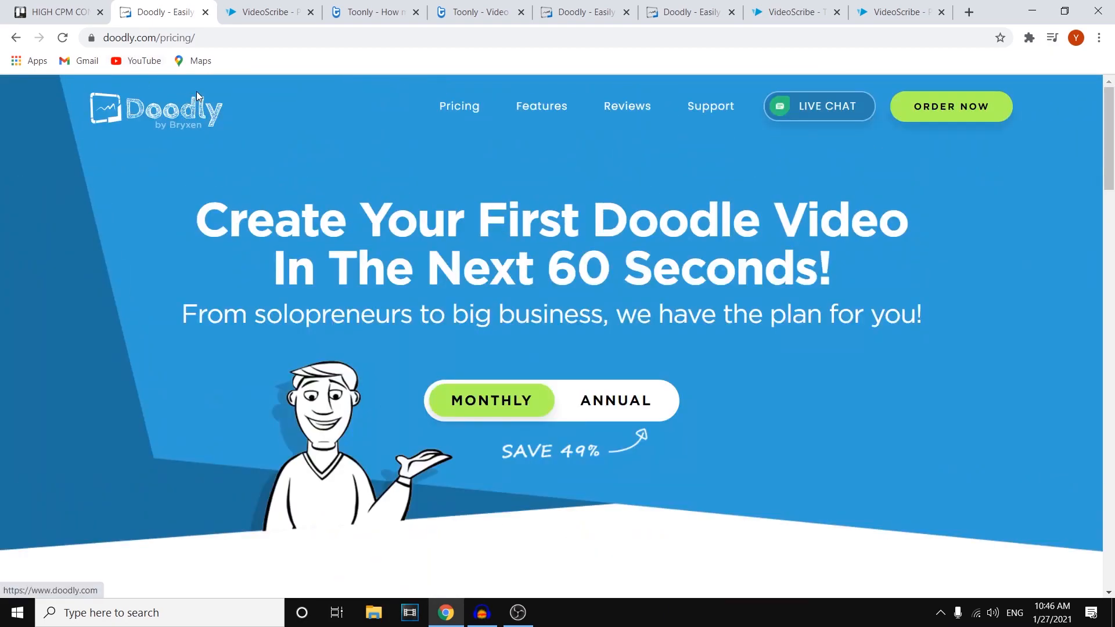
left_click(266, 12)
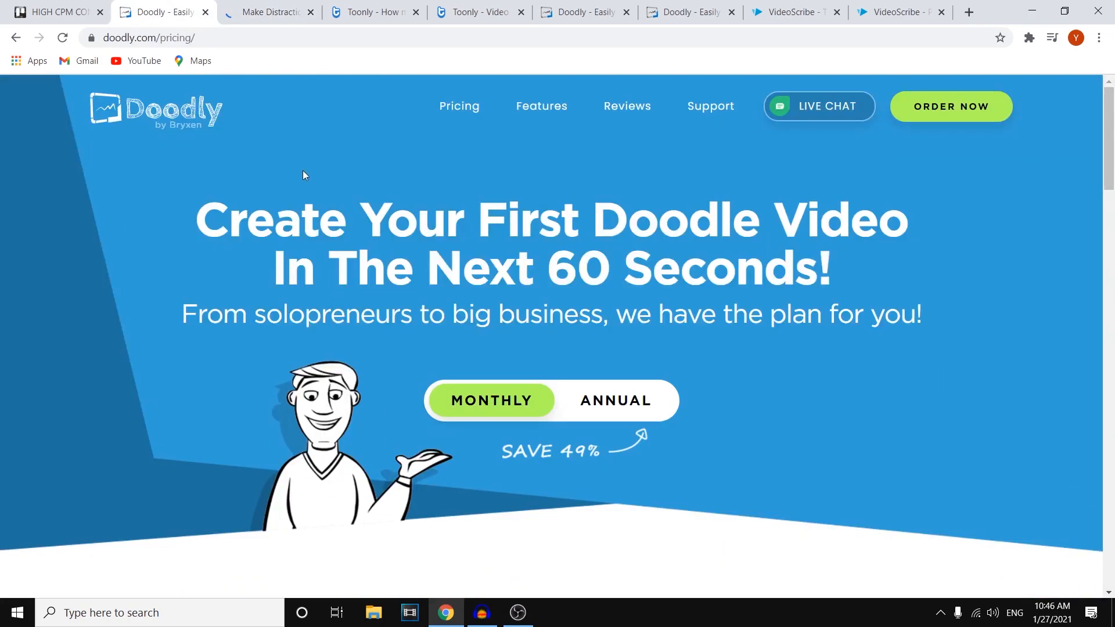
mouse_move(269, 13)
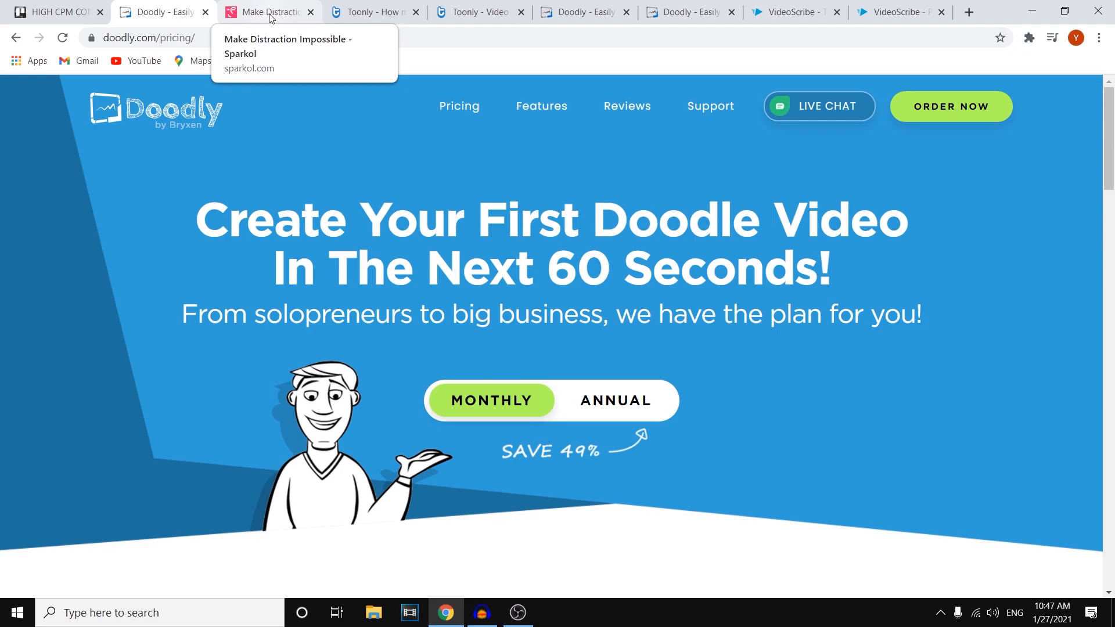
mouse_move(284, 32)
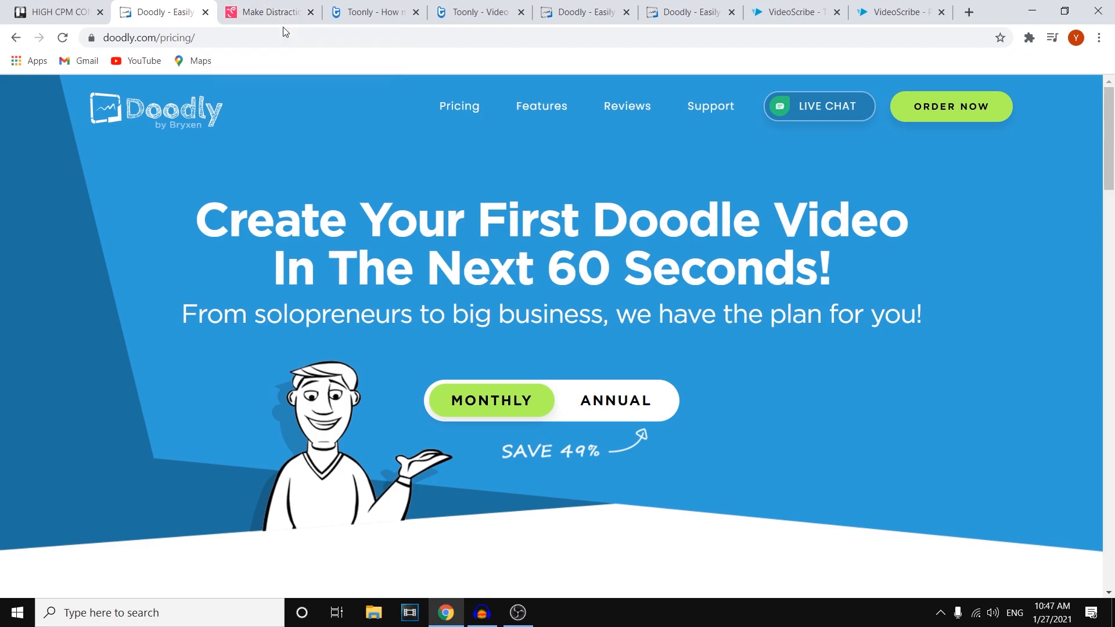
mouse_move(266, 12)
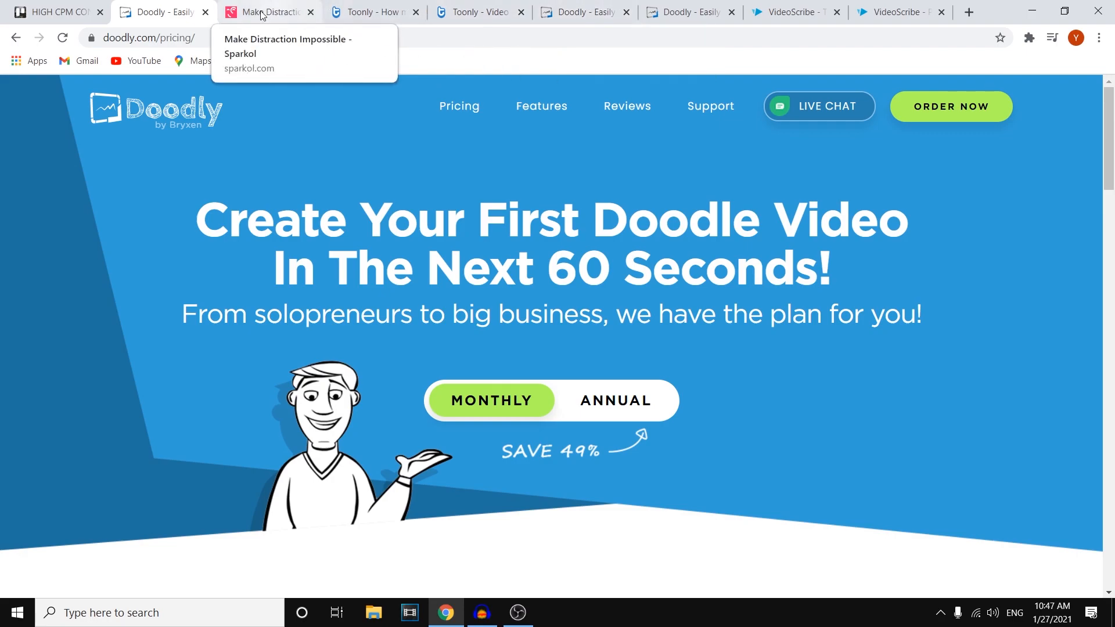
mouse_move(369, 13)
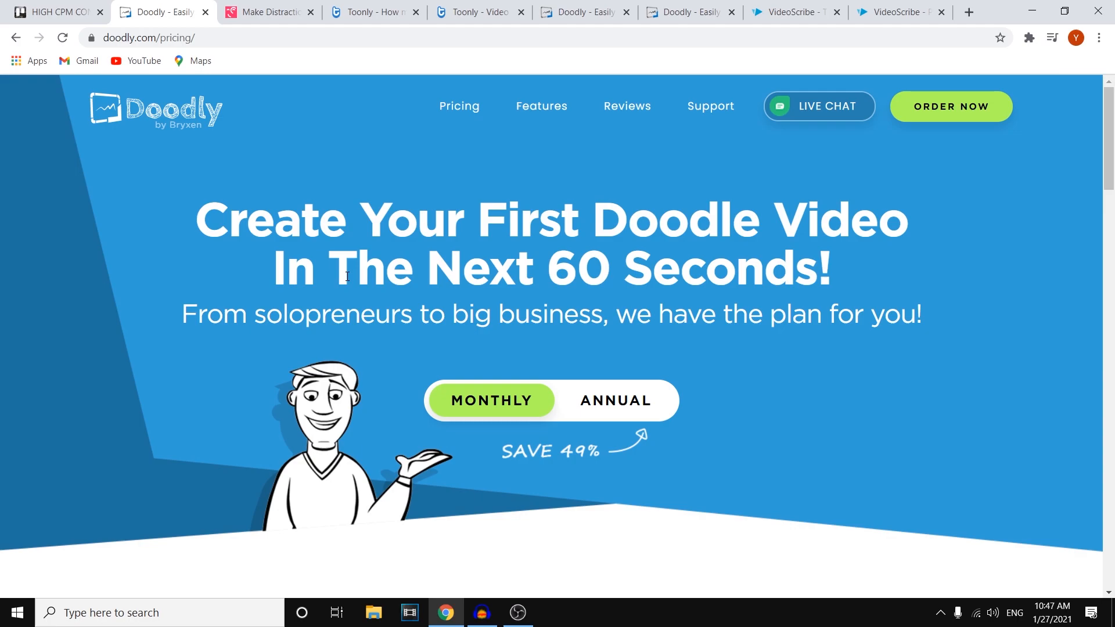
scroll("down", 3)
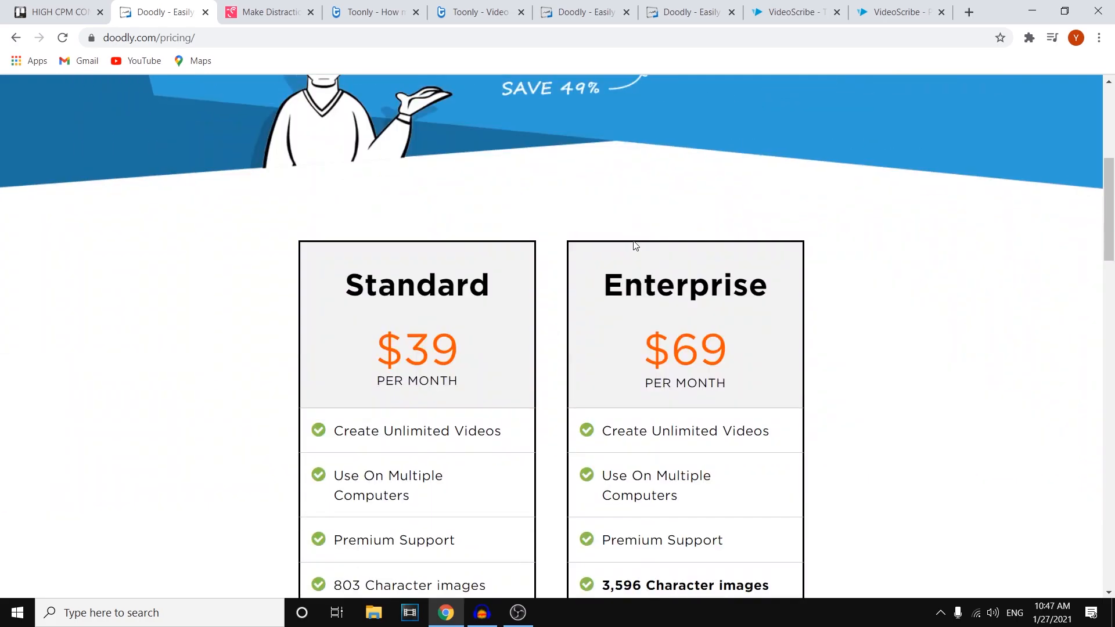
scroll("up", 3)
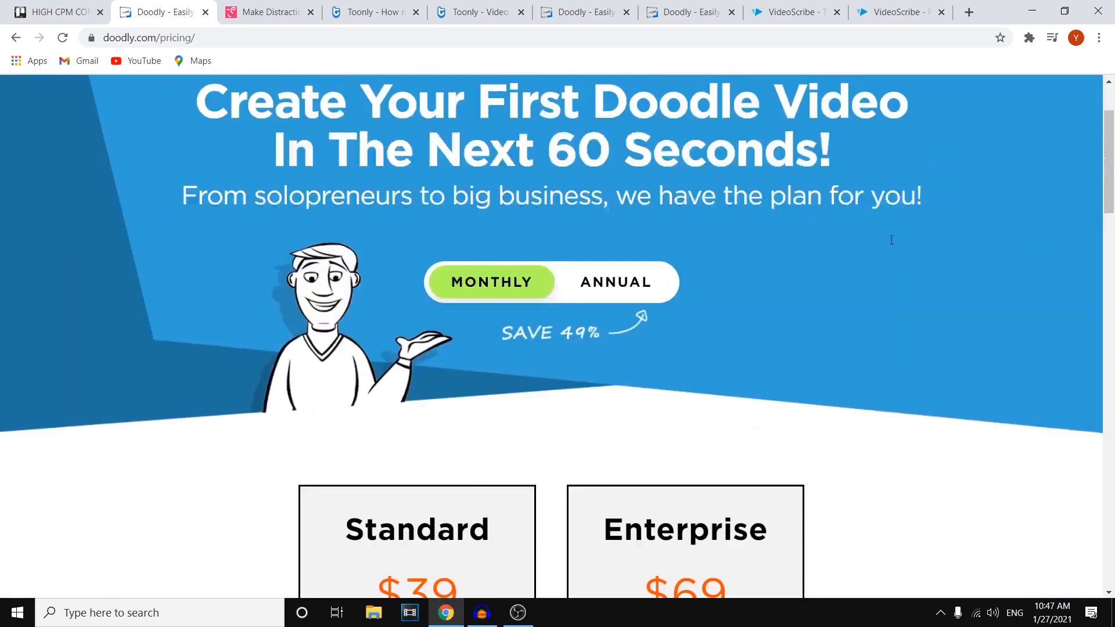
scroll("up", 3)
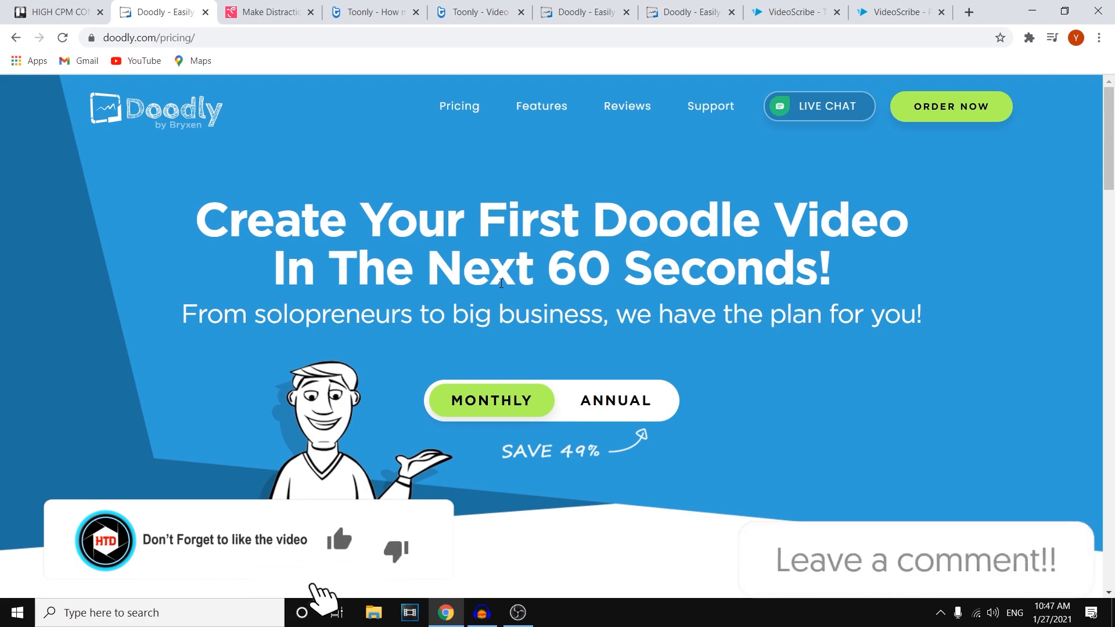
left_click(339, 542)
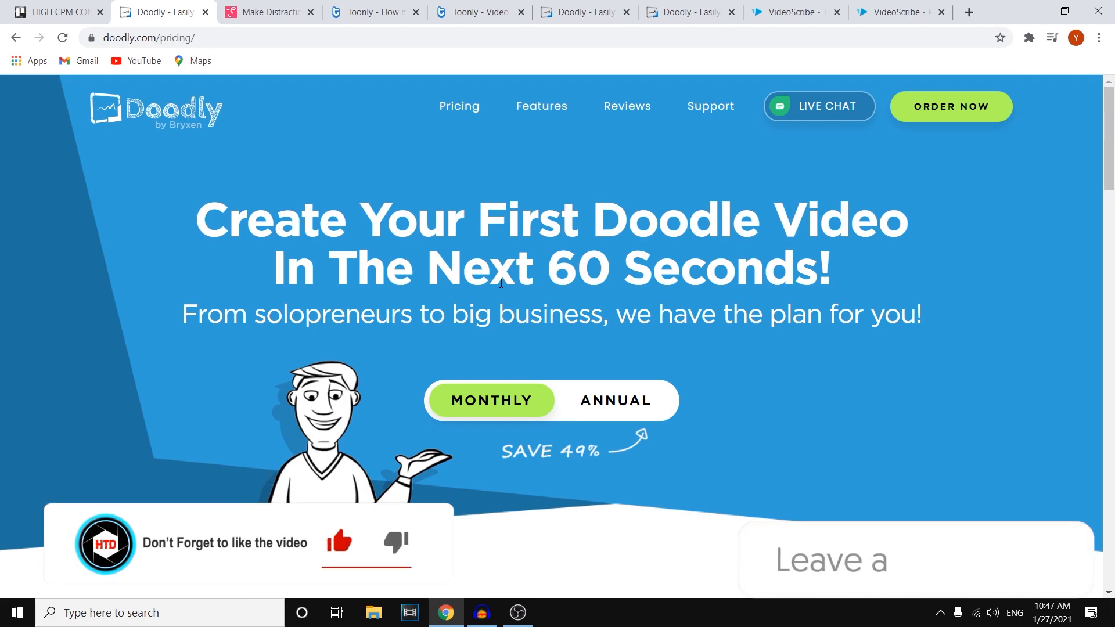